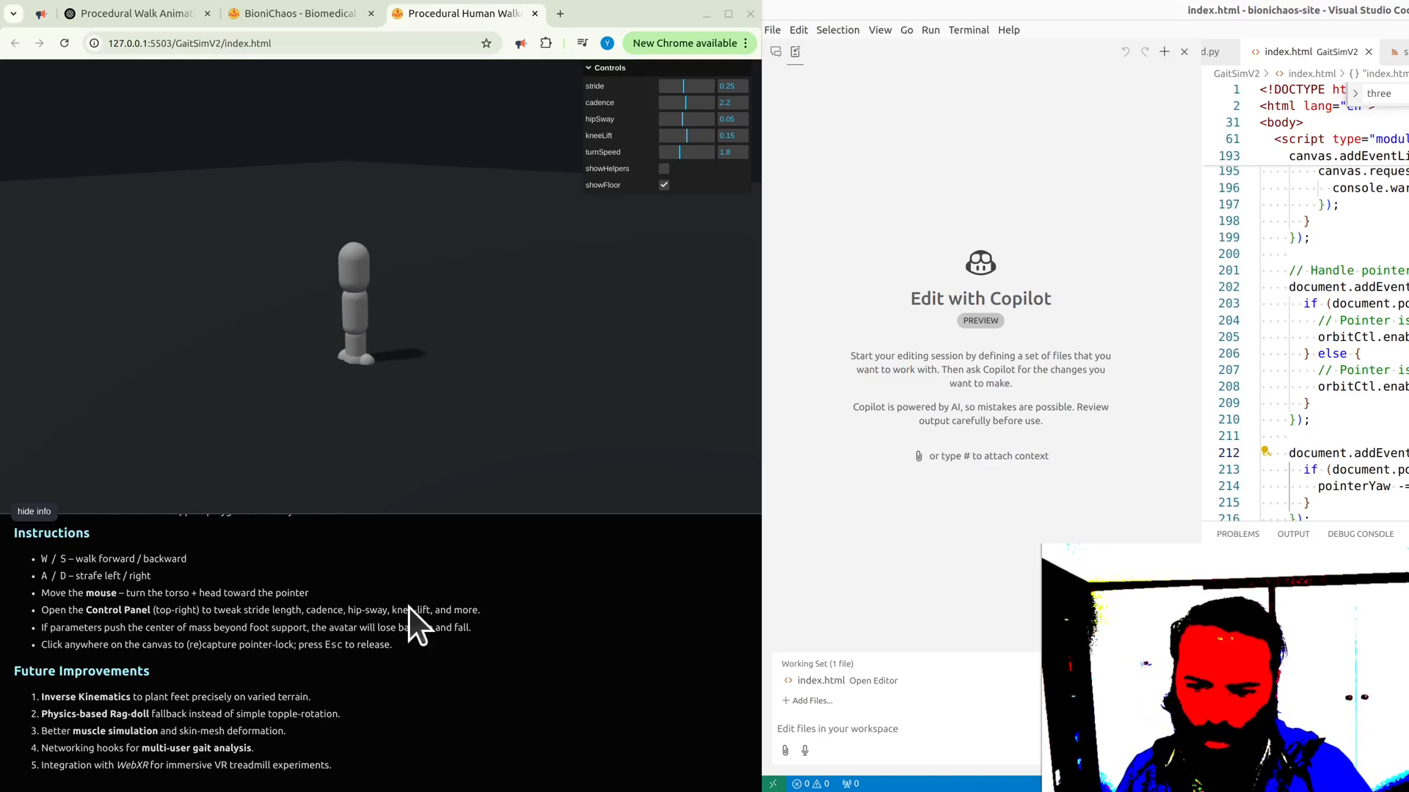
pyautogui.moveTo(326, 423)
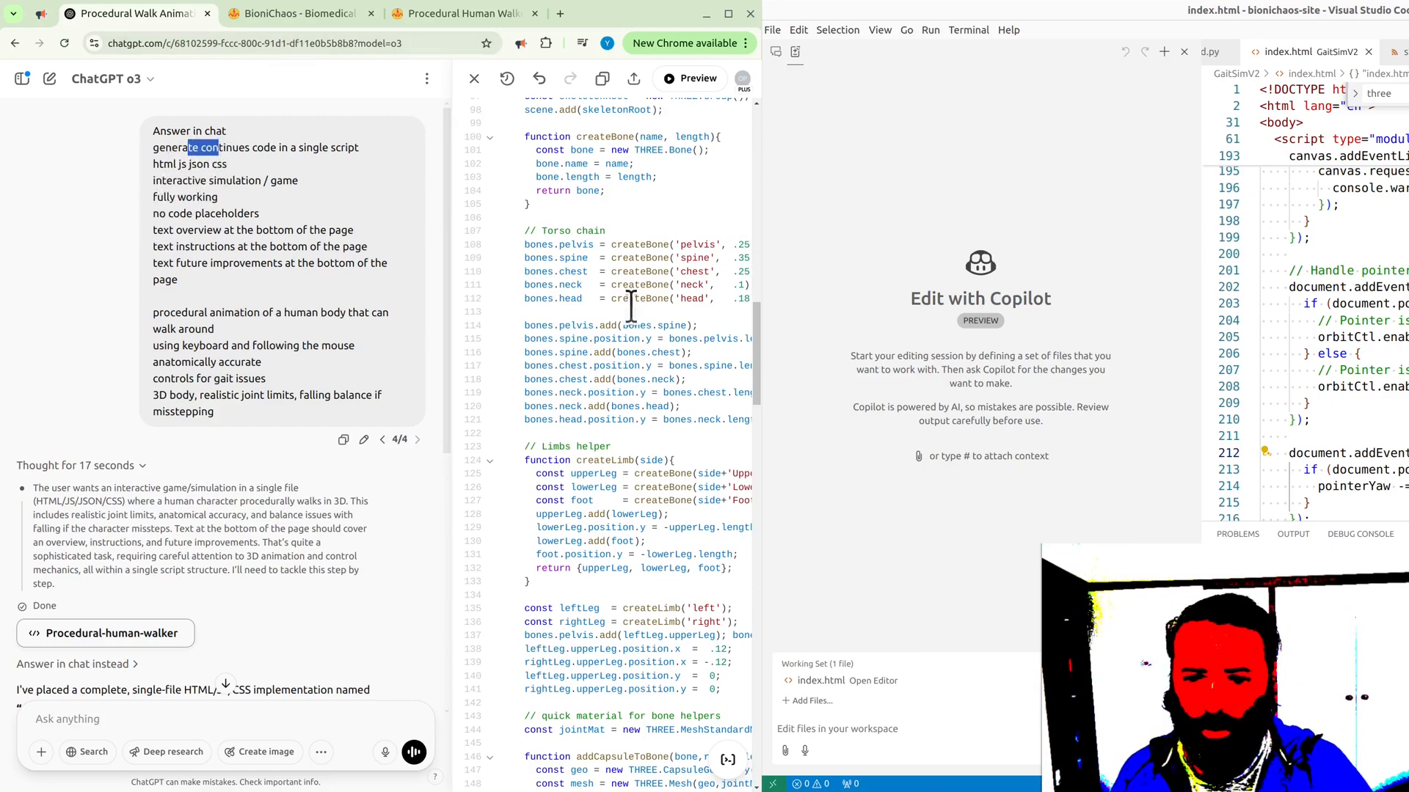
# - Review the prompt's 'fully working' requirement and the generated code, then return to the walker demo
pyautogui.scroll(-3)
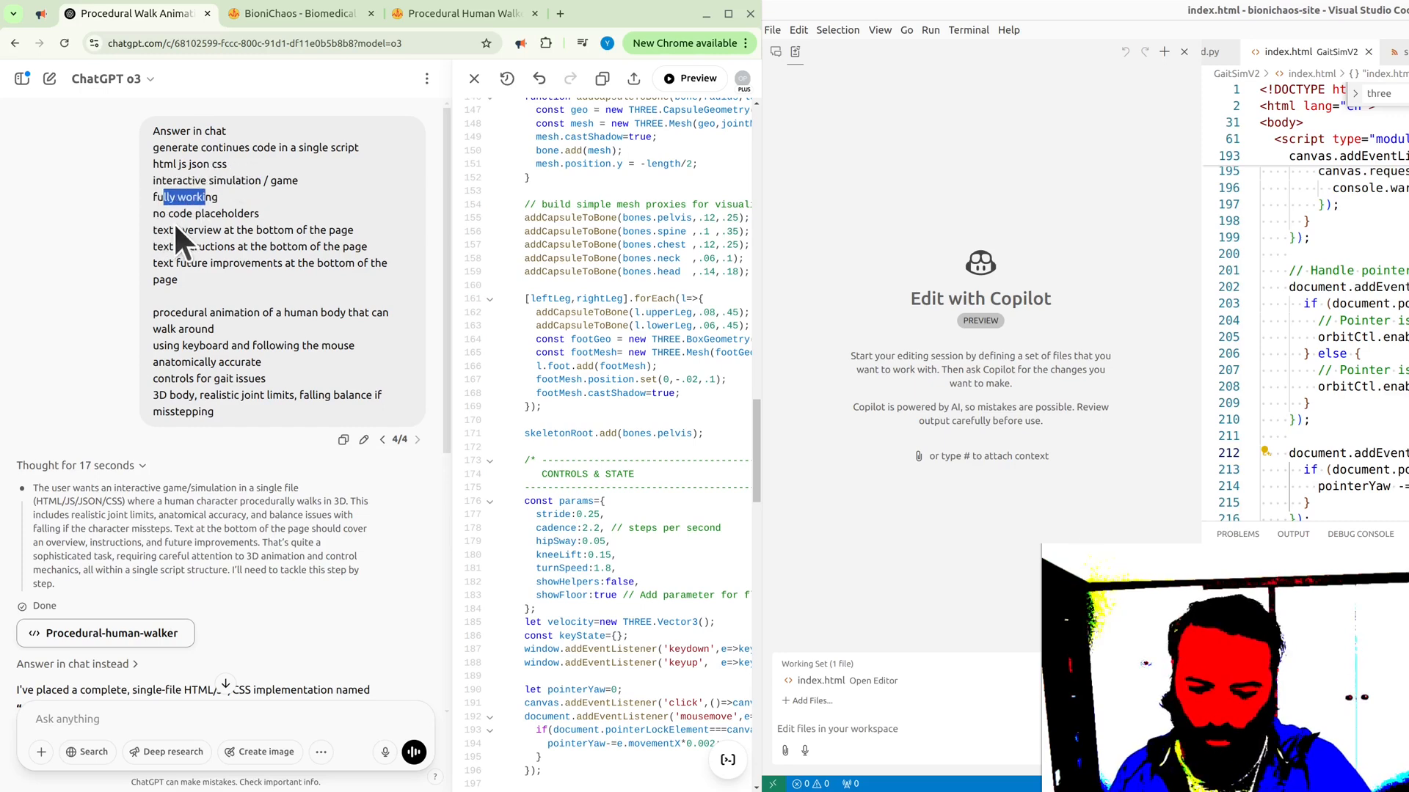
pyautogui.doubleClick(207, 213)
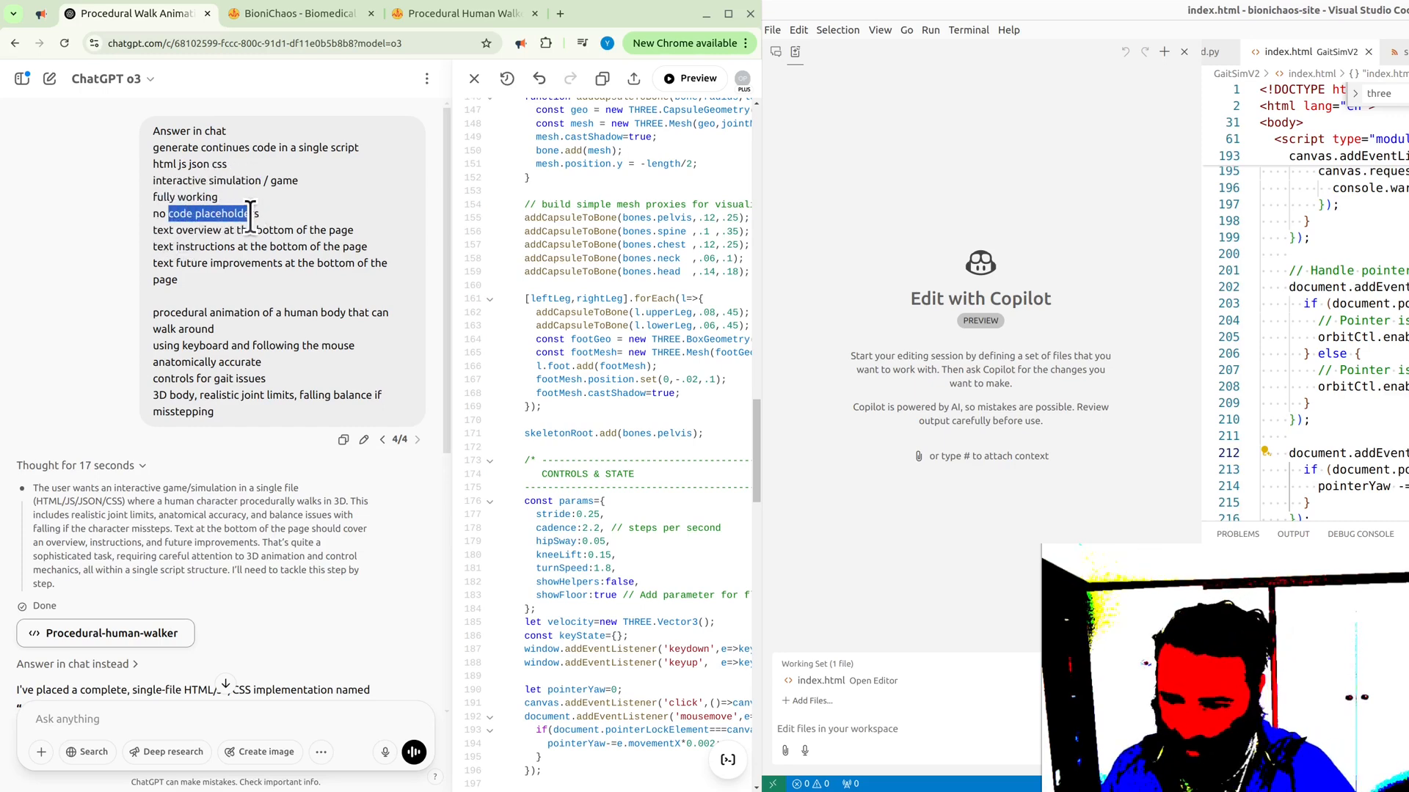
pyautogui.scroll(-3)
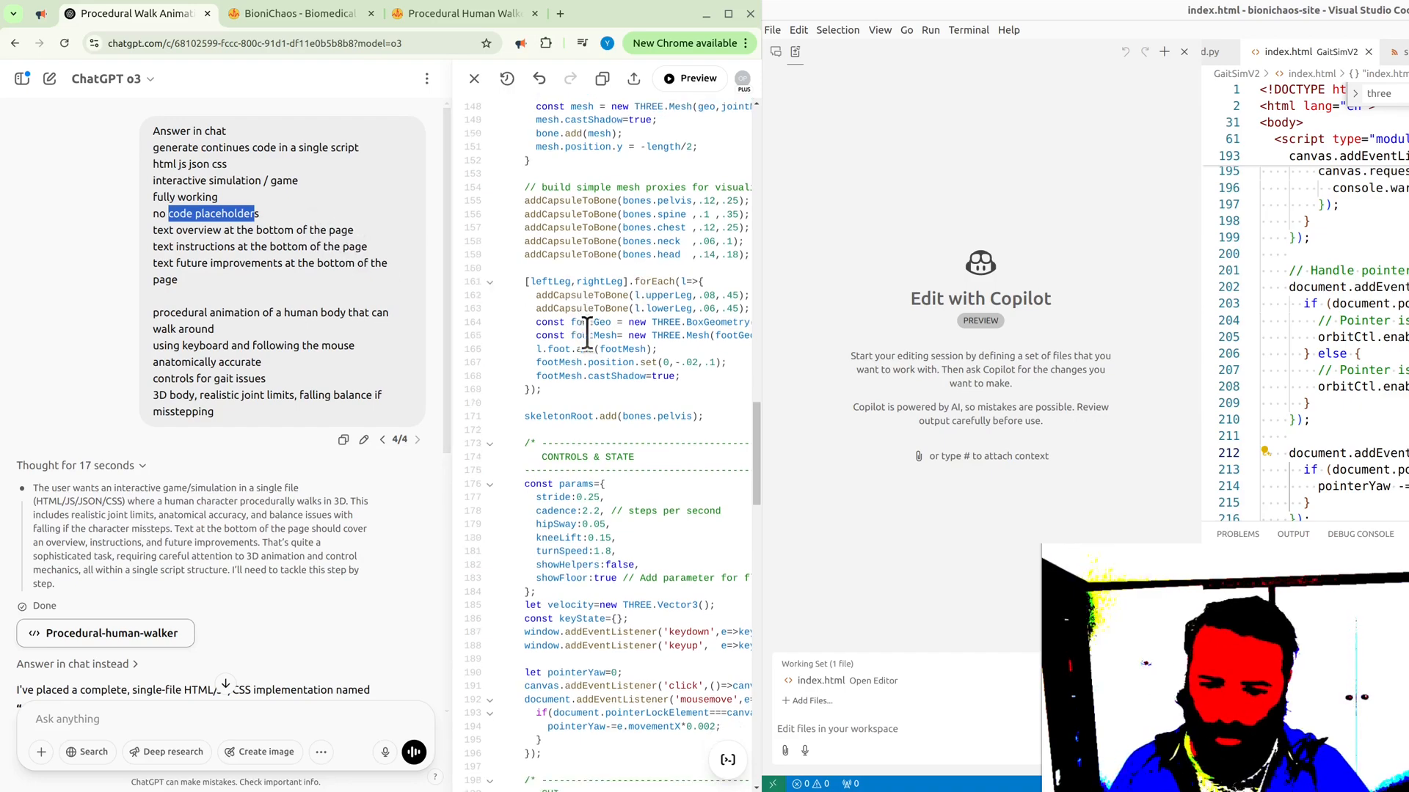
pyautogui.scroll(-3)
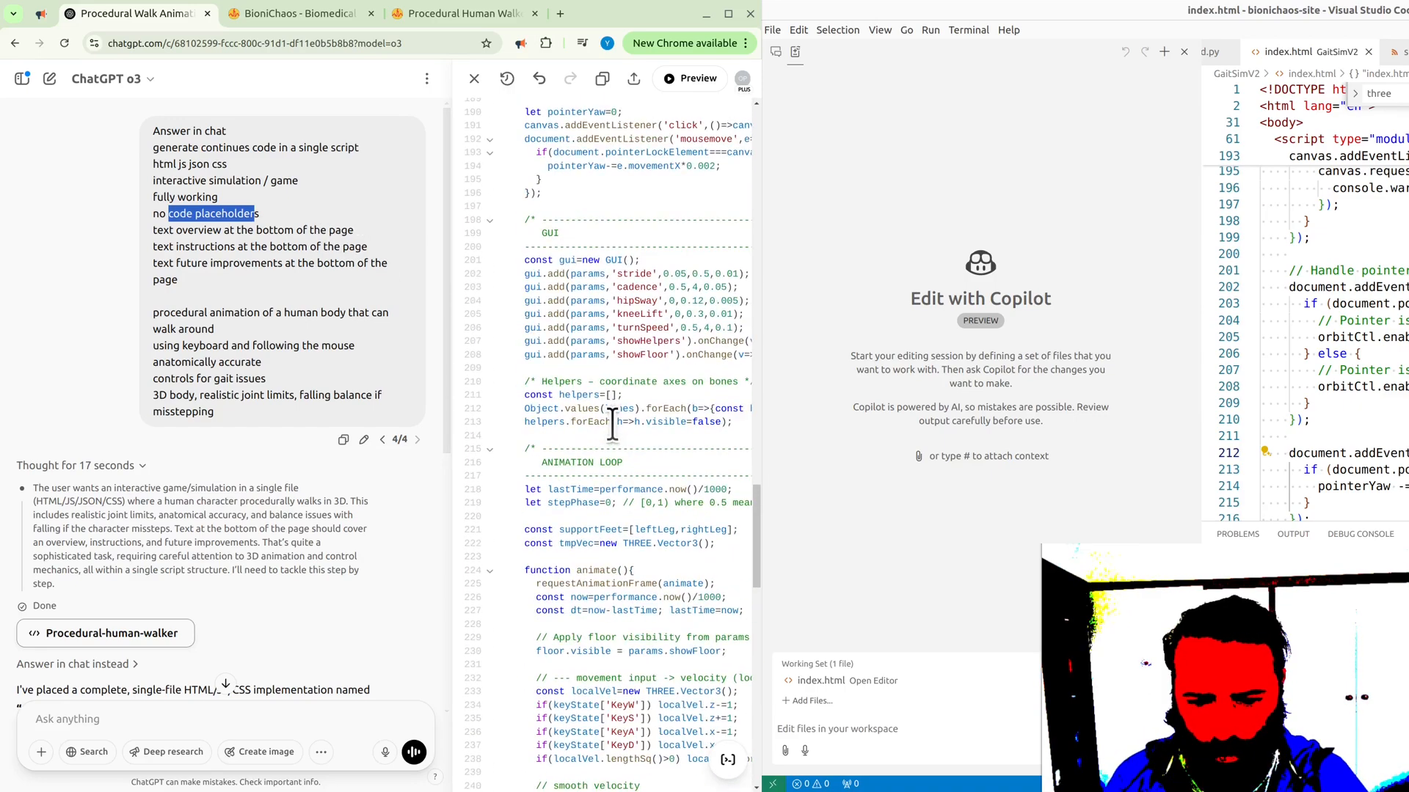
pyautogui.scroll(3)
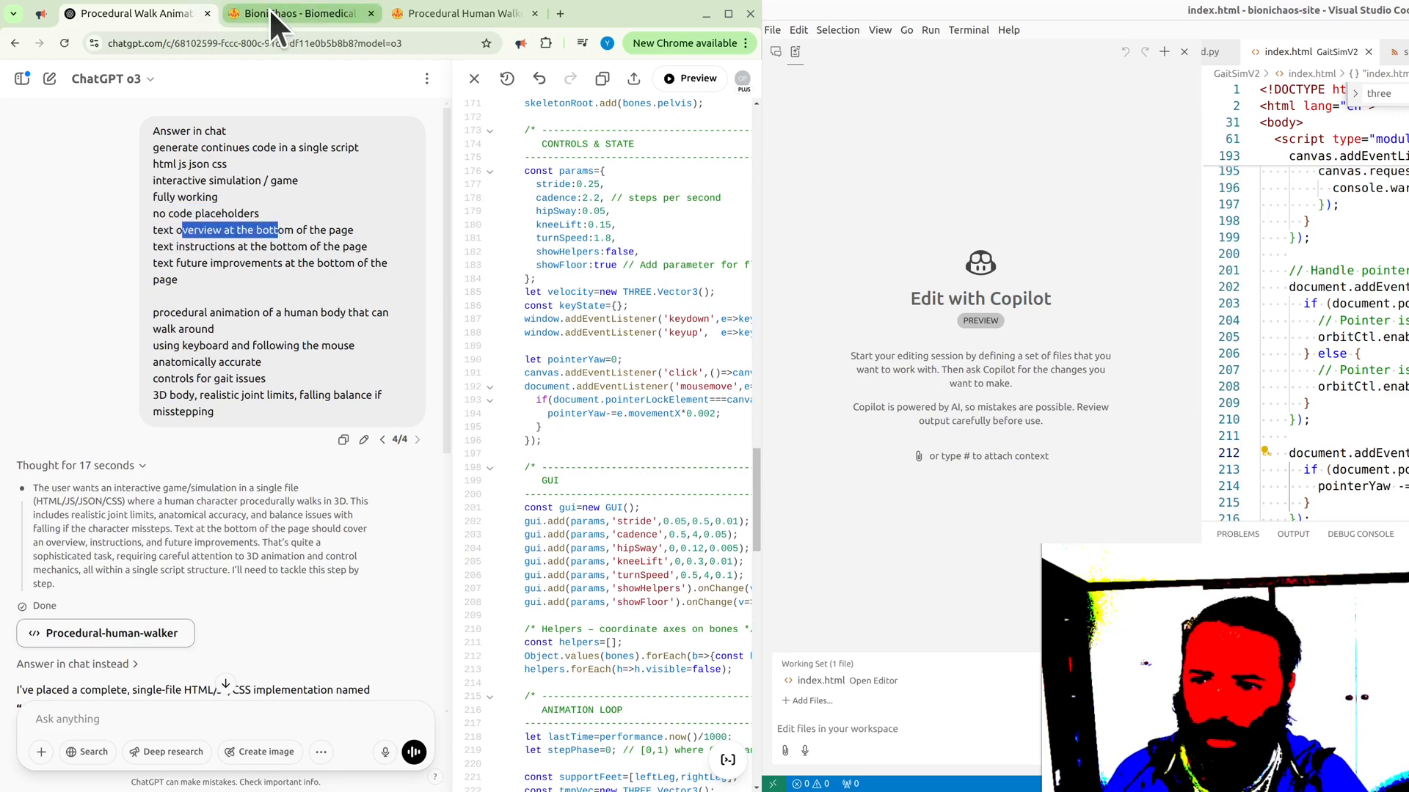
pyautogui.click(462, 14)
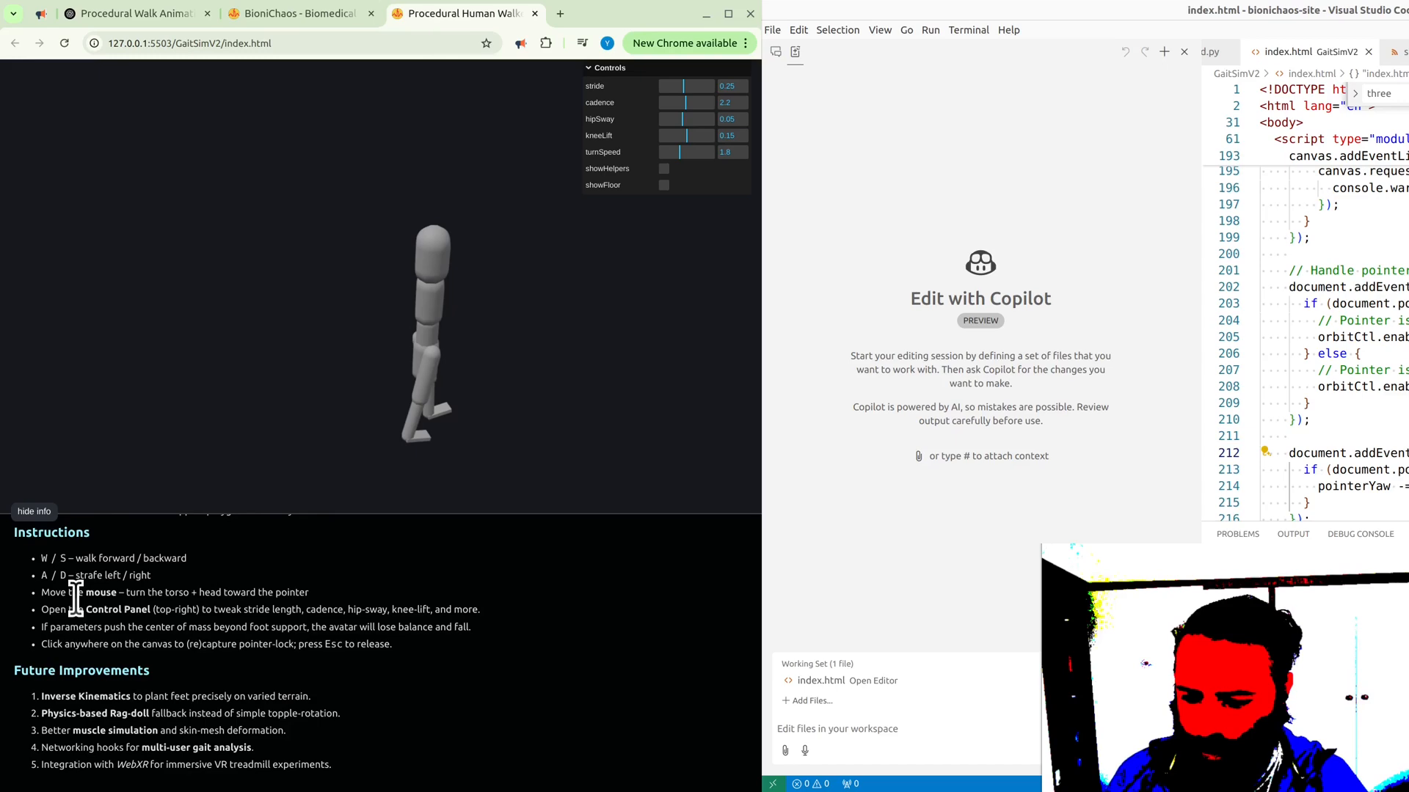
# - Bring up the BioniChaos catalog listing tools like the Cochlear Simulator and EyeTracker
pyautogui.click(131, 13)
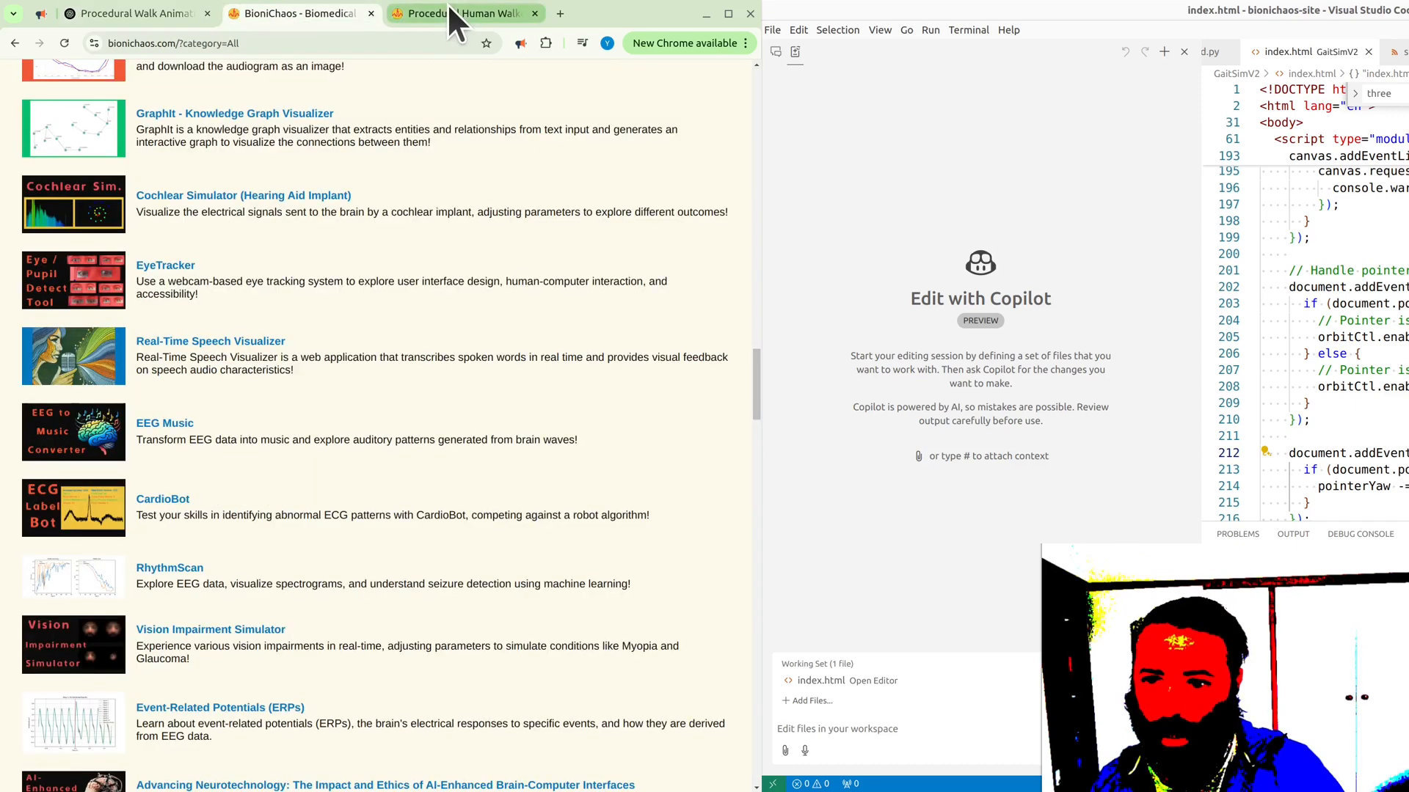
# - Return to the local walker demo showing the upright 3D figure
pyautogui.click(458, 13)
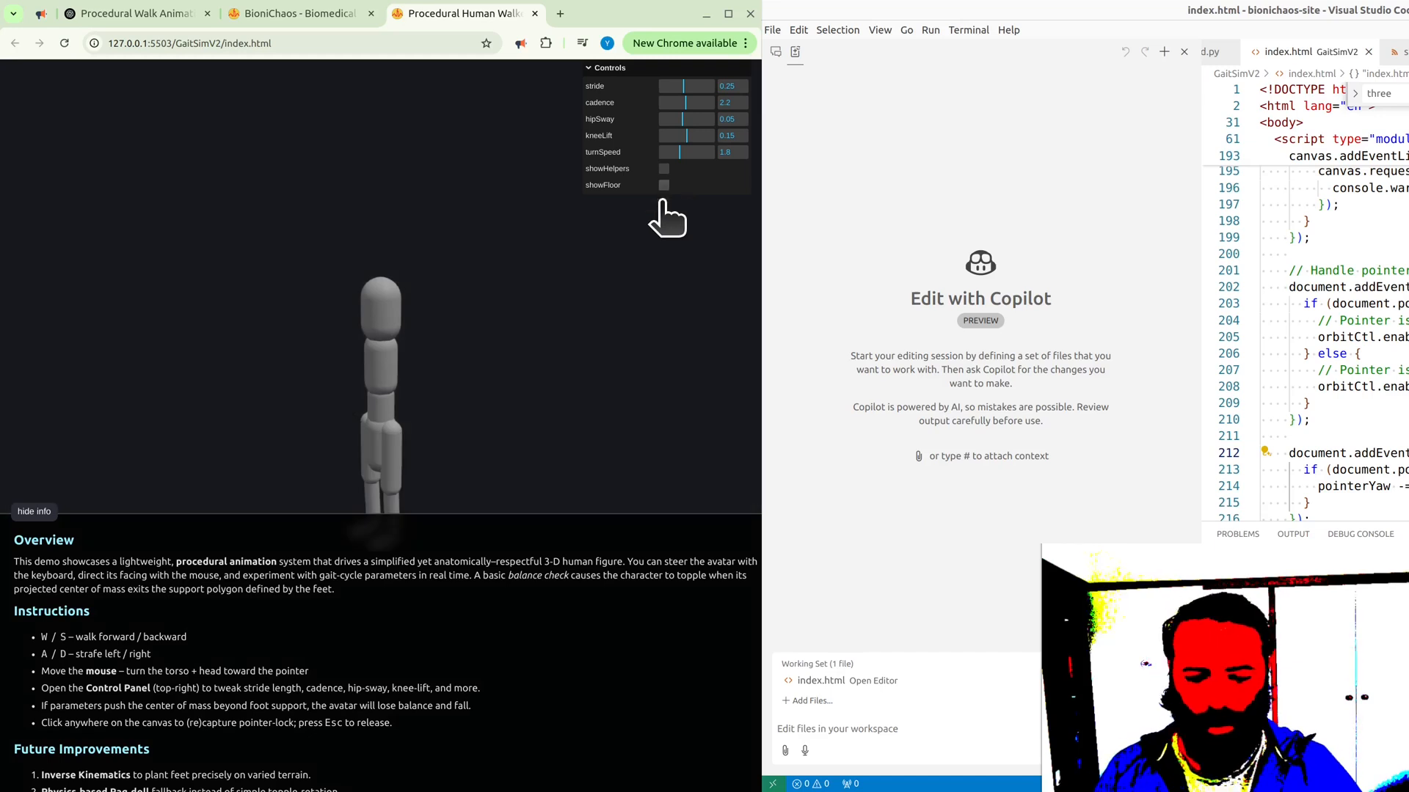
pyautogui.moveTo(553, 351)
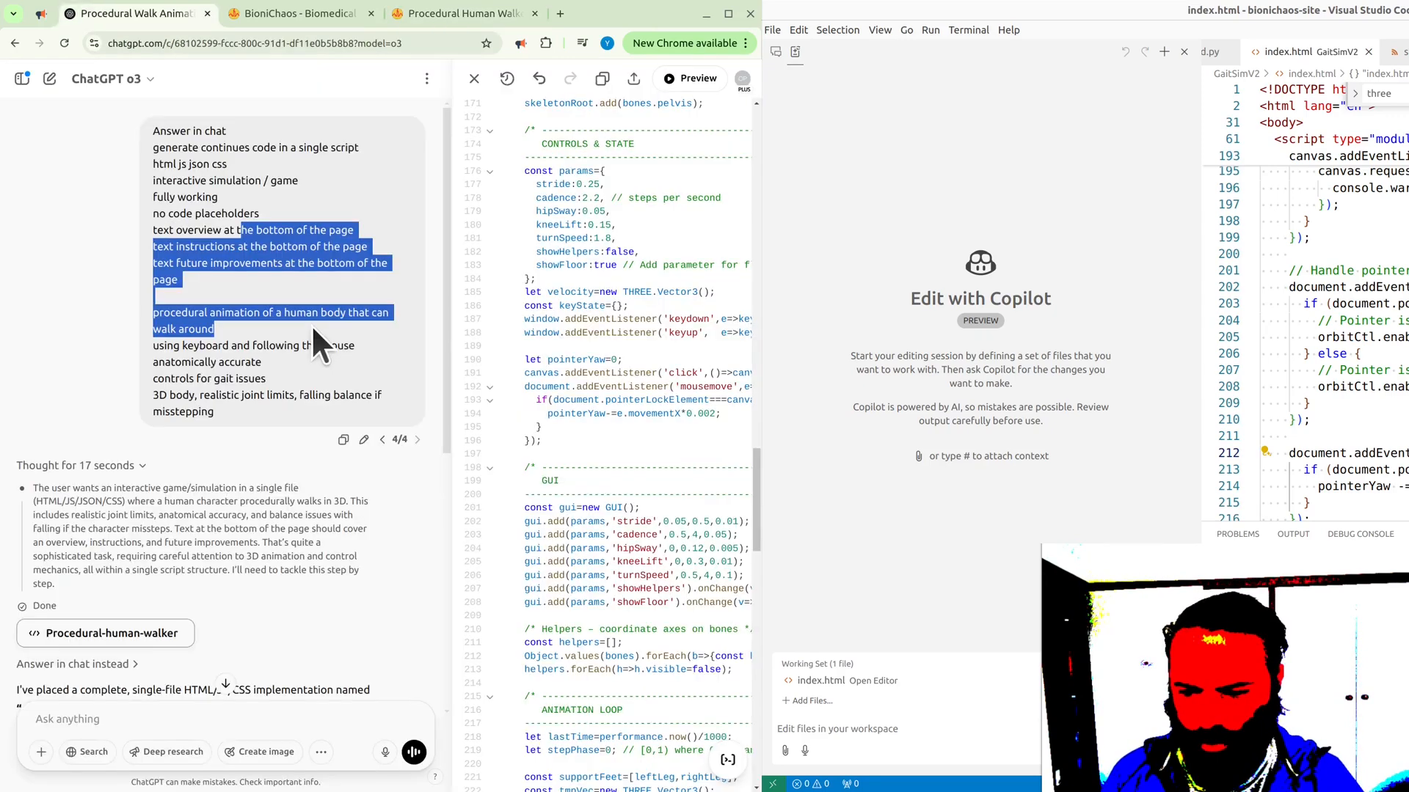
pyautogui.moveTo(301, 323)
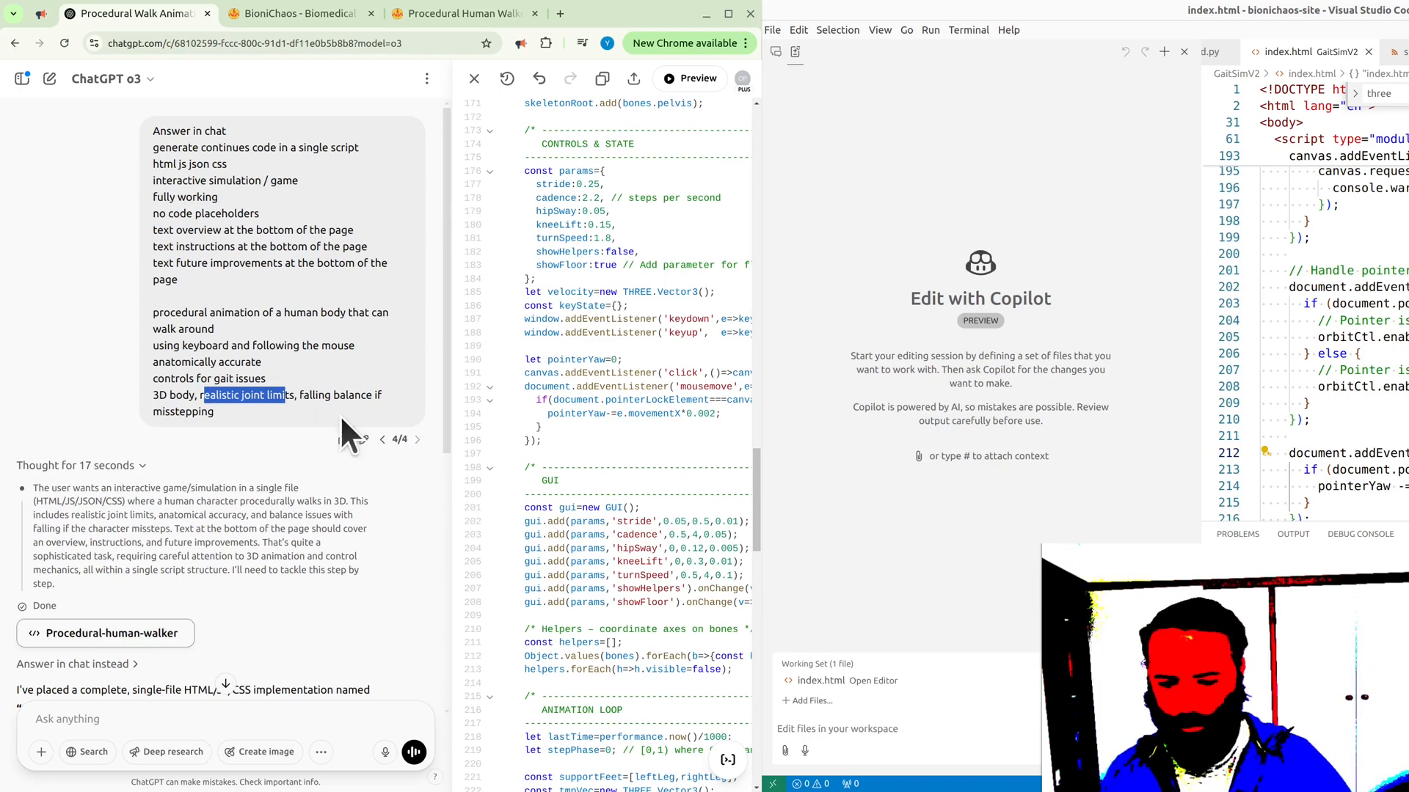
pyautogui.moveTo(266, 305)
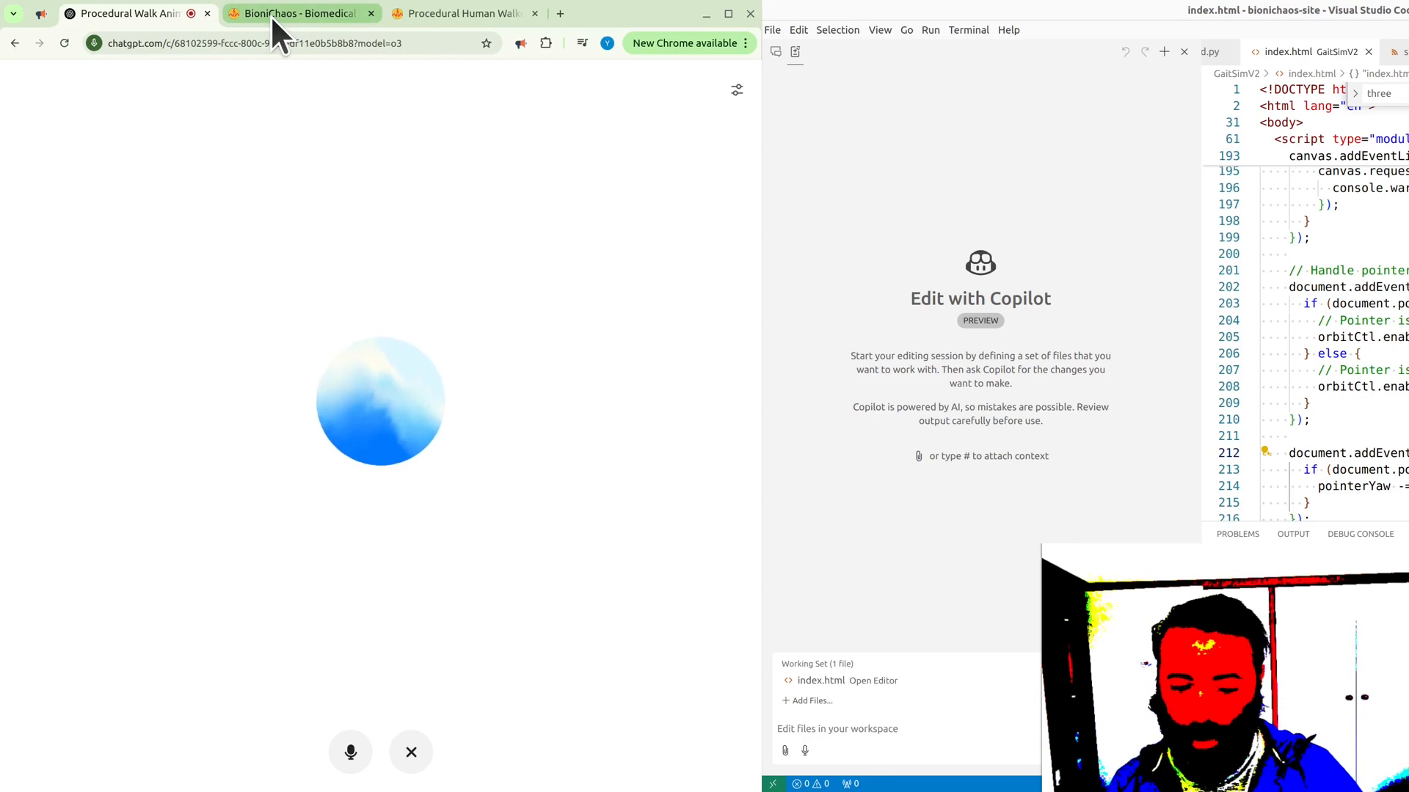
pyautogui.moveTo(296, 13)
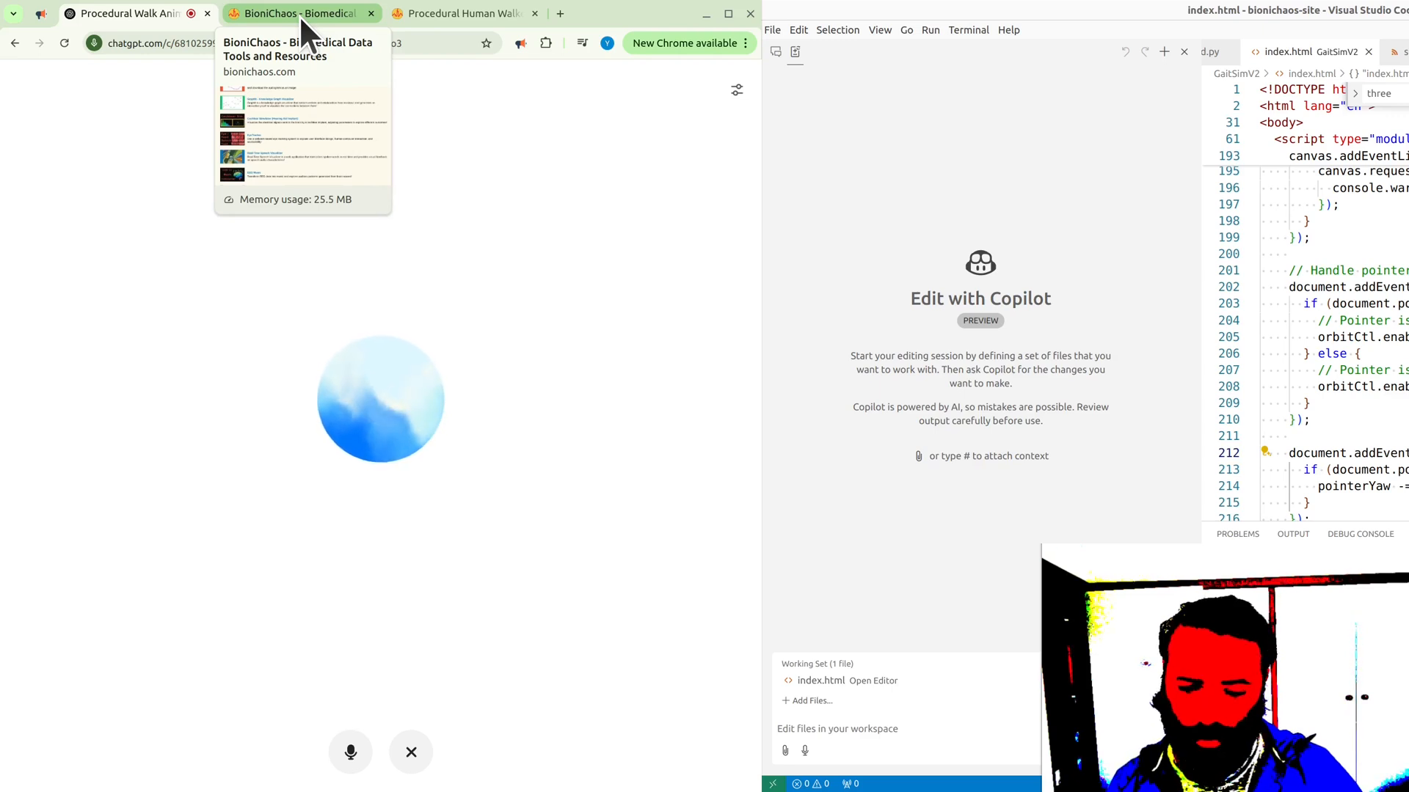
# - Bring the running walker demo with its standing figure back on screen
pyautogui.click(126, 13)
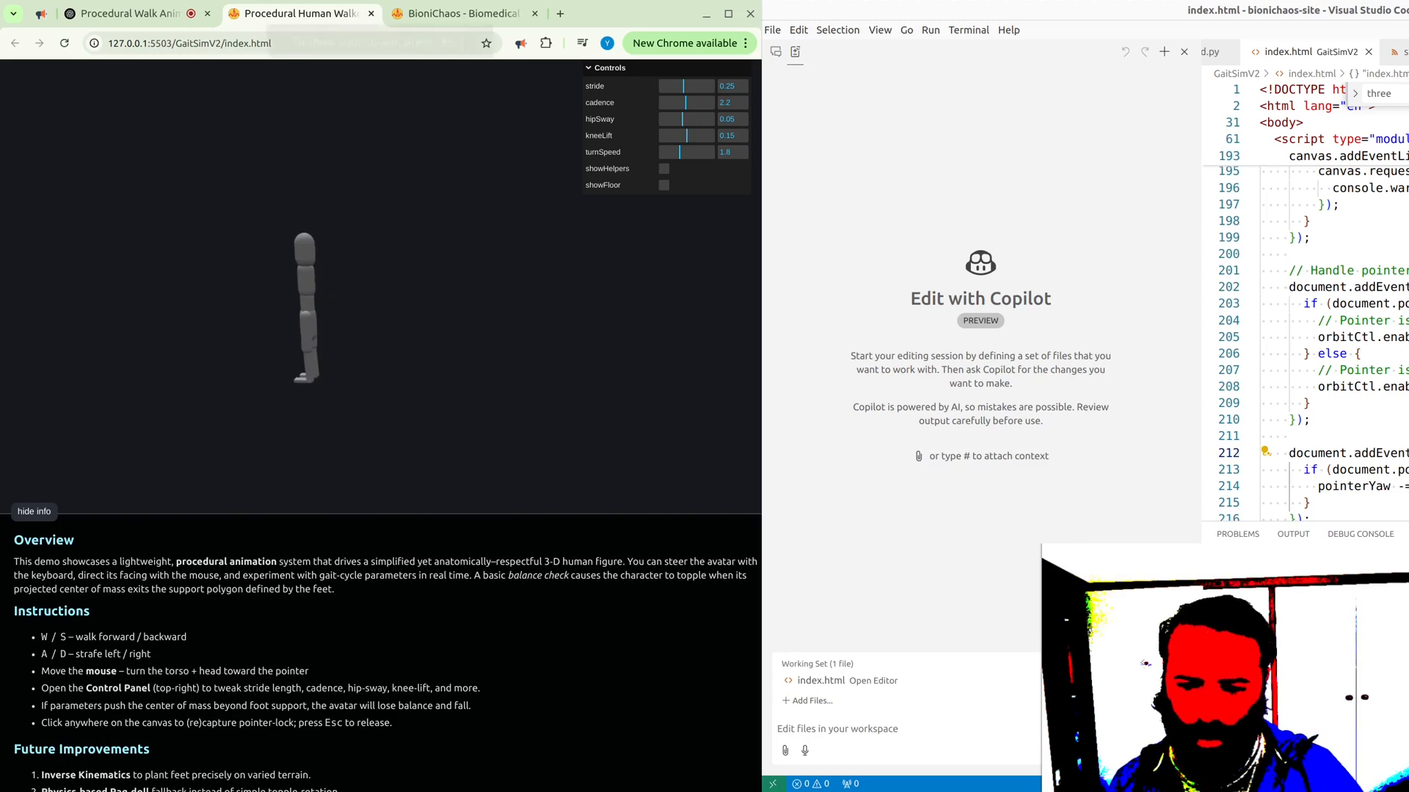
# - Focus the walker scene so the stride can be dropped to 0.05 and the figure topples
pyautogui.click(305, 306)
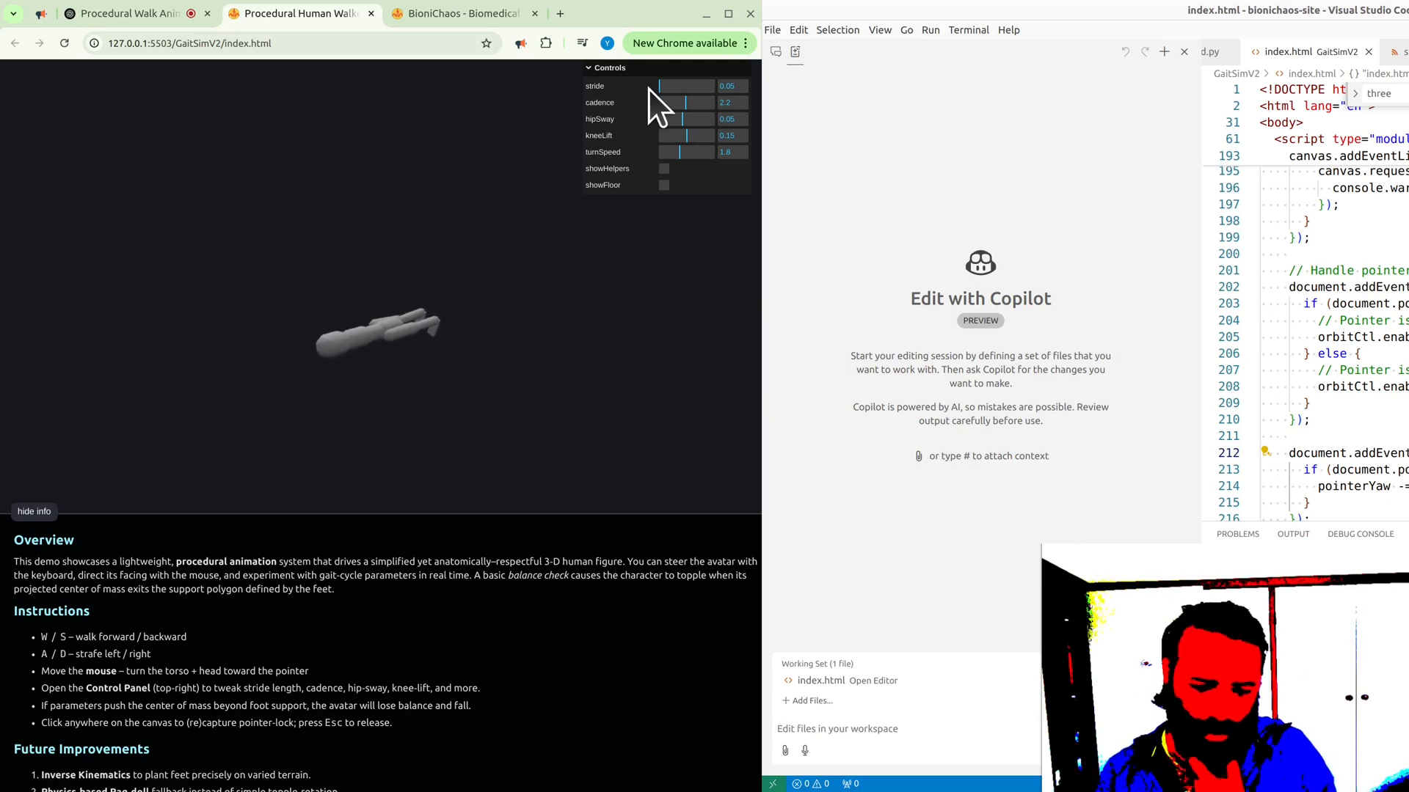
pyautogui.moveTo(475, 270)
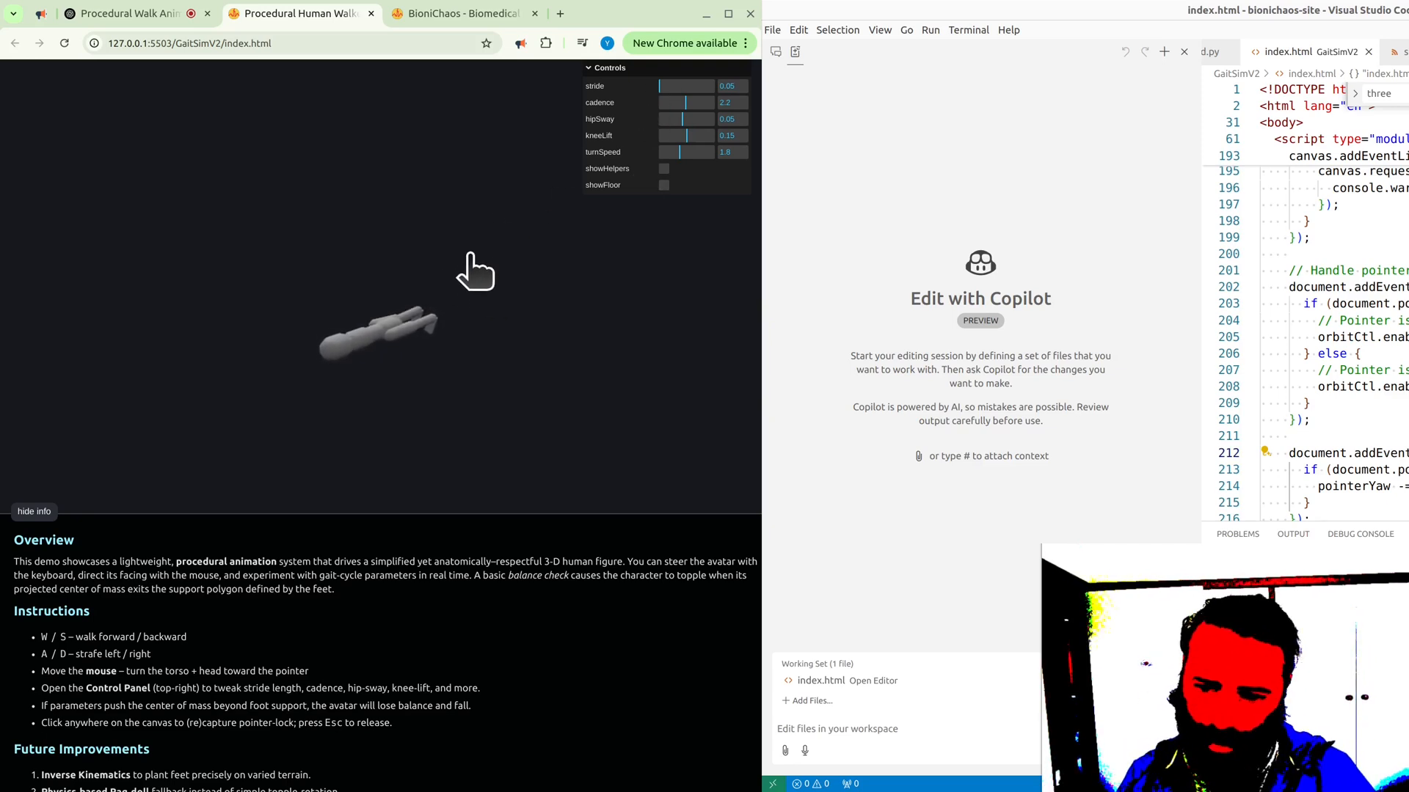
pyautogui.moveTo(465, 303)
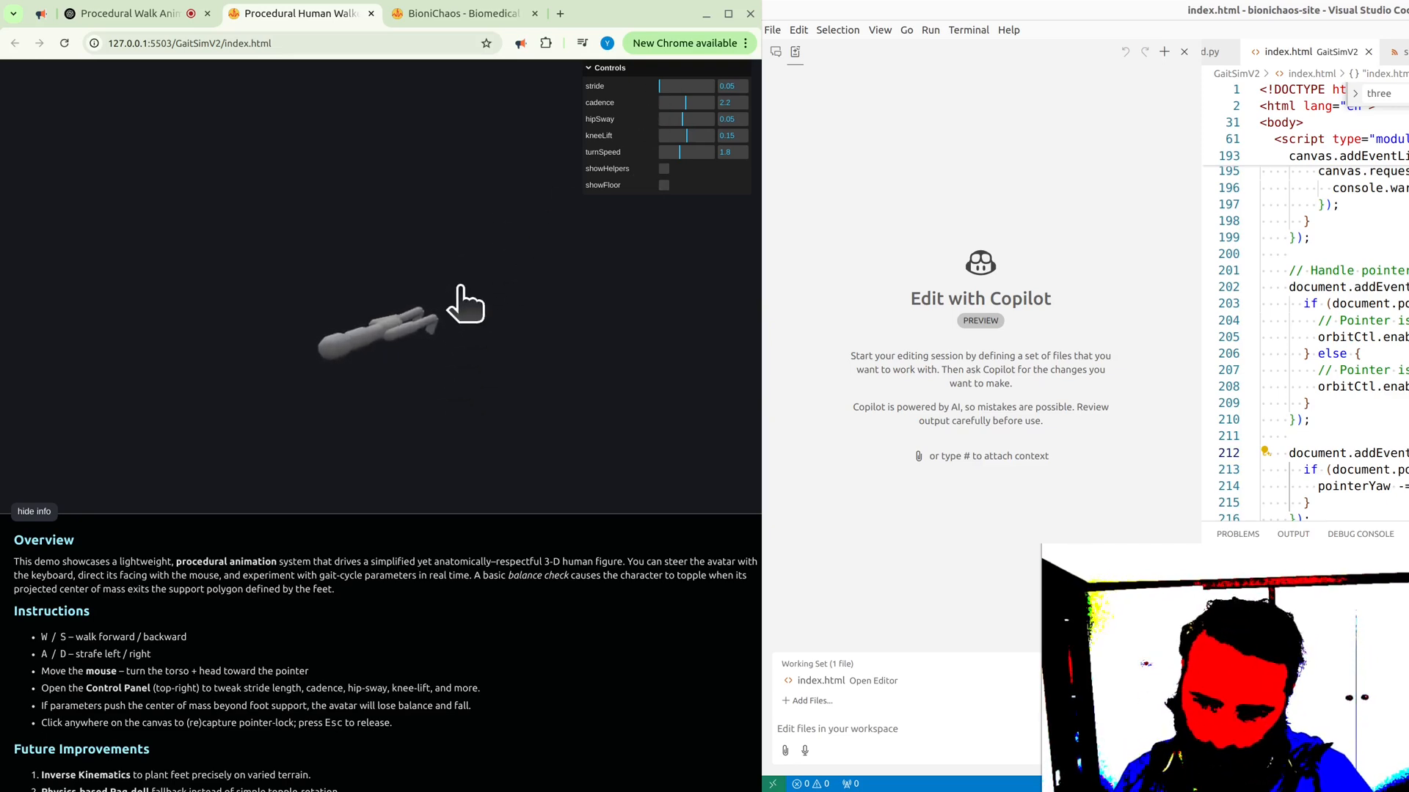
pyautogui.moveTo(421, 377)
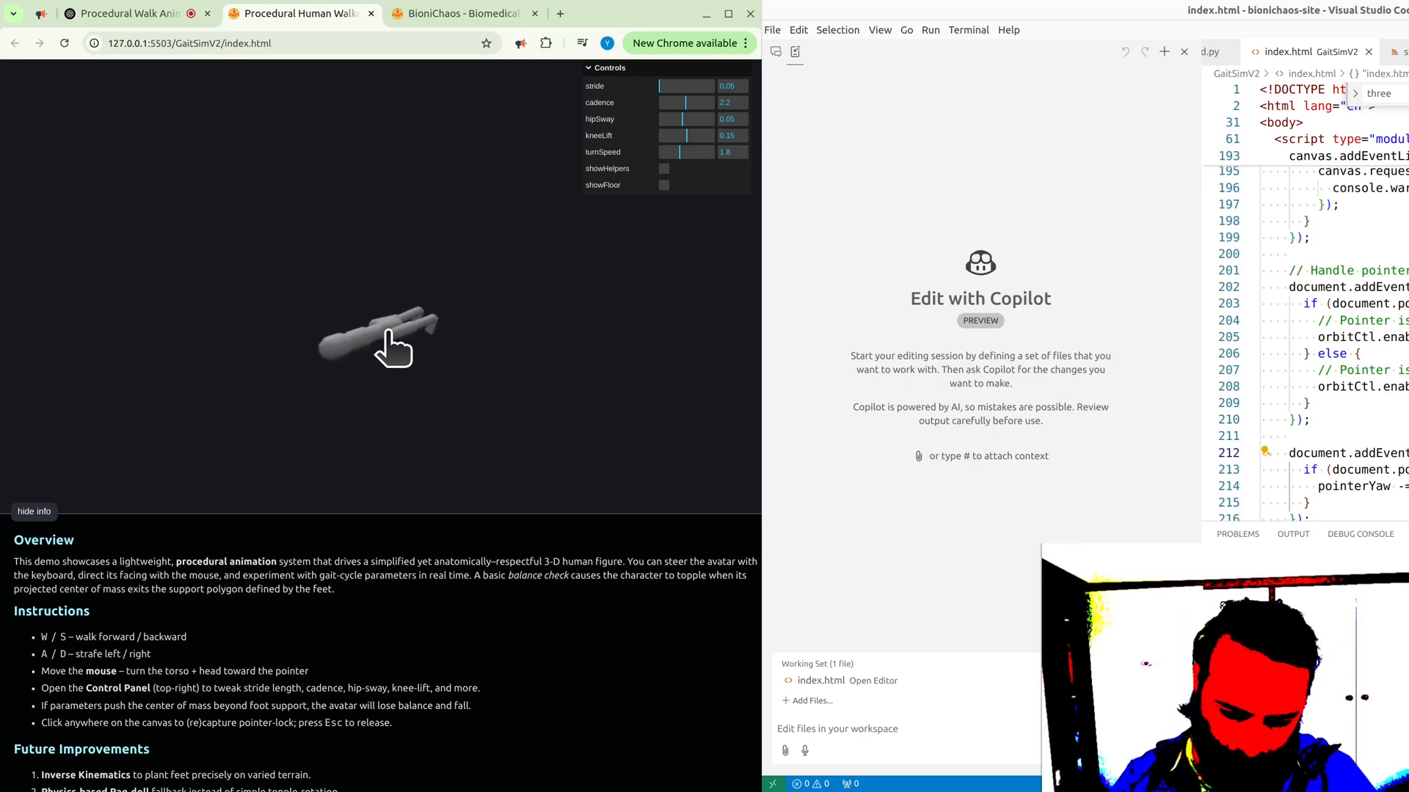
pyautogui.moveTo(596, 267)
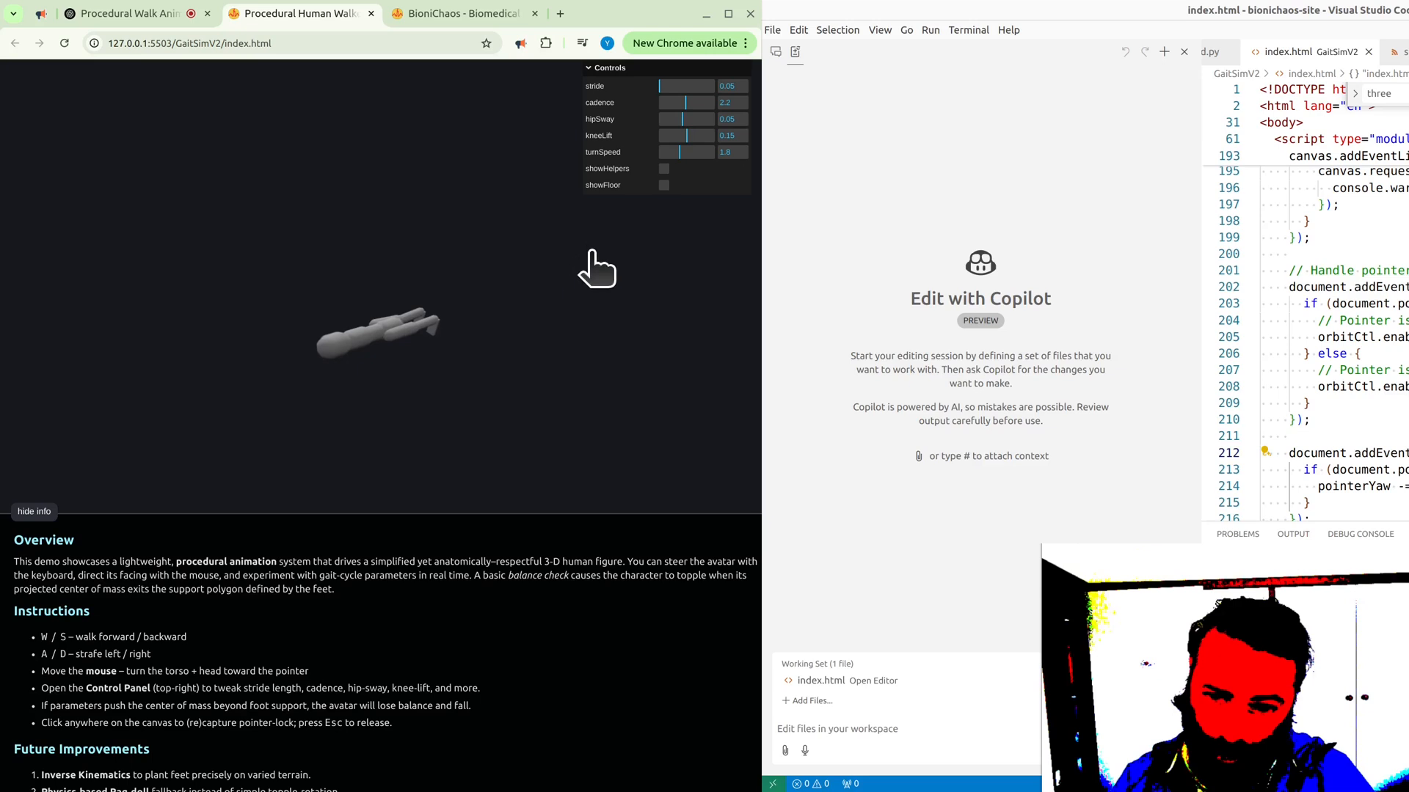
# - Toggle the floor on and off, leave it hidden, and focus the scene to steer the walker
pyautogui.click(664, 185)
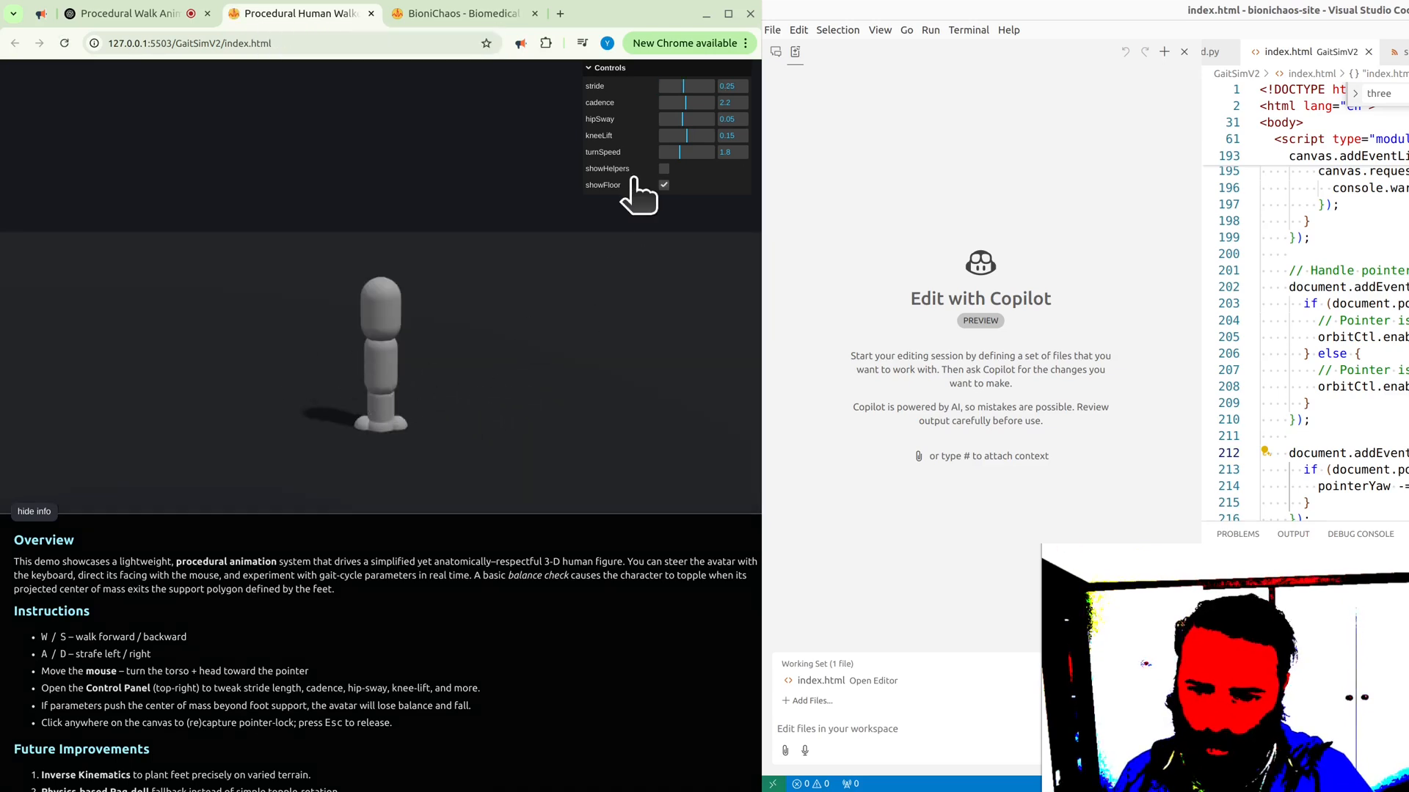
pyautogui.moveTo(471, 406)
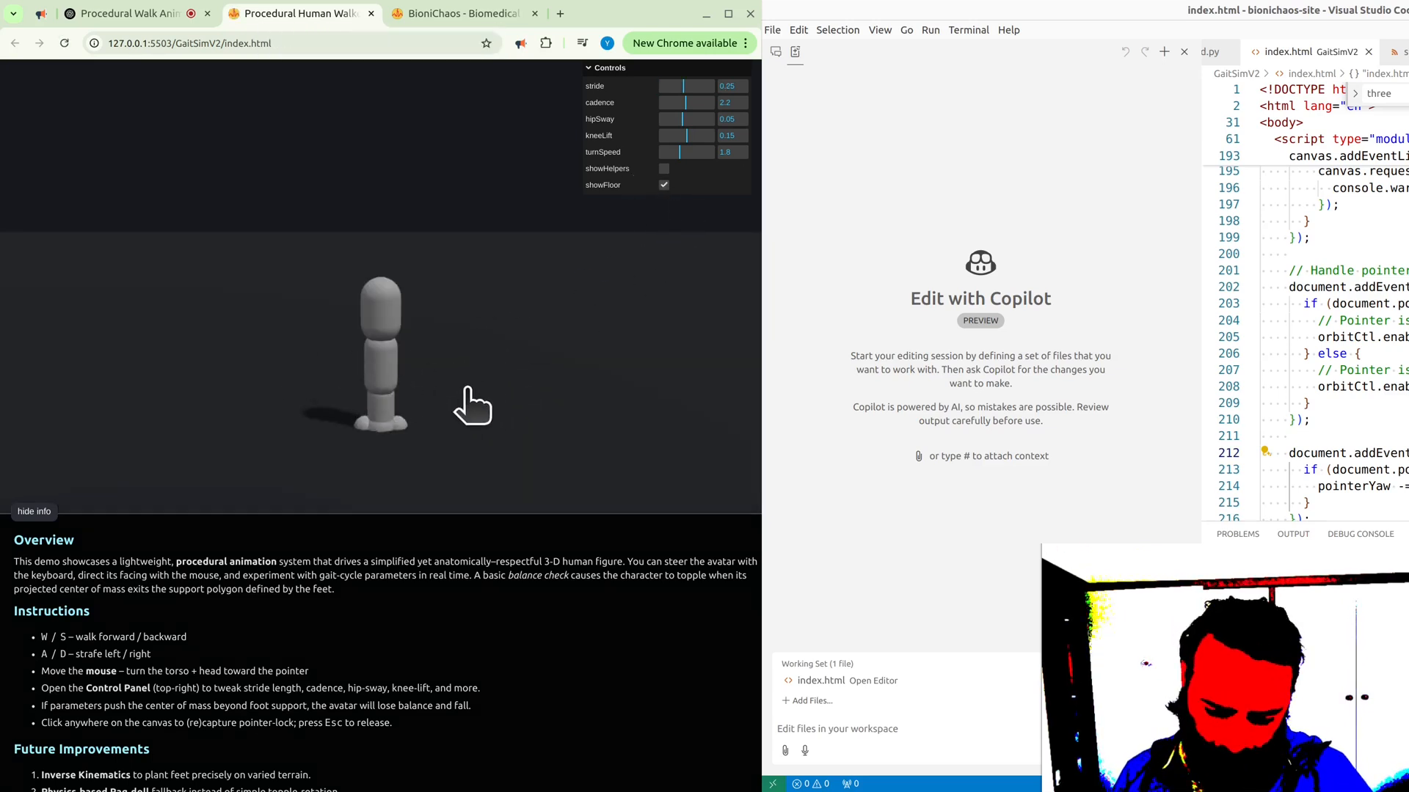
pyautogui.moveTo(530, 291)
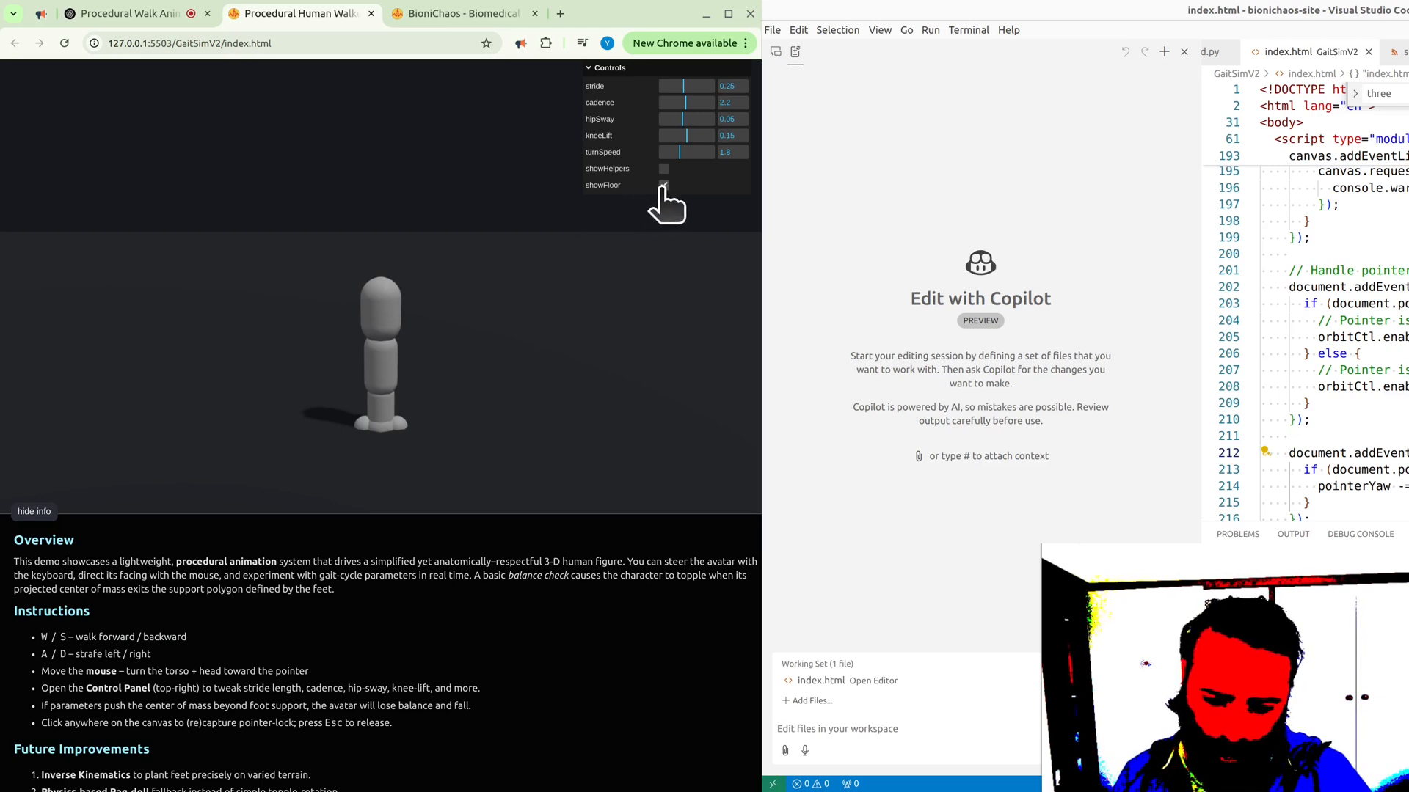
pyautogui.click(663, 185)
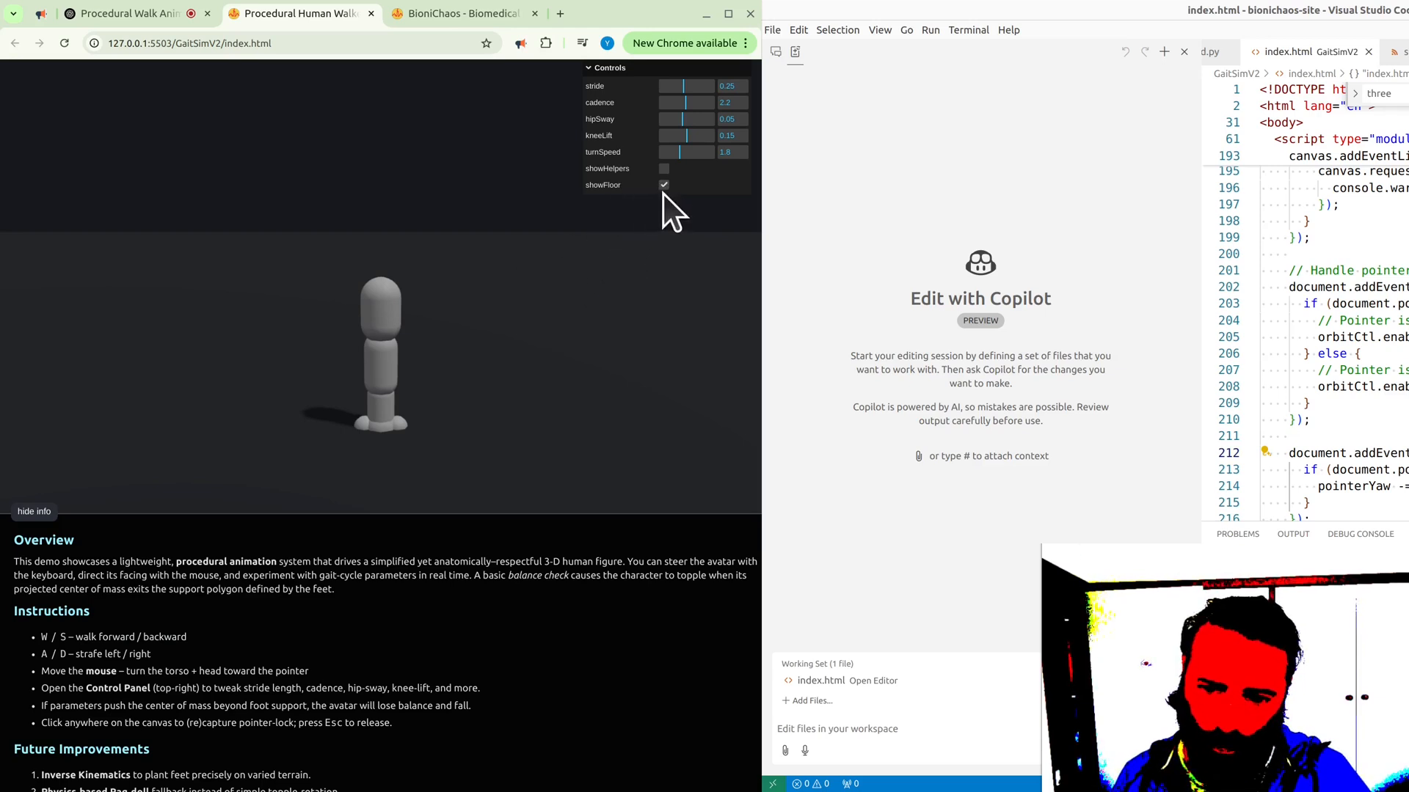
pyautogui.click(663, 185)
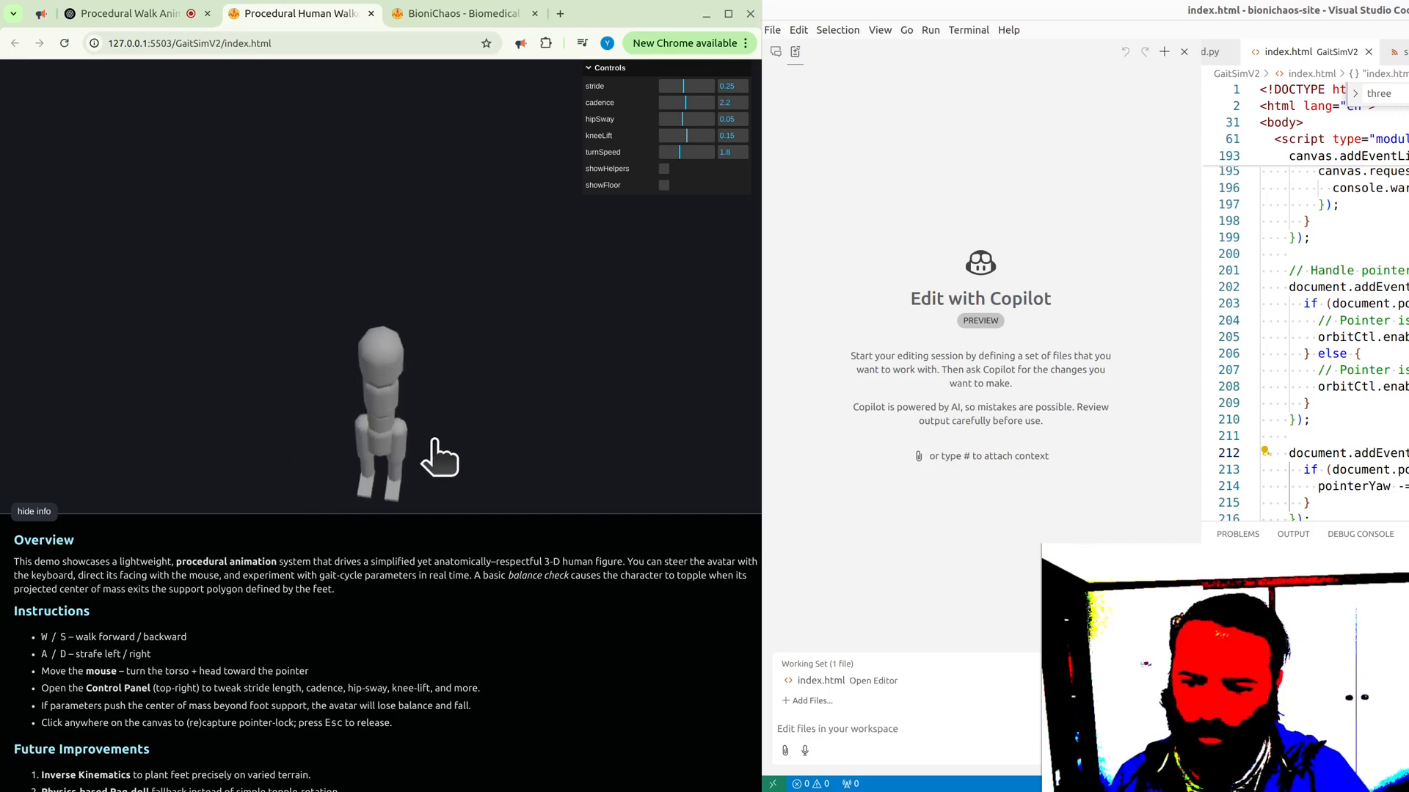
pyautogui.click(440, 458)
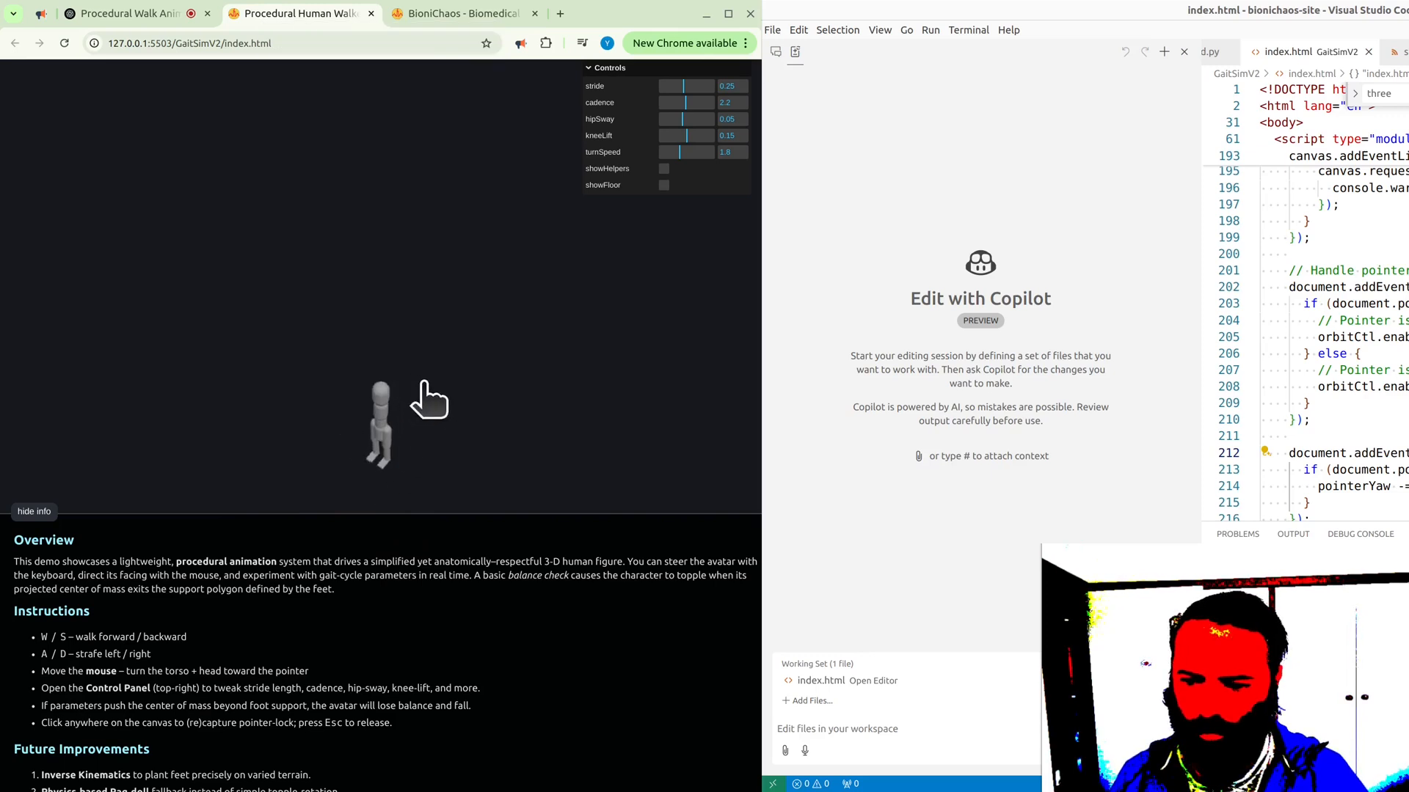
pyautogui.moveTo(758, 343)
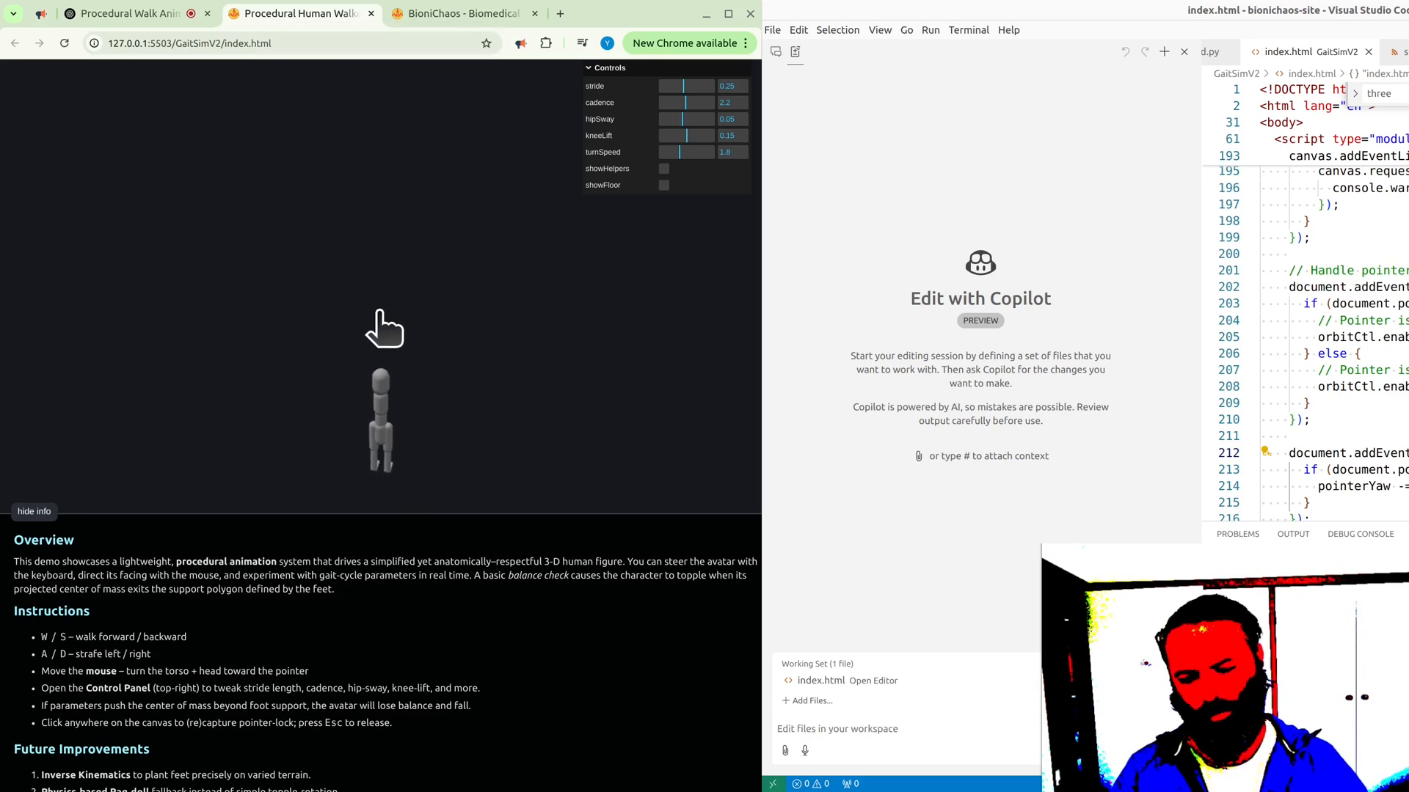
pyautogui.moveTo(309, 258)
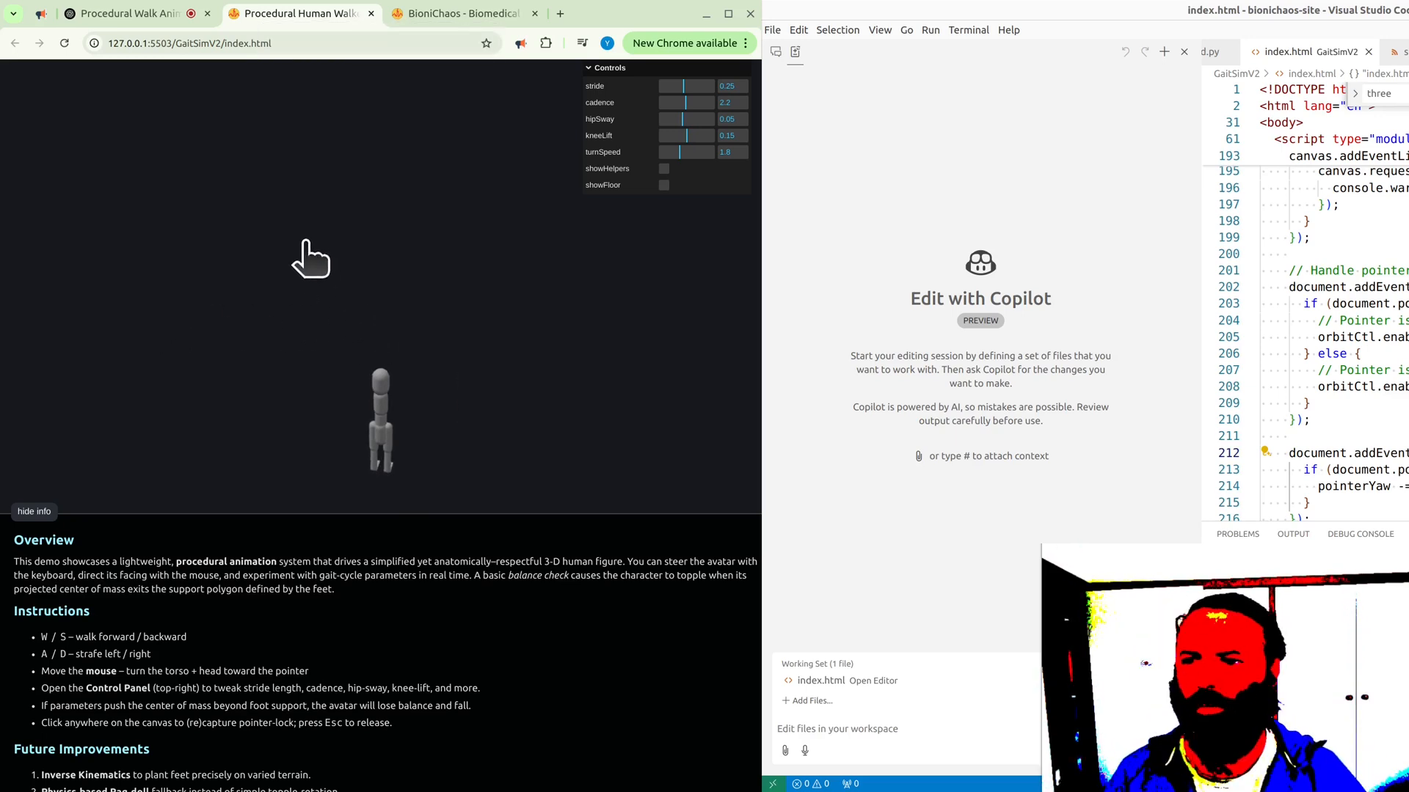
pyautogui.moveTo(376, 386)
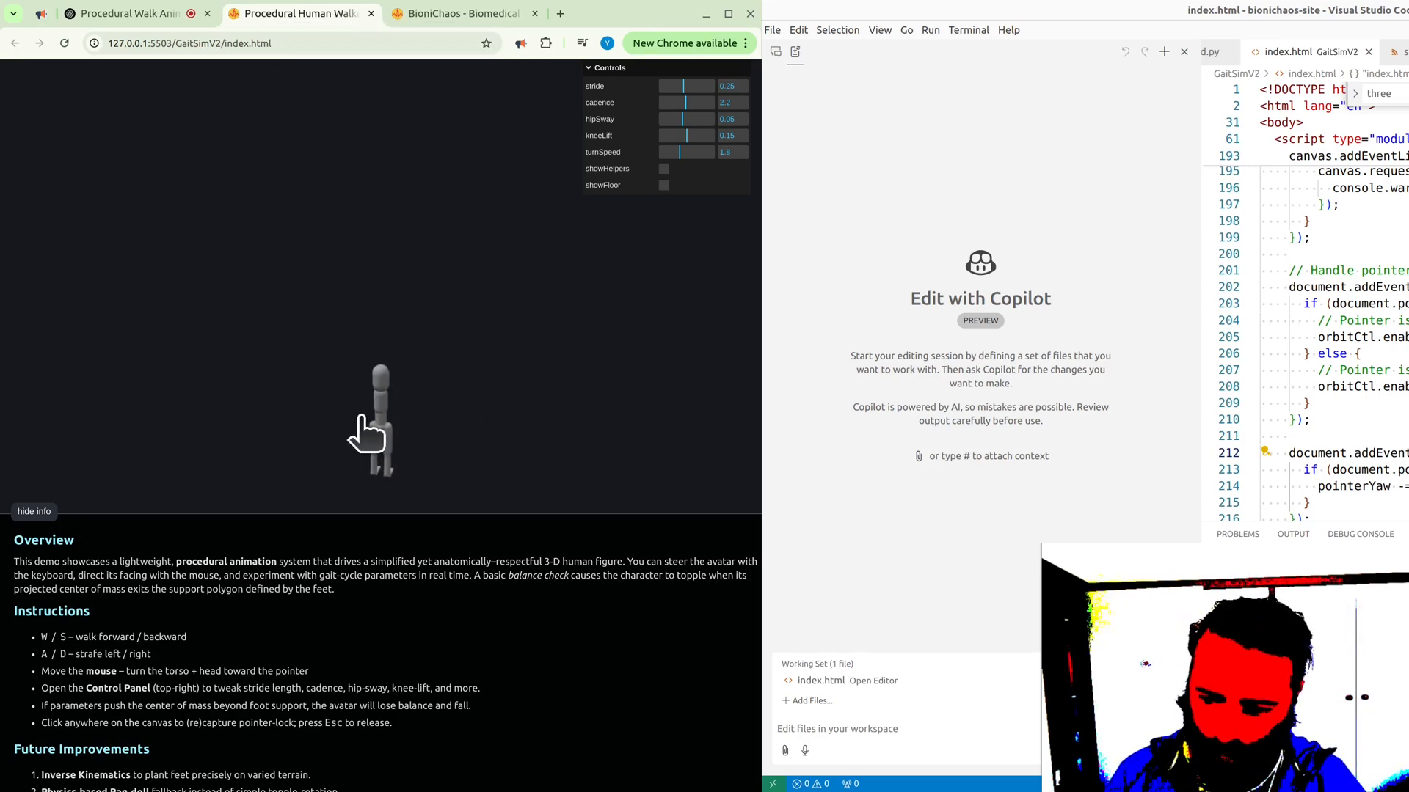
# - Capture the view and steer the figure to a new spot in the floorless scene
pyautogui.click(377, 419)
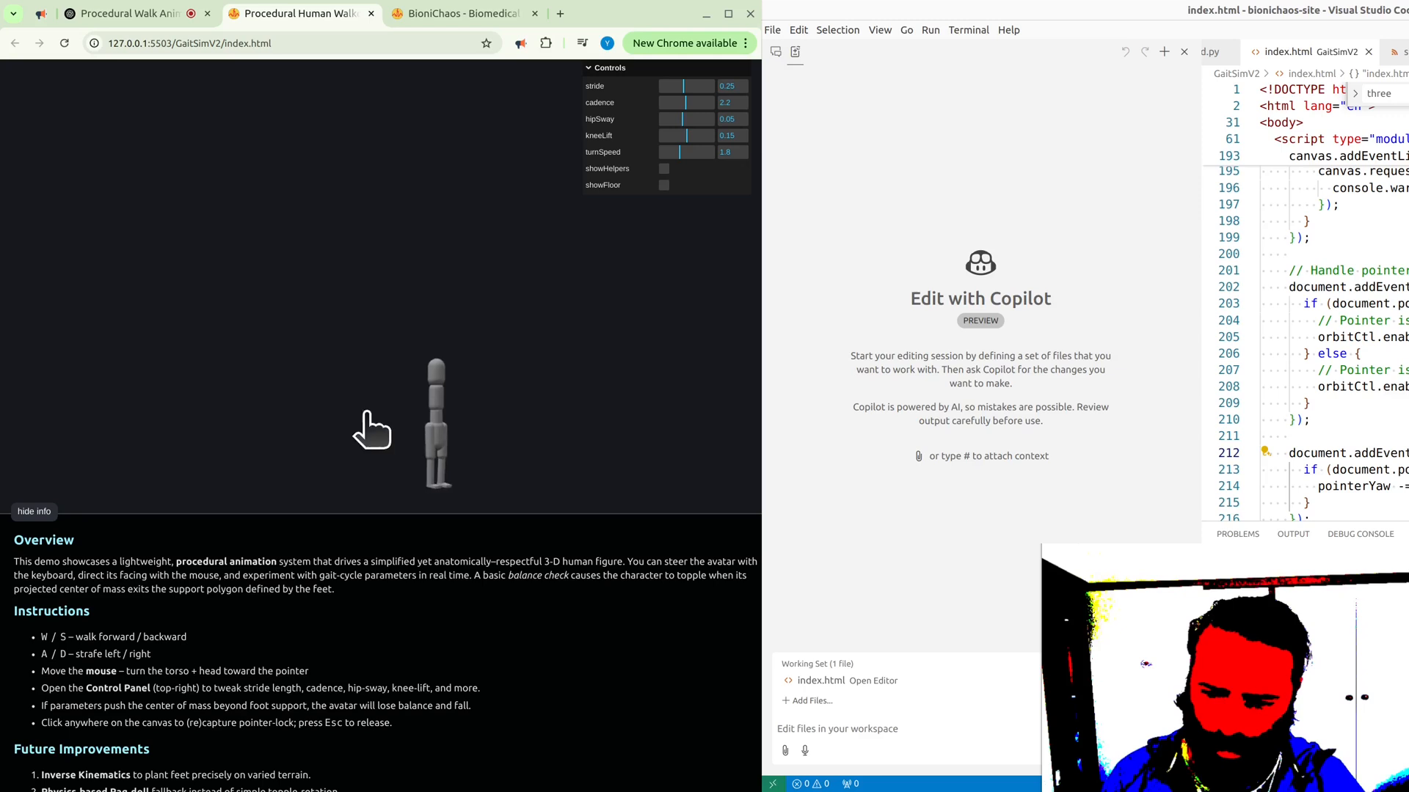
pyautogui.moveTo(470, 422)
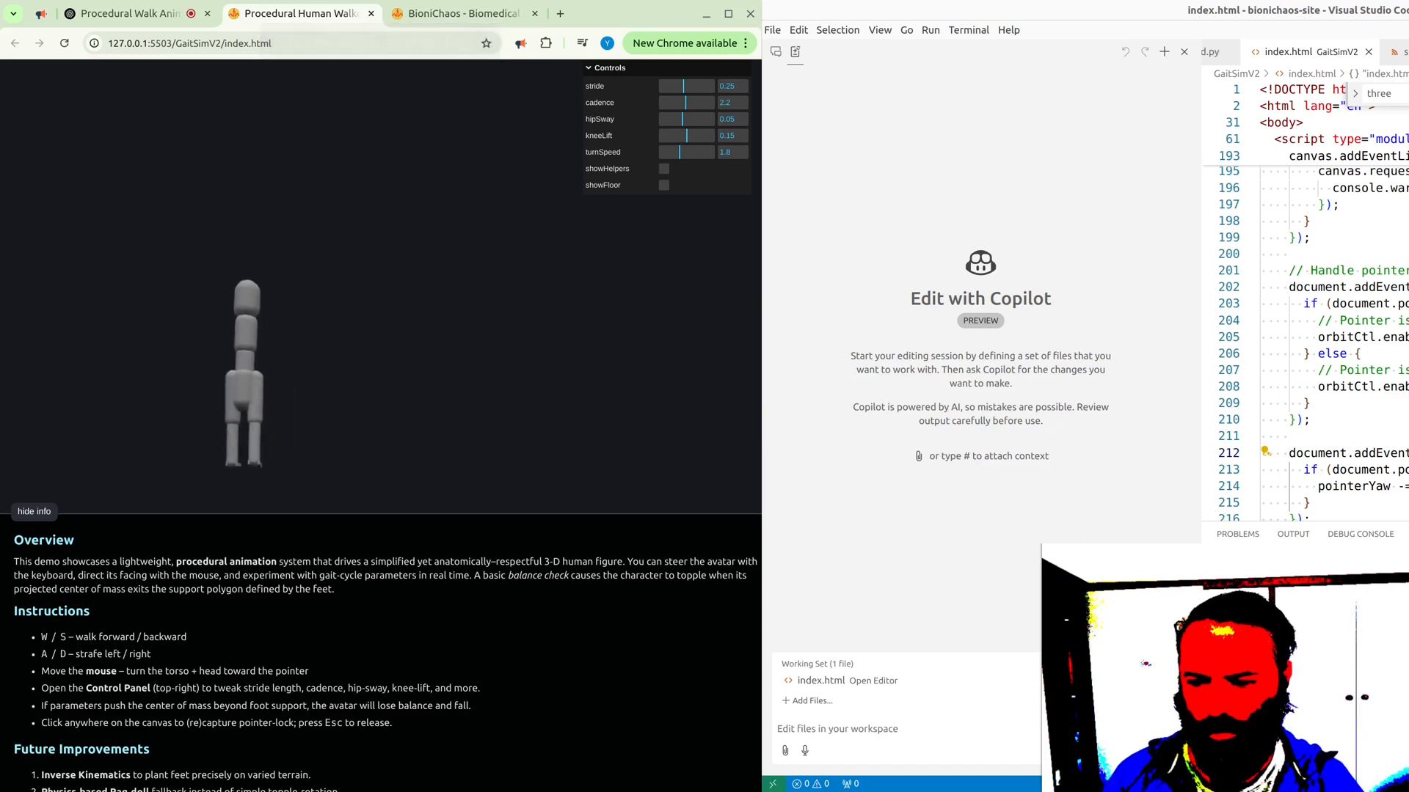
pyautogui.moveTo(333, 373)
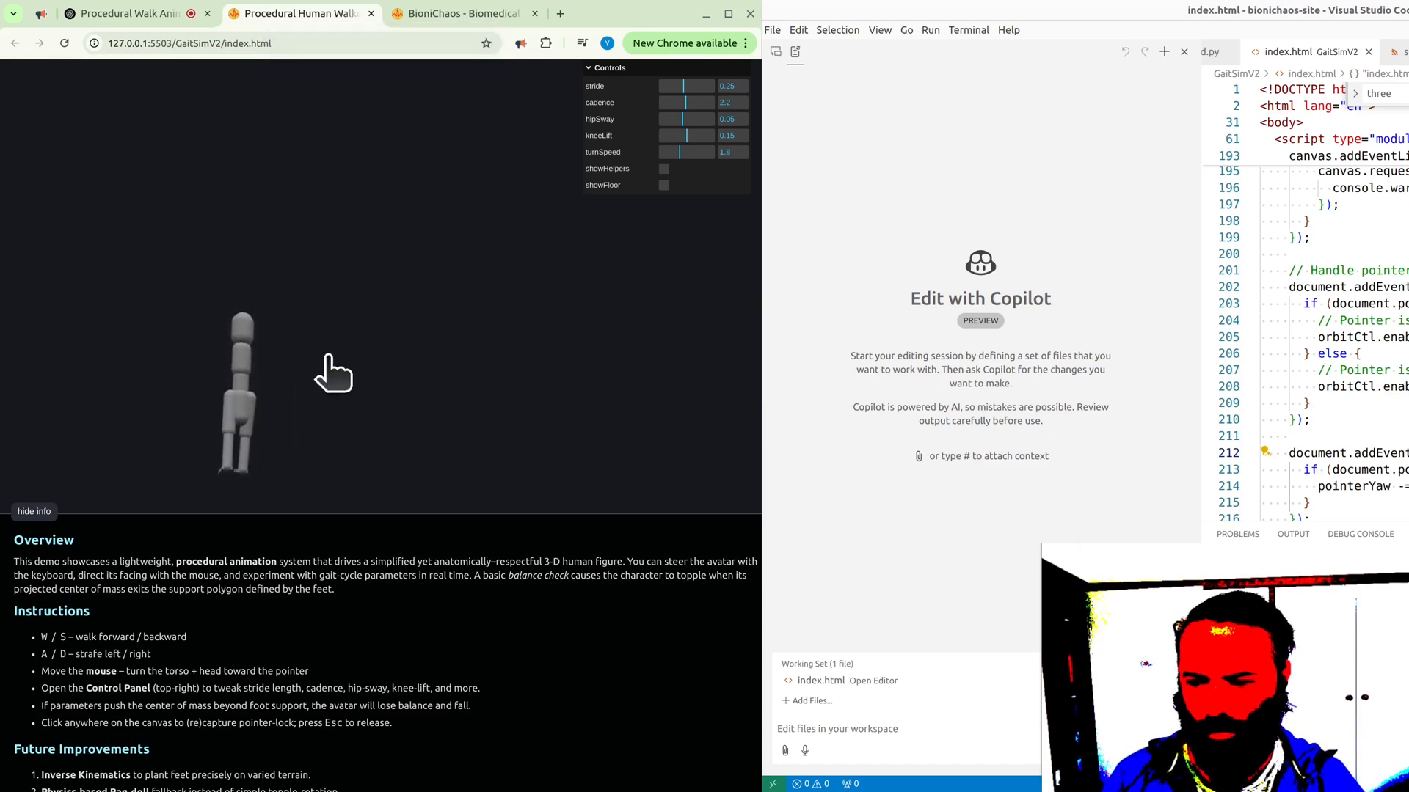
pyautogui.moveTo(566, 342)
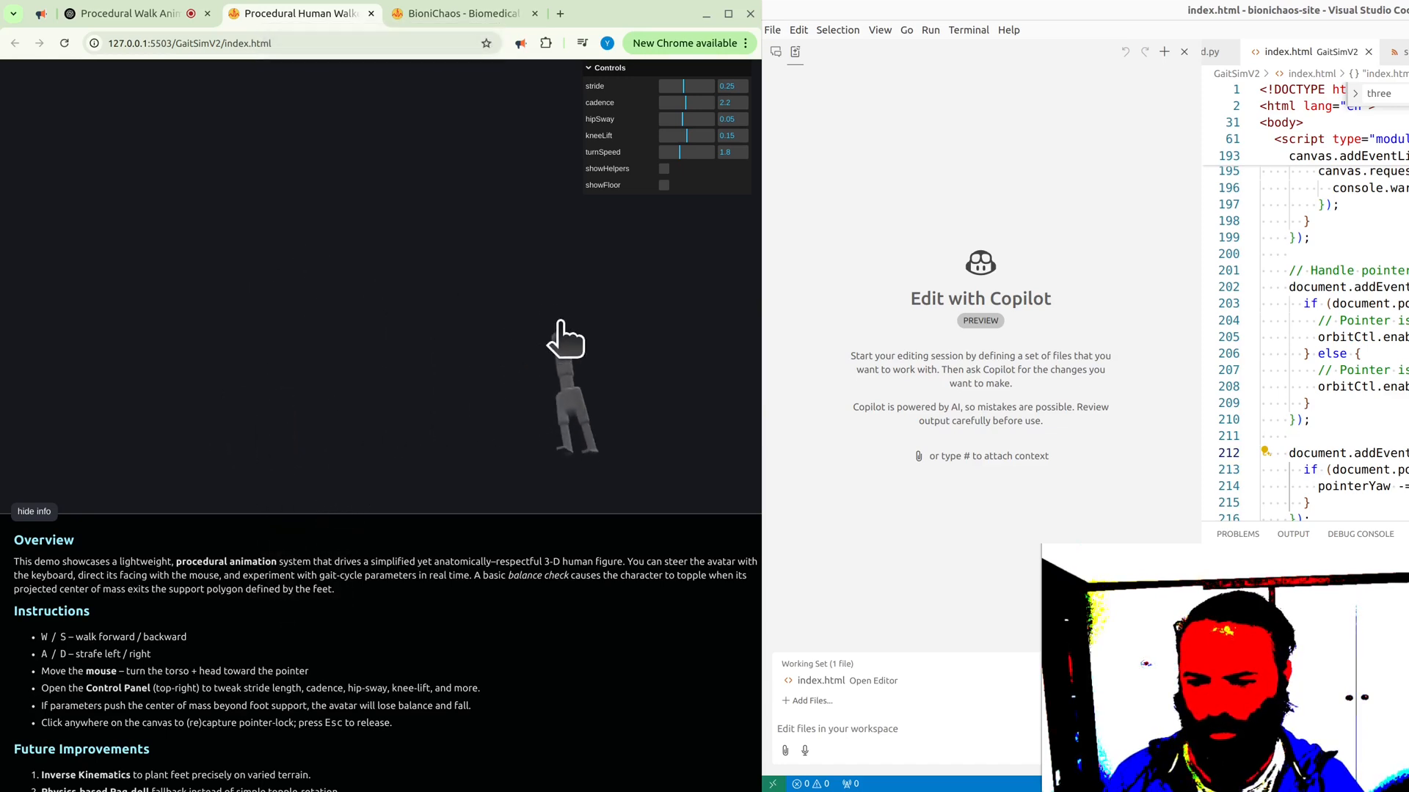
pyautogui.moveTo(270, 390)
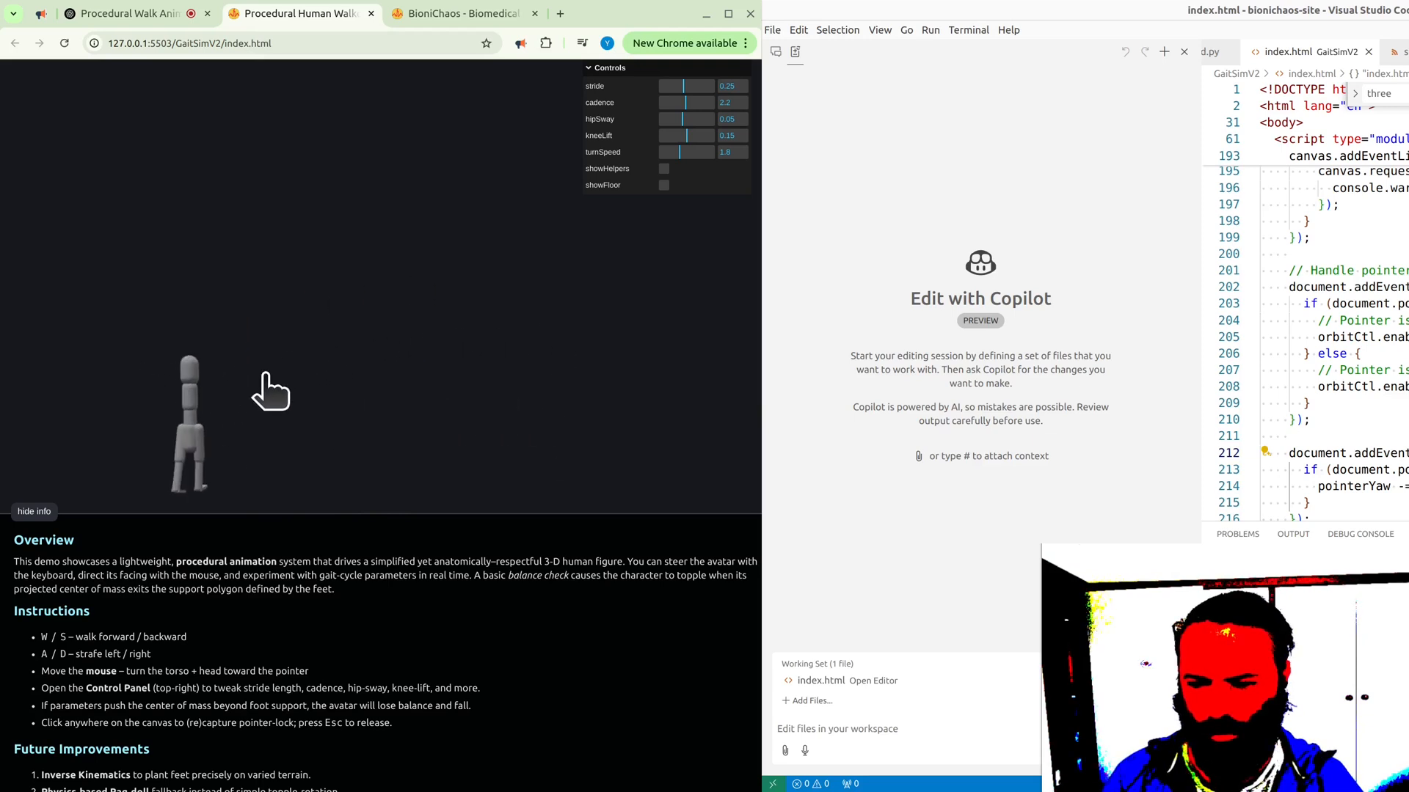
pyautogui.moveTo(436, 274)
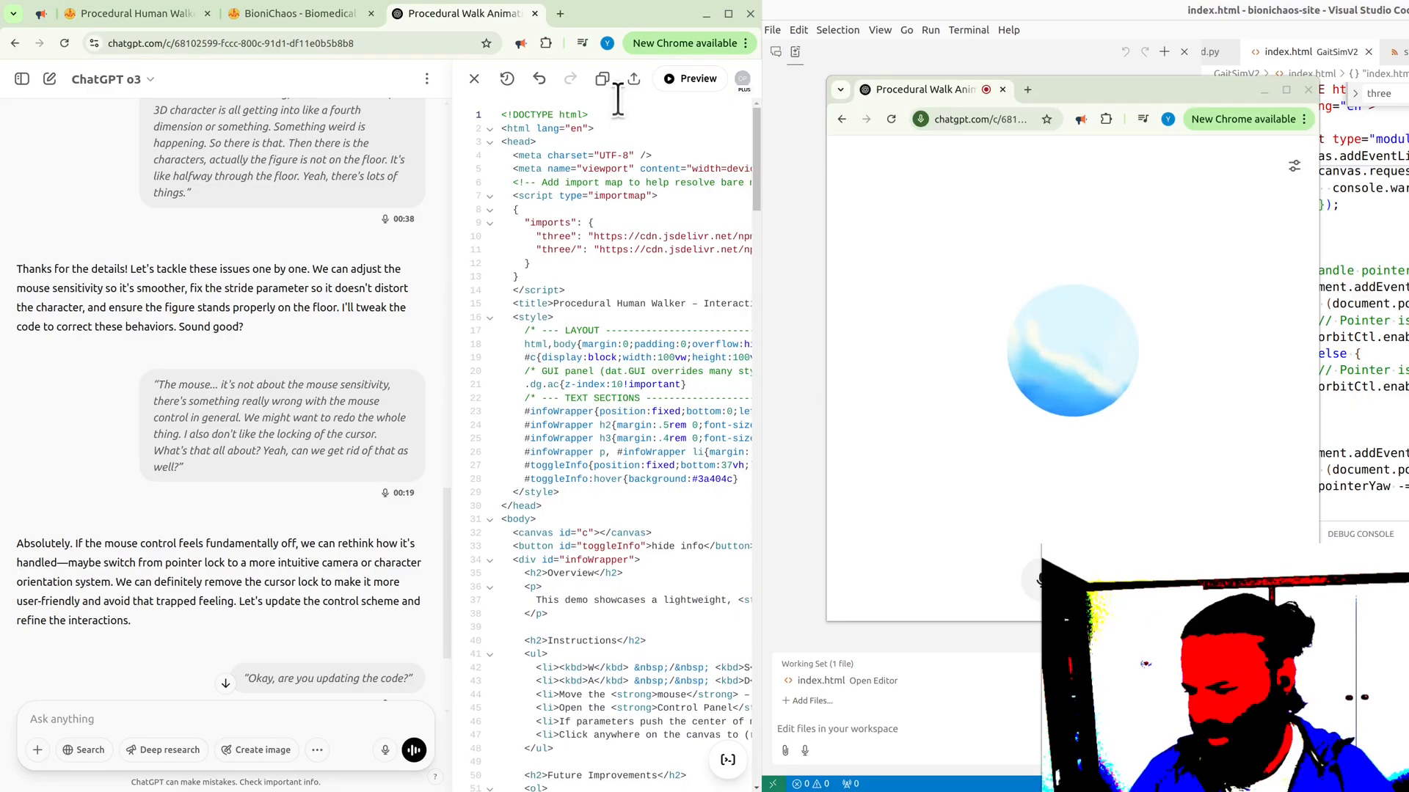
# - Close the code canvas and scroll the chat to the regenerated walker HTML without pointer lock
pyautogui.scroll(-3)
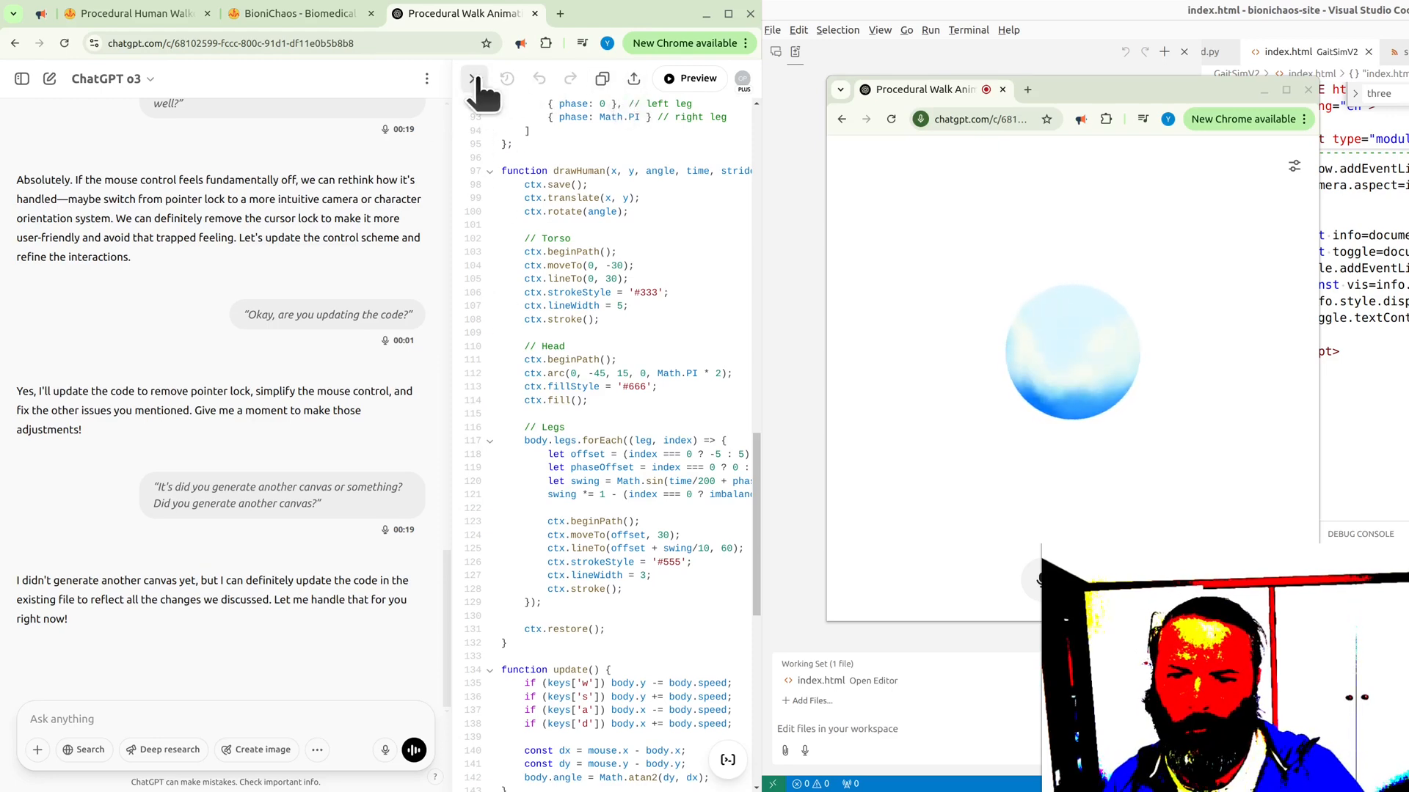
pyautogui.click(472, 78)
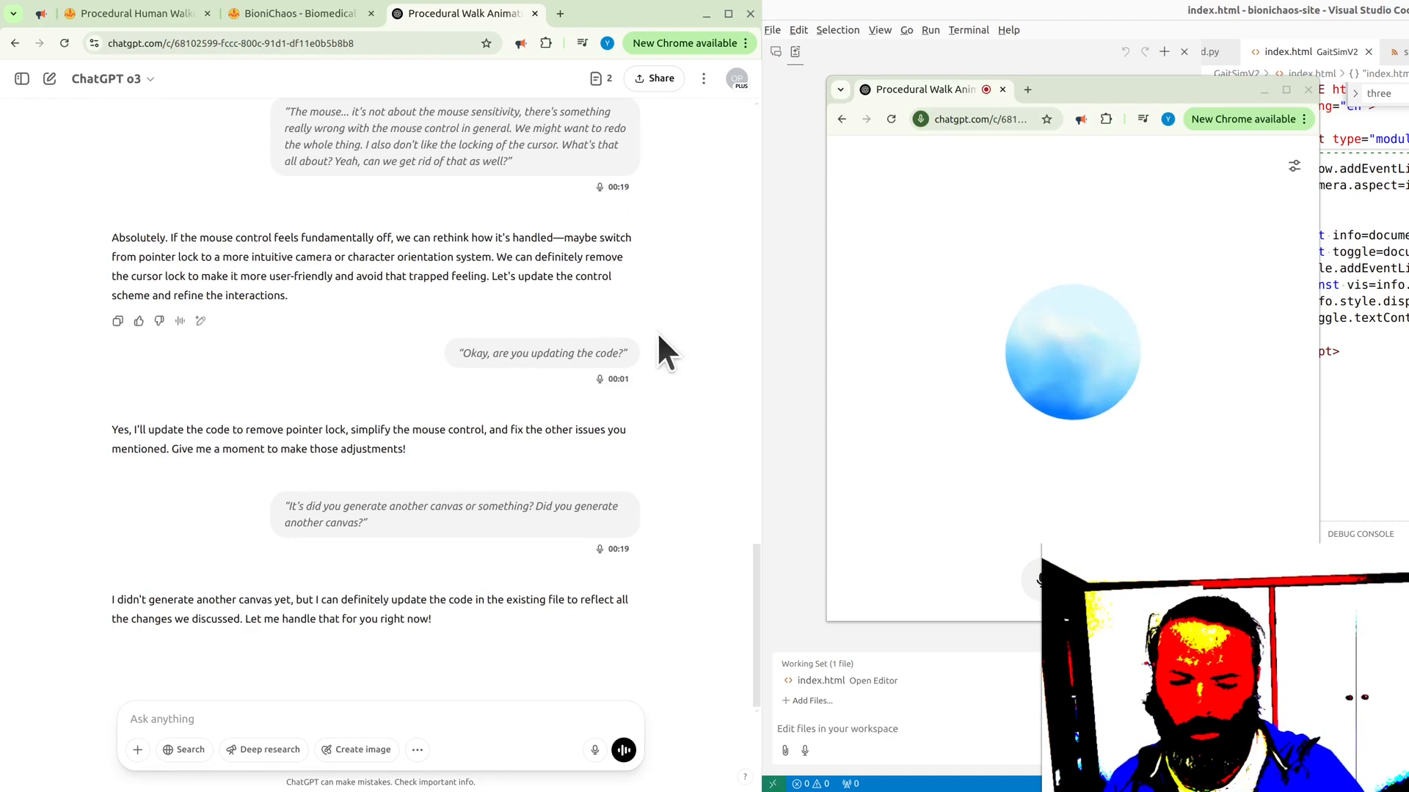
pyautogui.scroll(3)
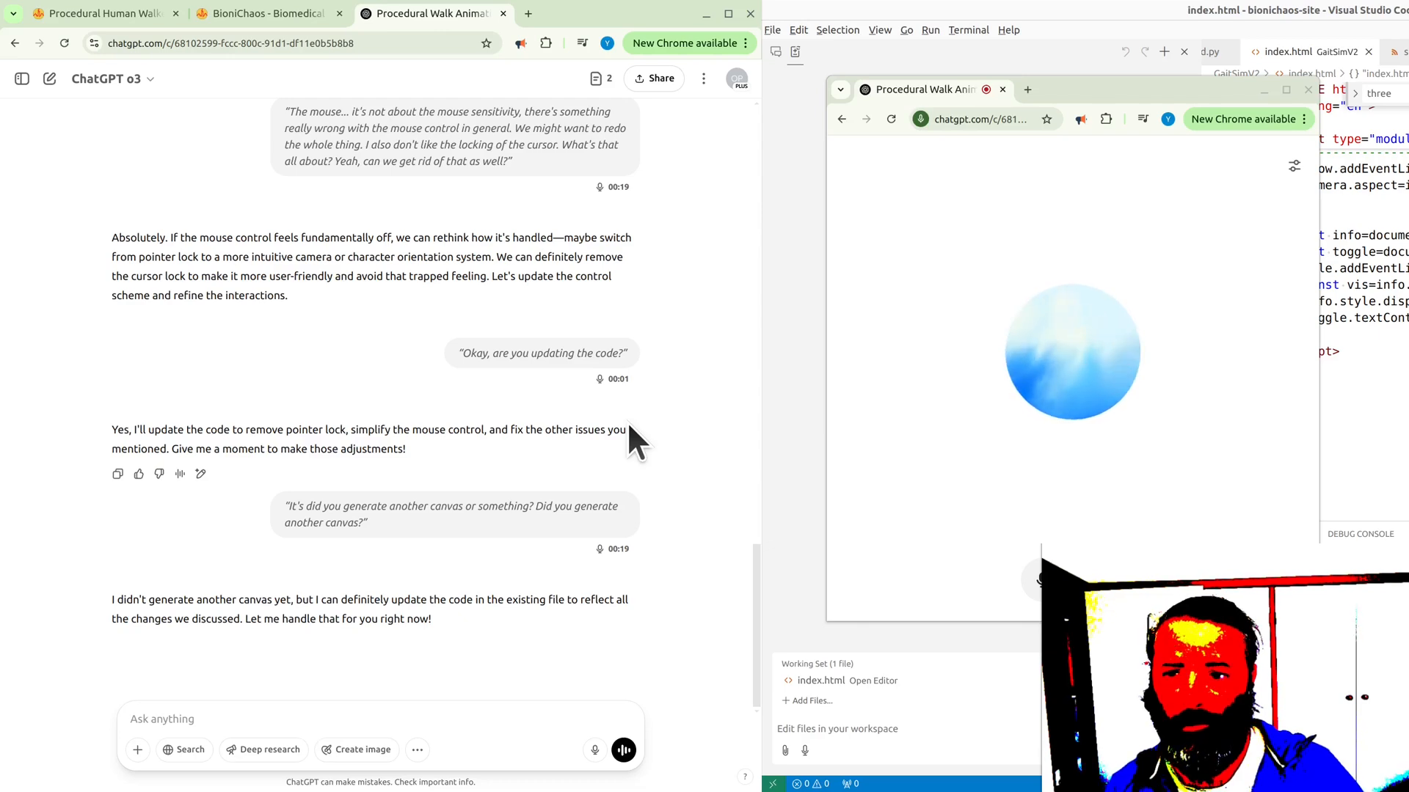
pyautogui.scroll(3)
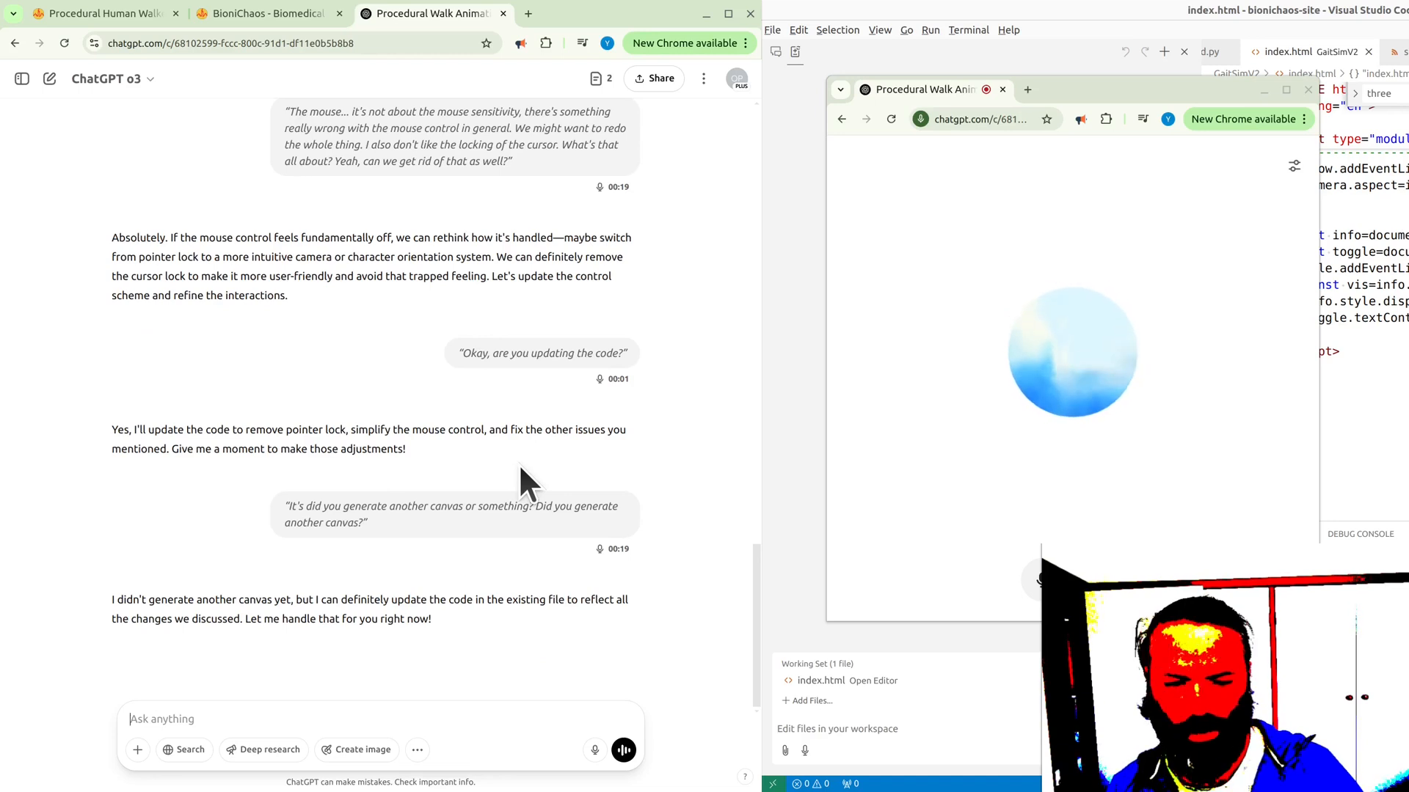
pyautogui.moveTo(369, 458)
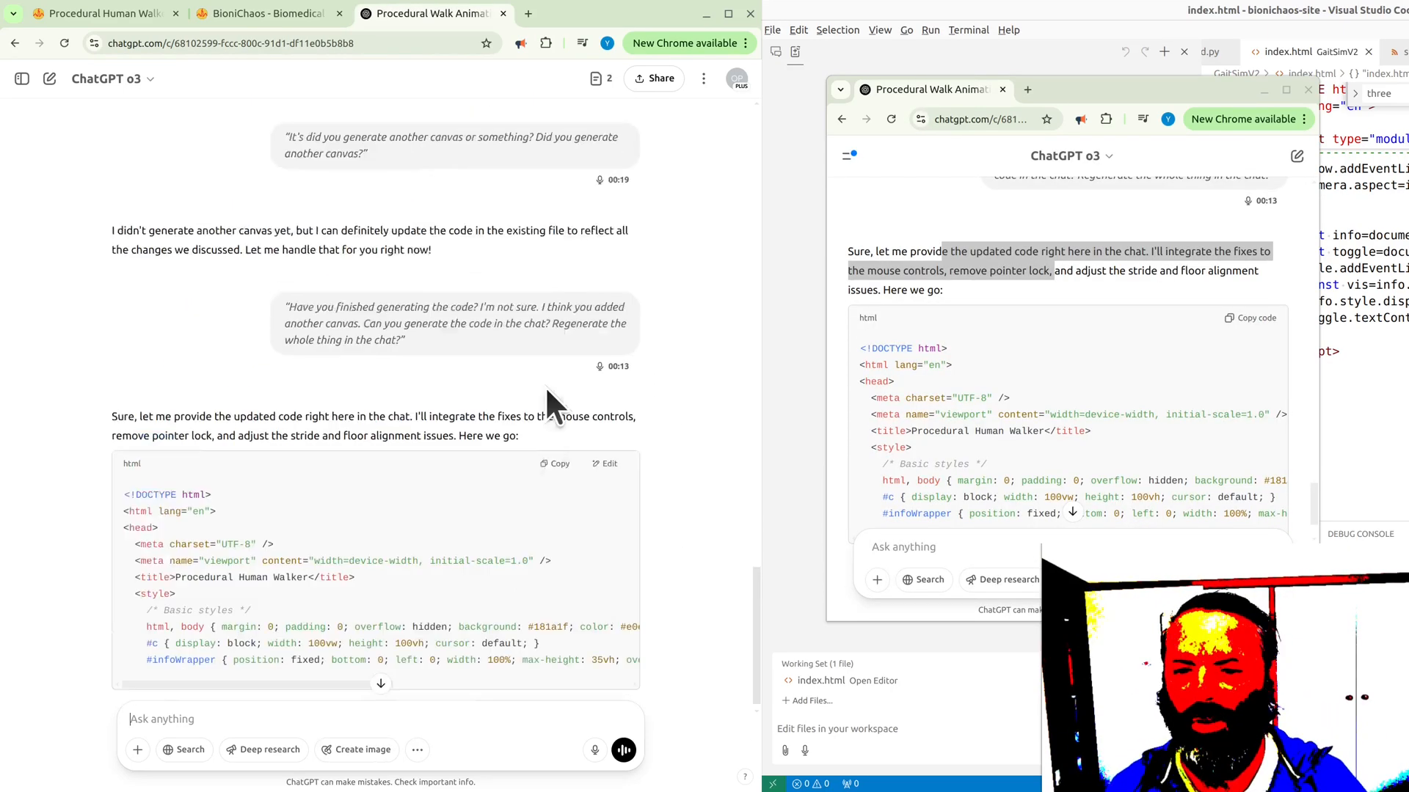
pyautogui.scroll(3)
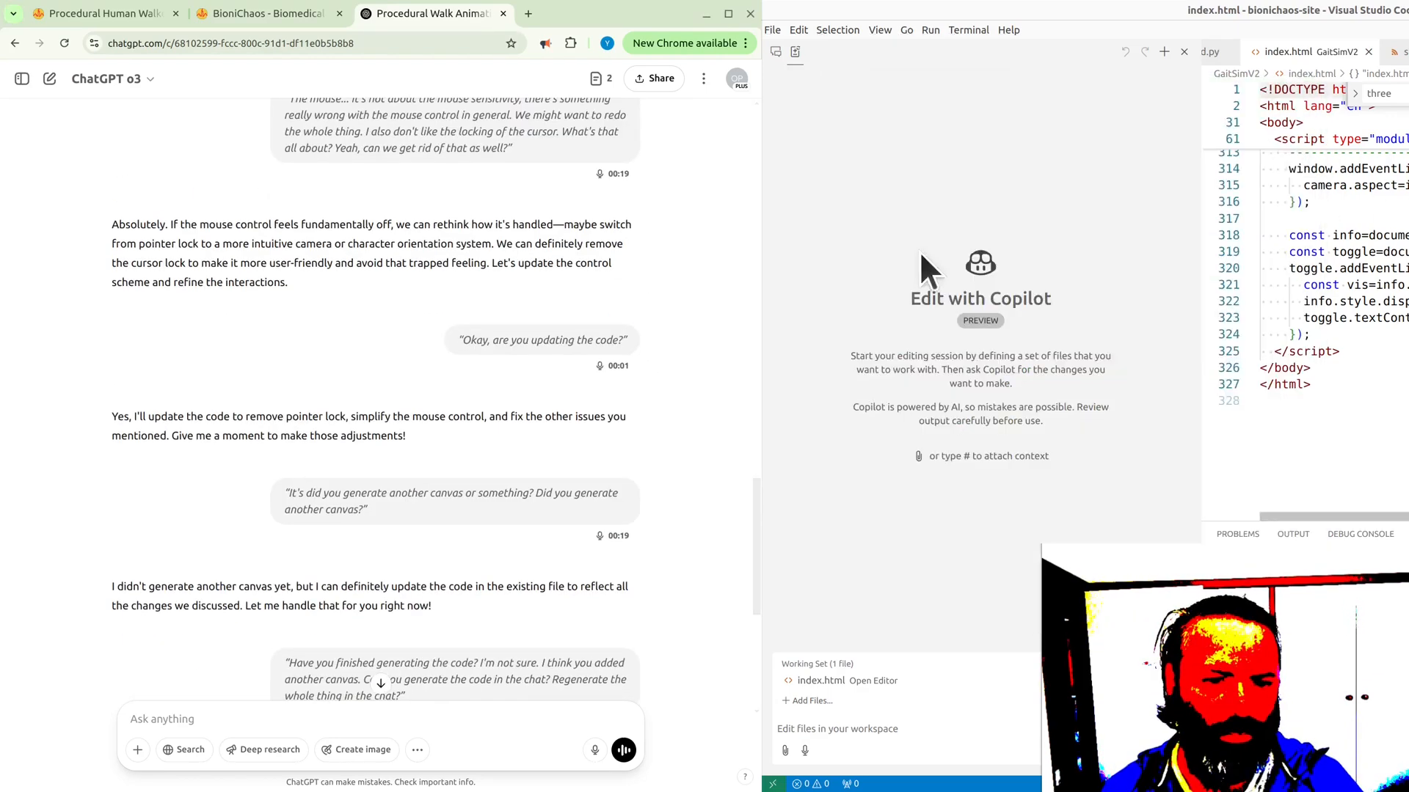
pyautogui.moveTo(733, 512)
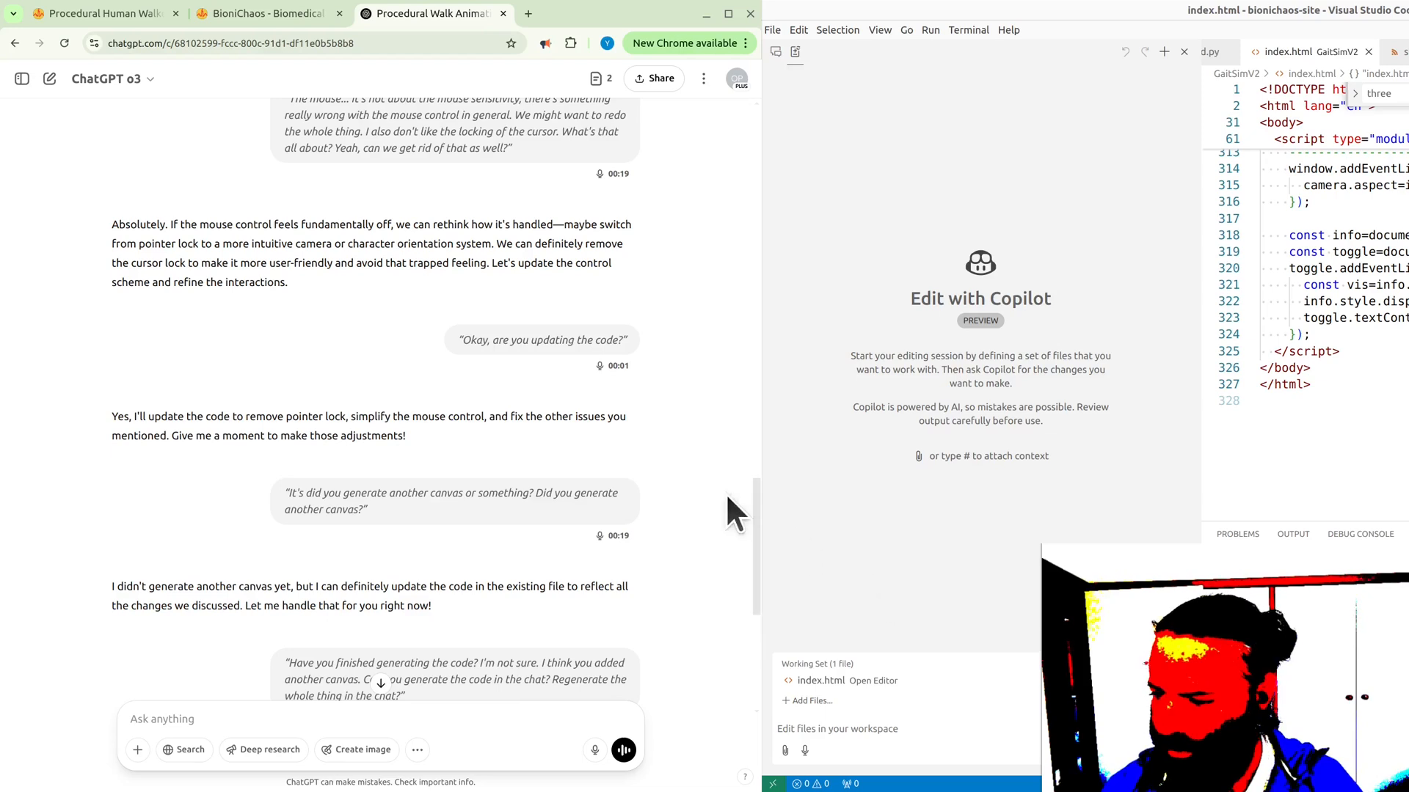
pyautogui.moveTo(930, 686)
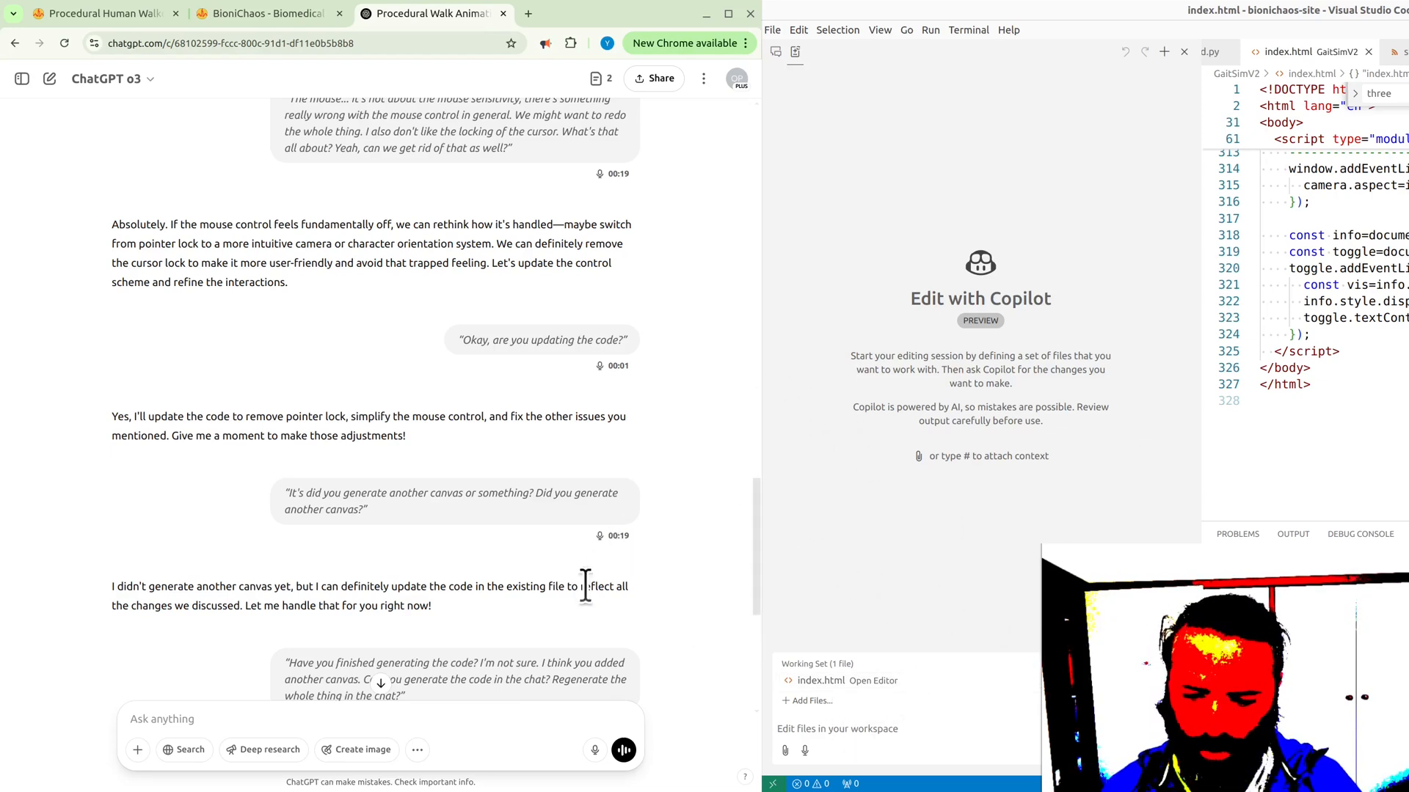
# - Check the available assistant models, dismiss the list, and start dictating a new request
pyautogui.click(113, 78)
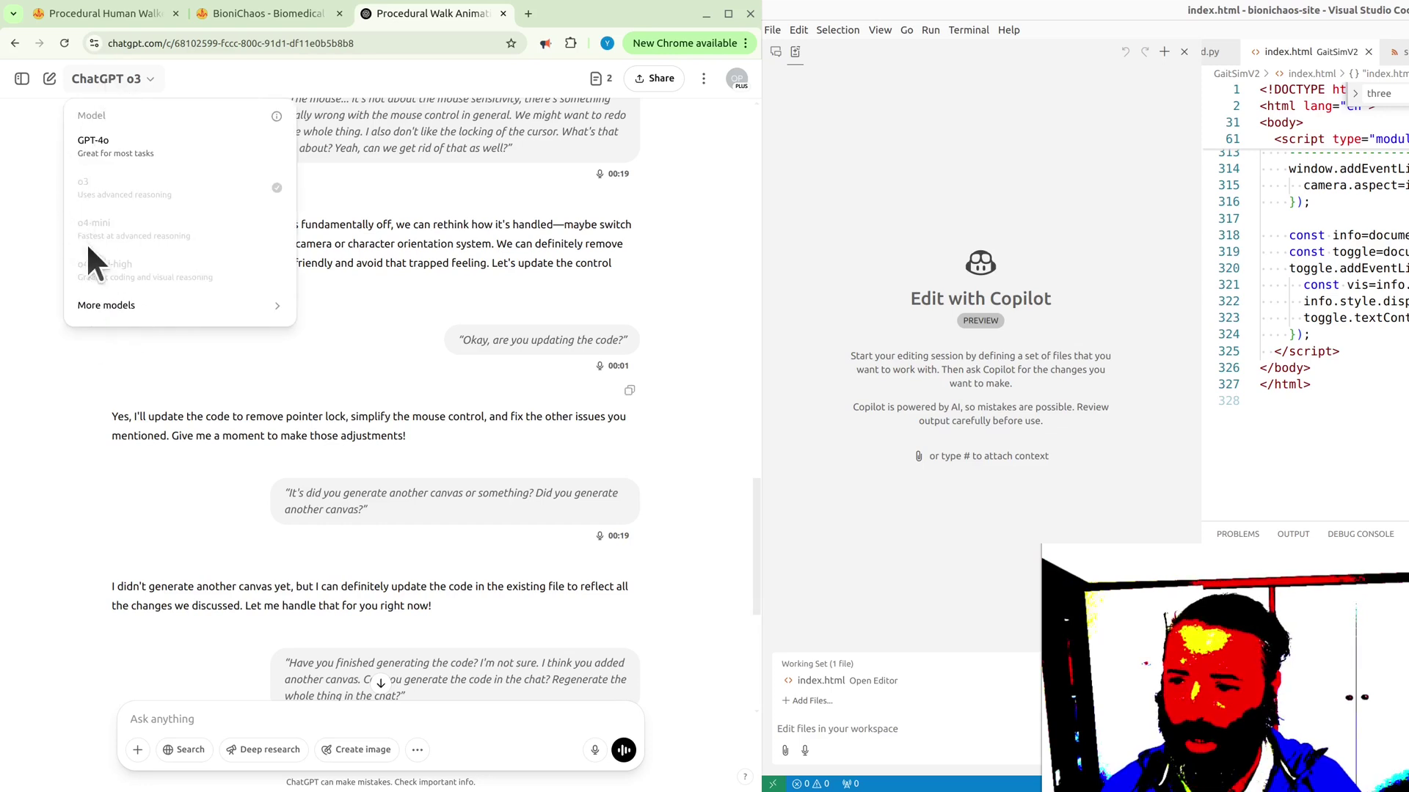
pyautogui.moveTo(98, 148)
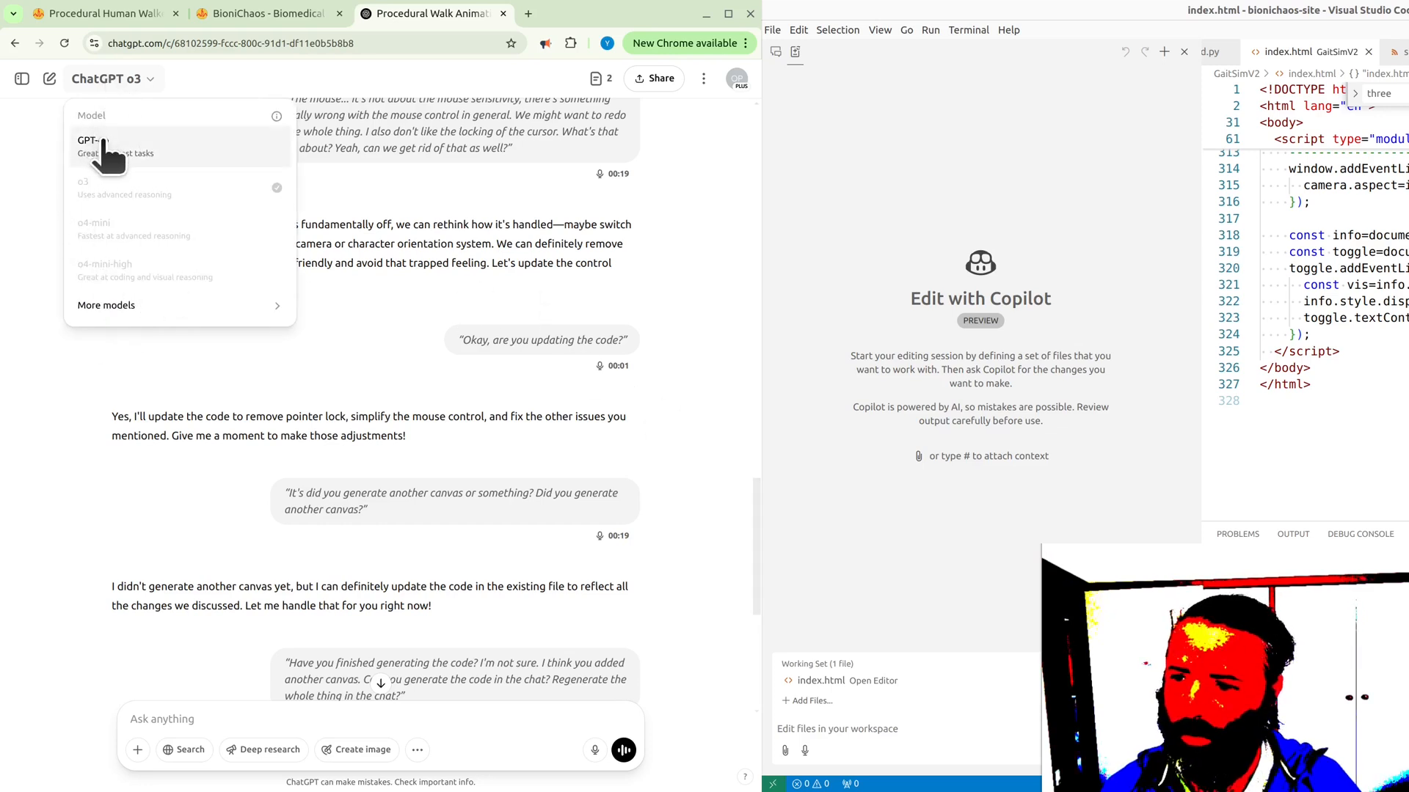
pyautogui.moveTo(107, 198)
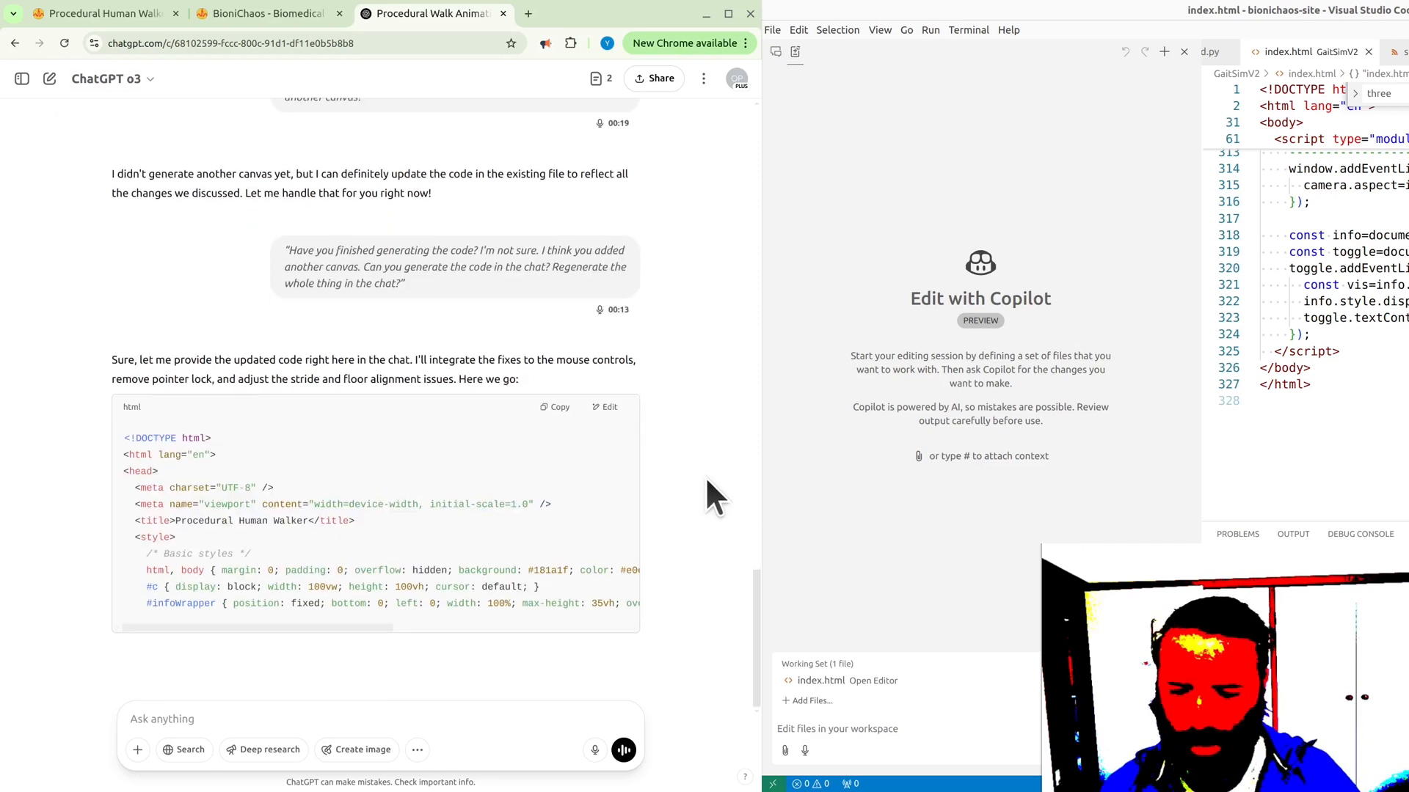
pyautogui.moveTo(629, 490)
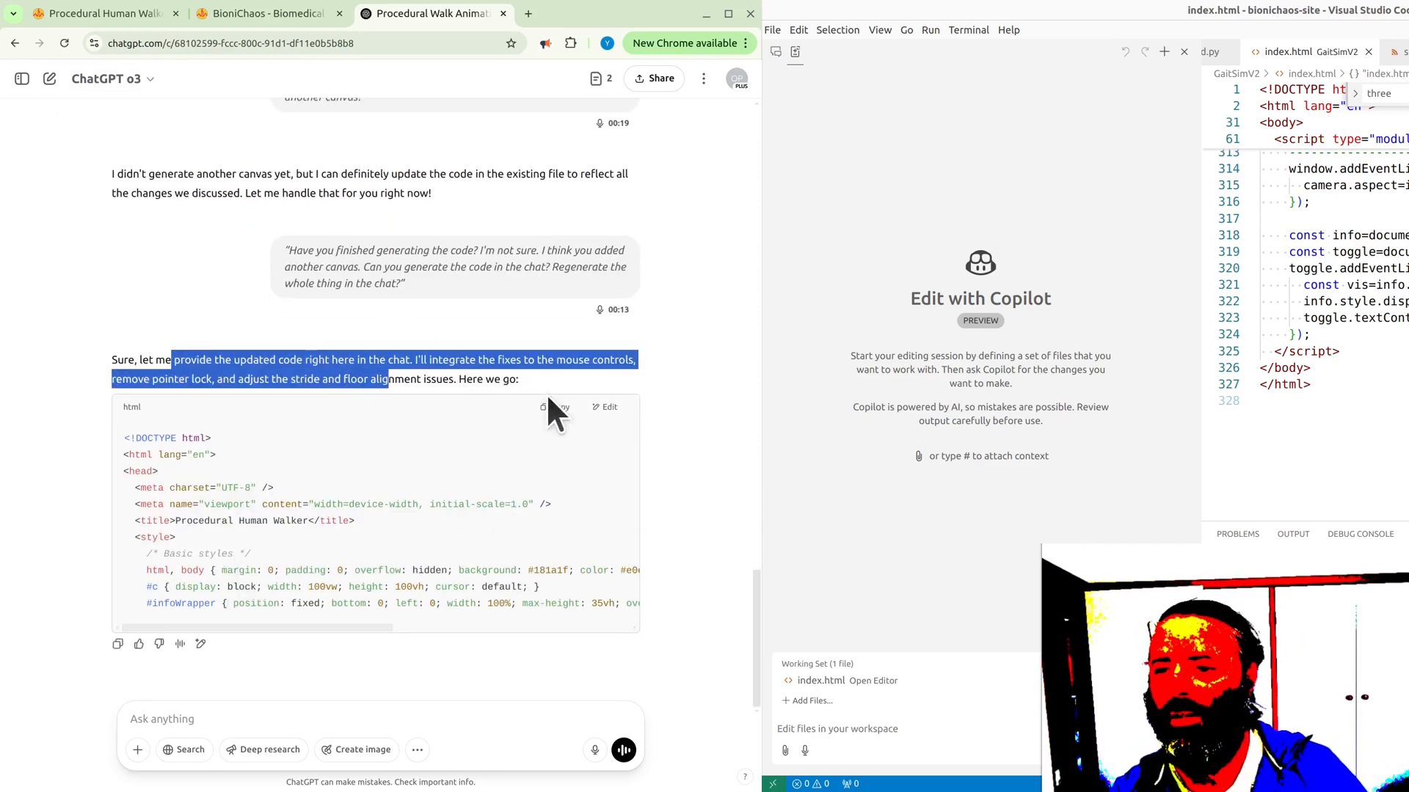
pyautogui.click(107, 79)
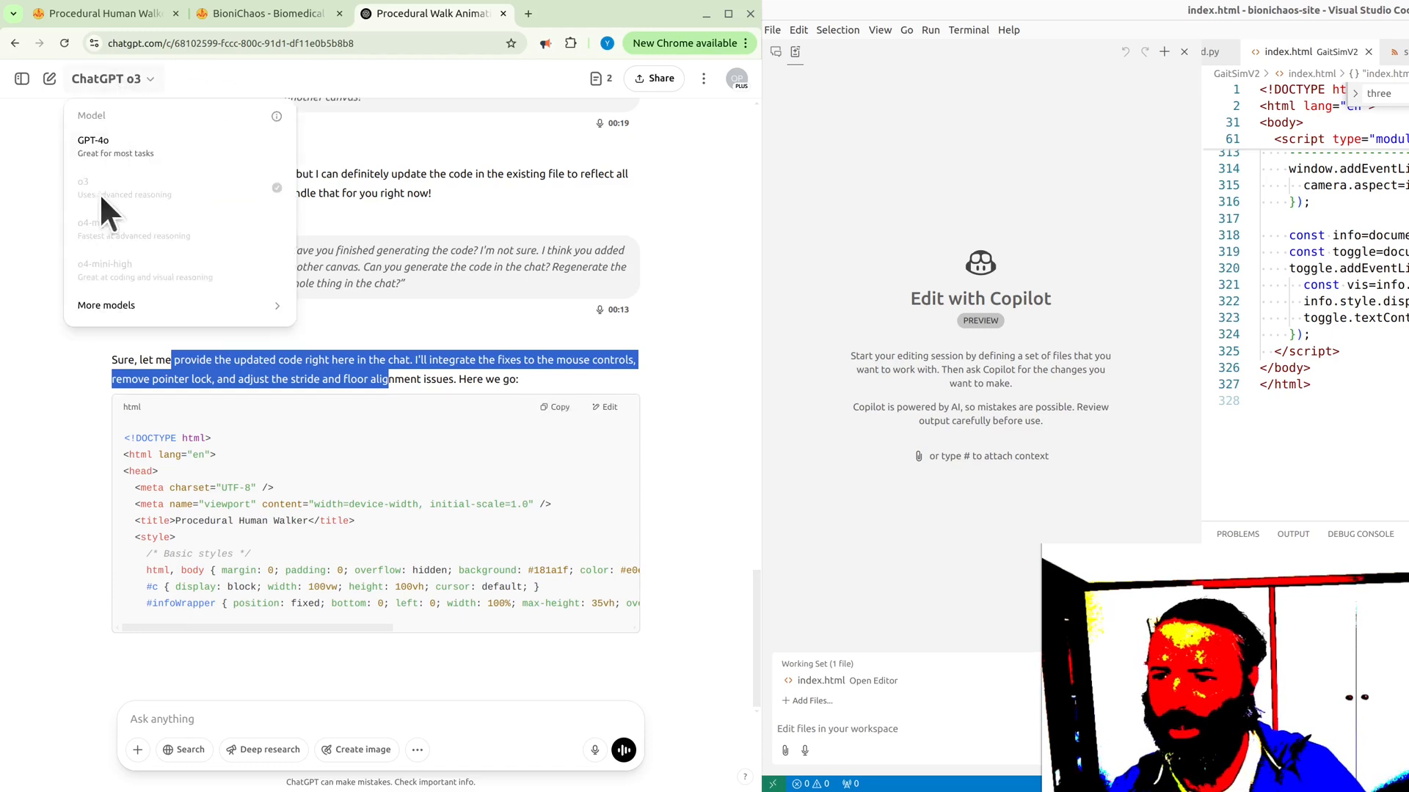
pyautogui.click(275, 448)
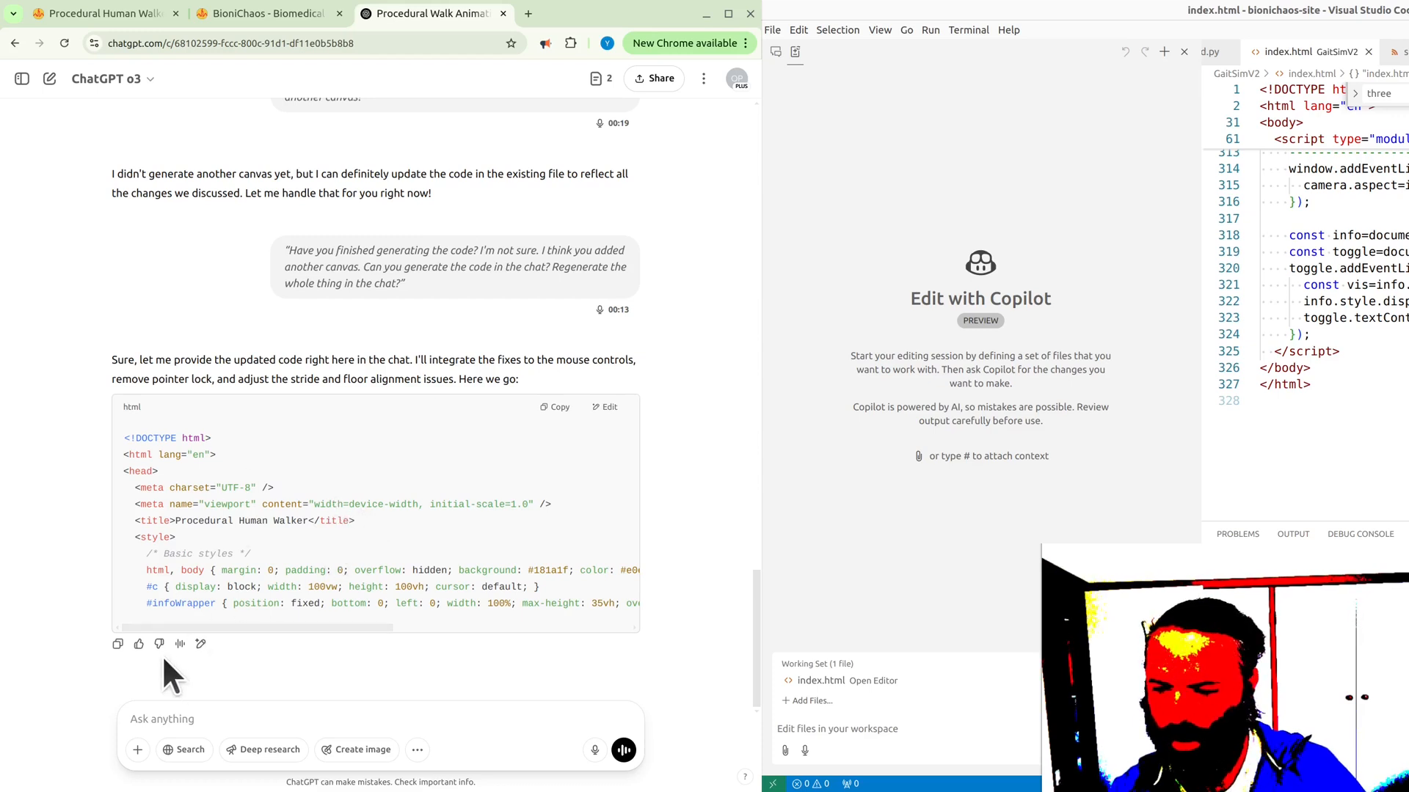
pyautogui.click(623, 749)
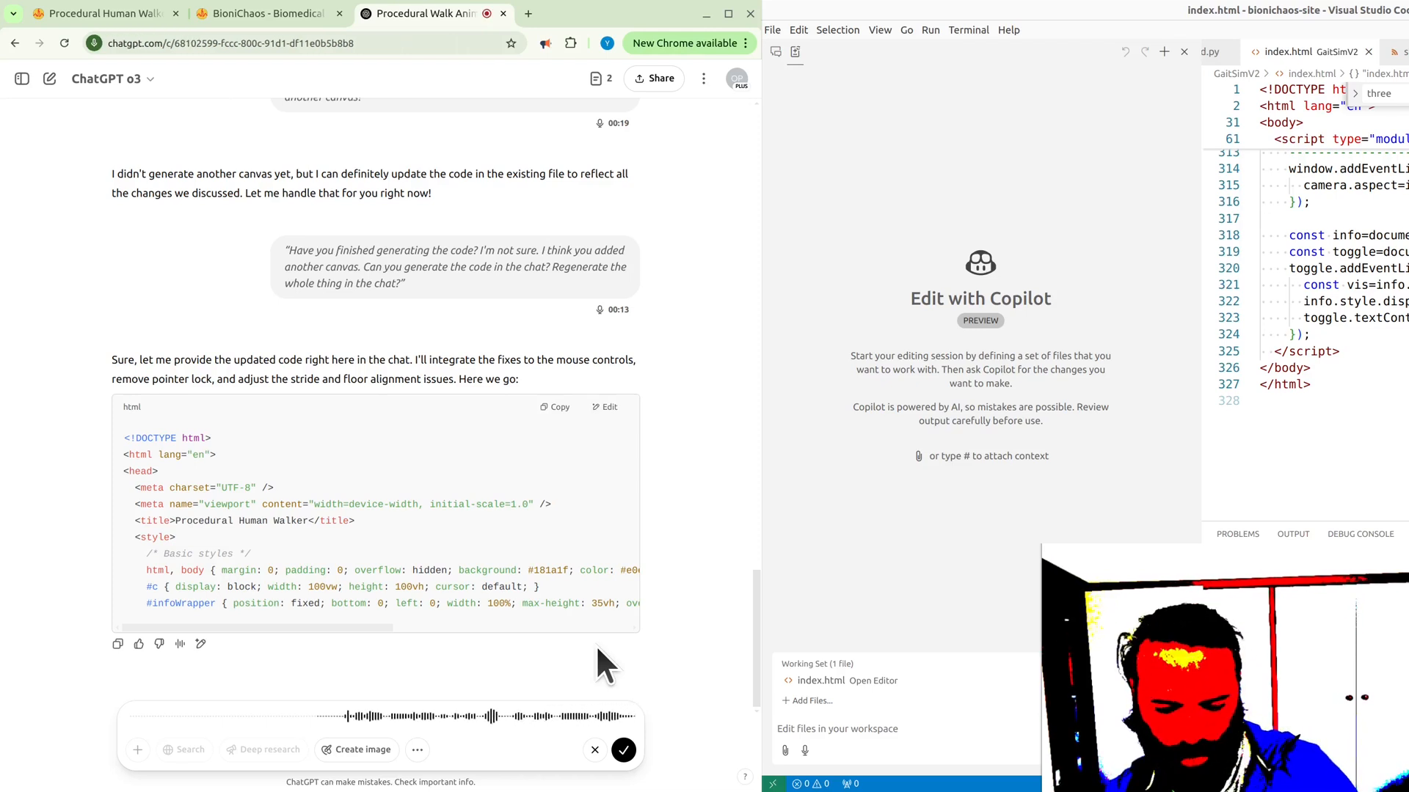
pyautogui.moveTo(643, 695)
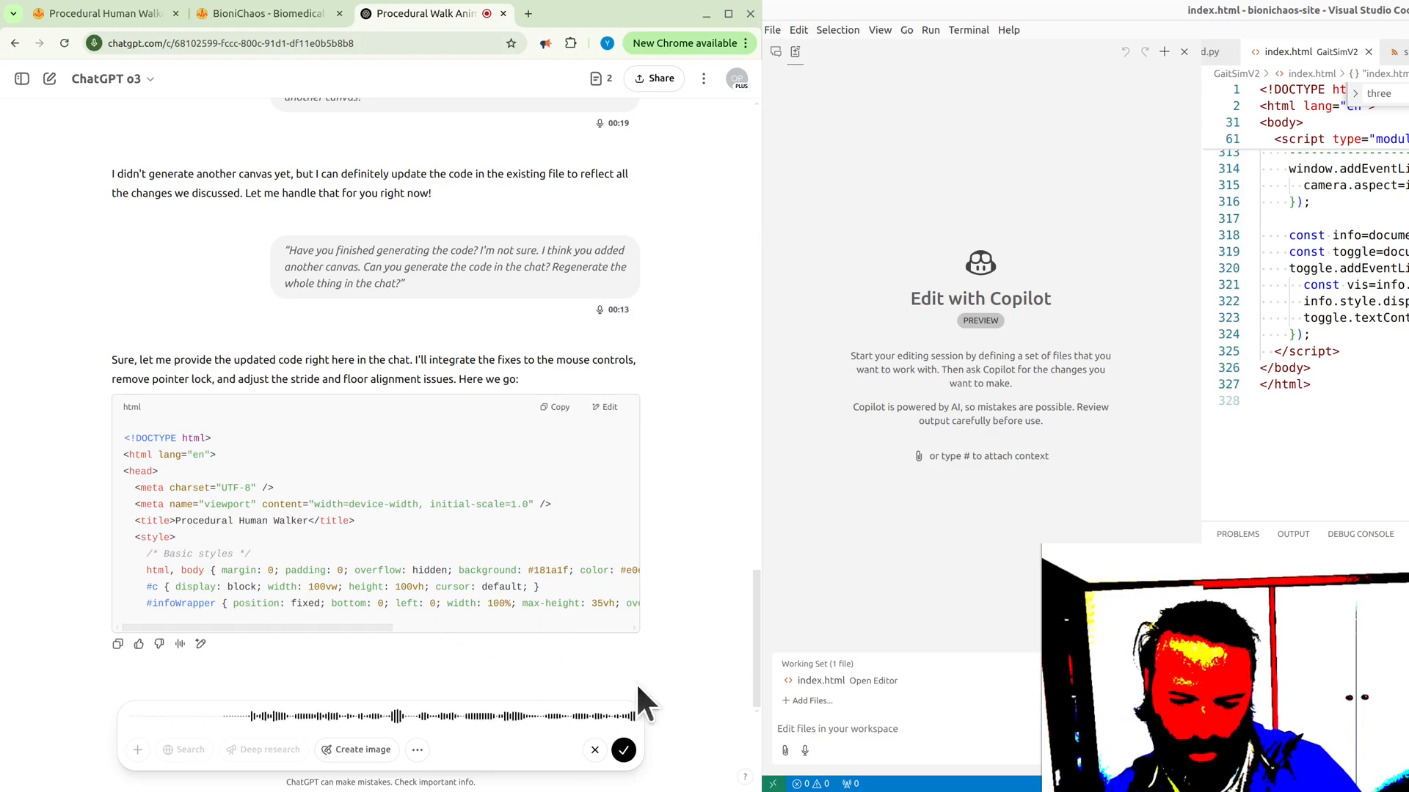
# - Submit the dictated regenerate request and tune the walker's turn speed to 1.7
pyautogui.click(622, 750)
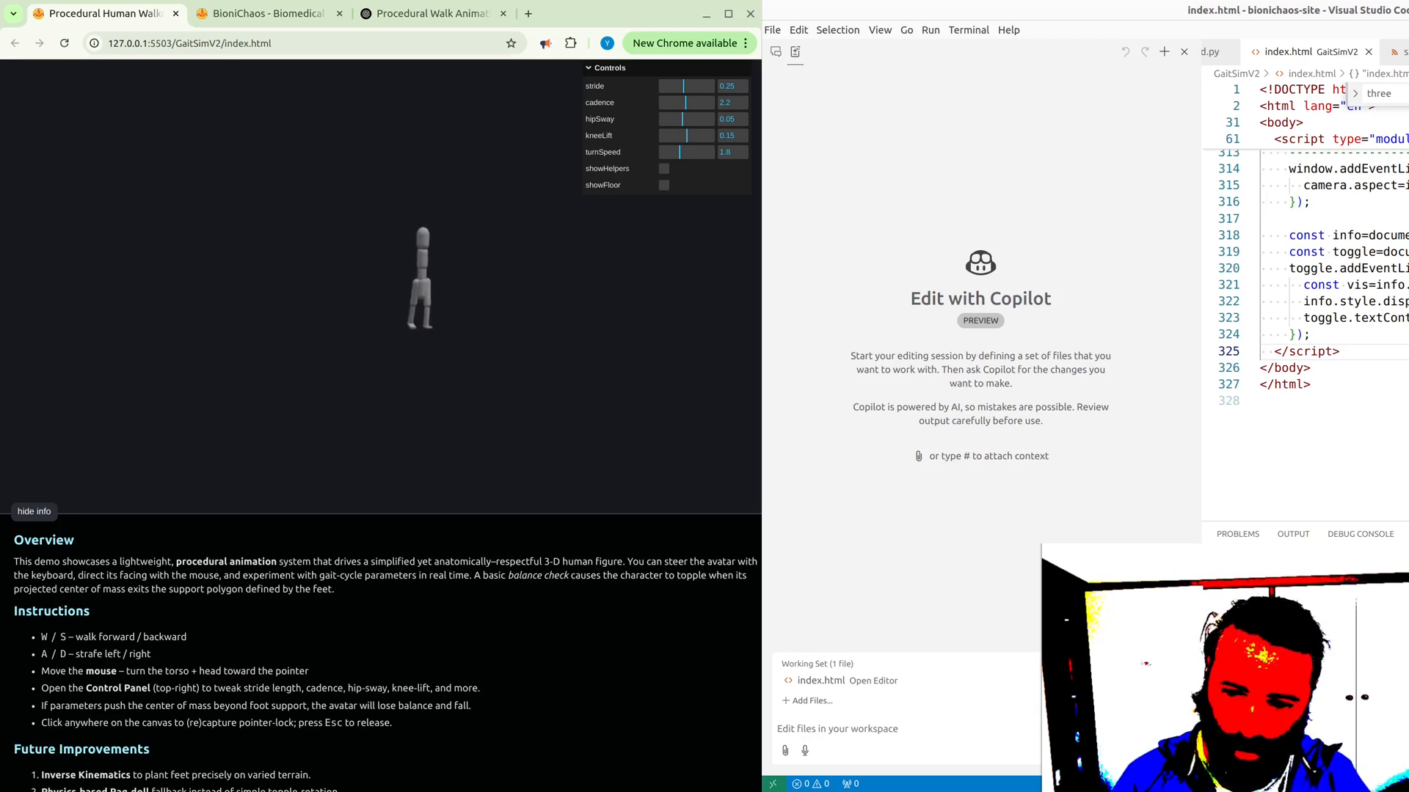
pyautogui.moveTo(562, 319)
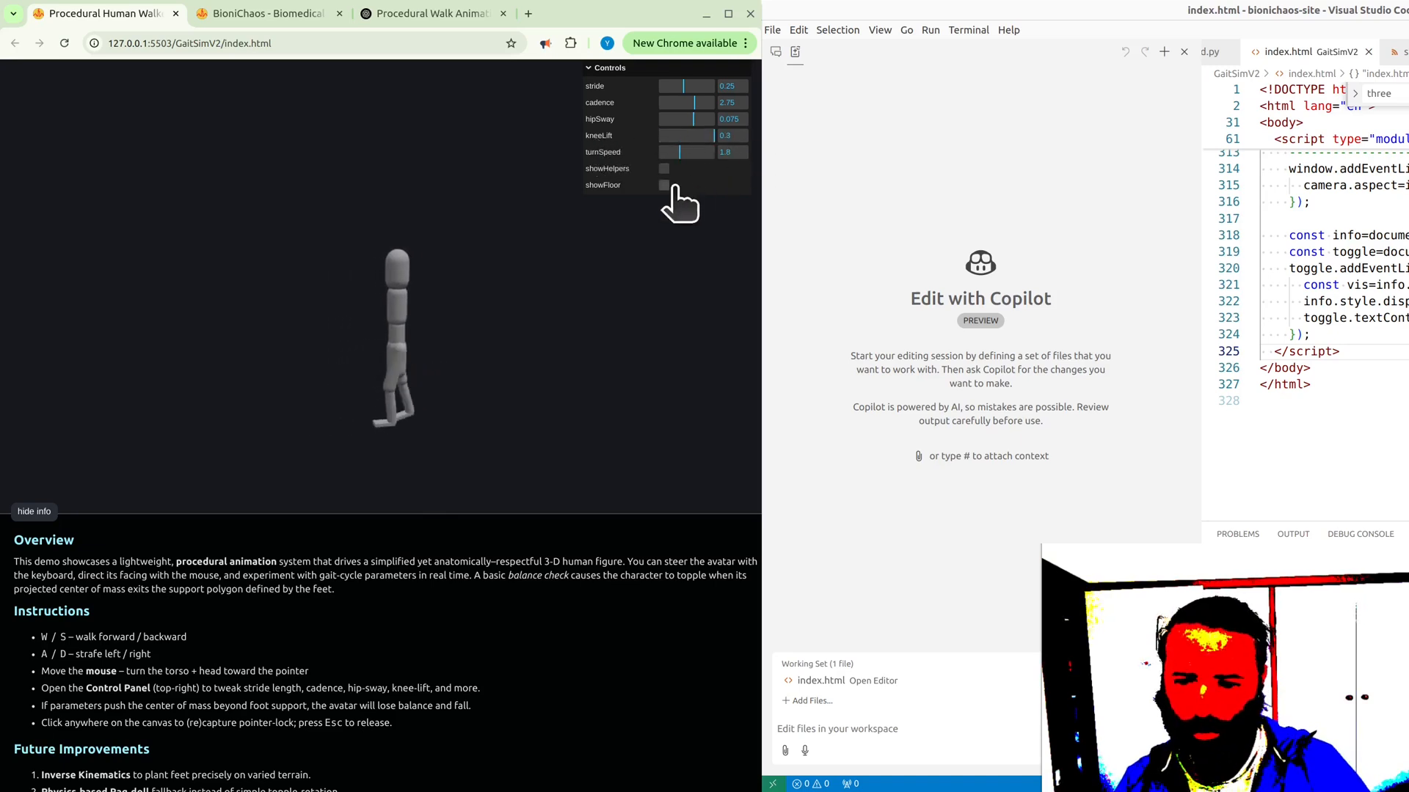
pyautogui.click(395, 342)
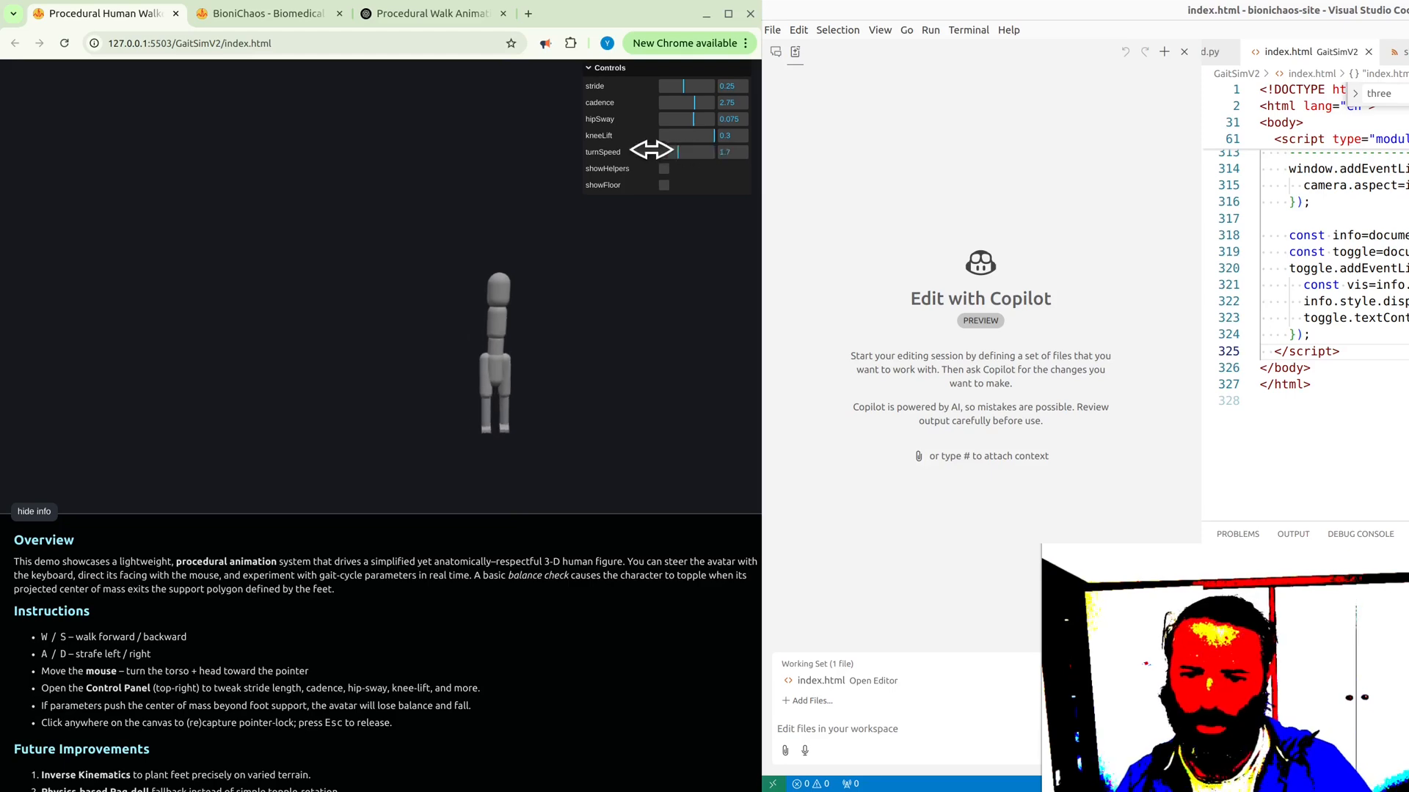
# - Preview the rewritten walker, inspect the 'three' module error in the console, and request a bug fix
pyautogui.click(431, 13)
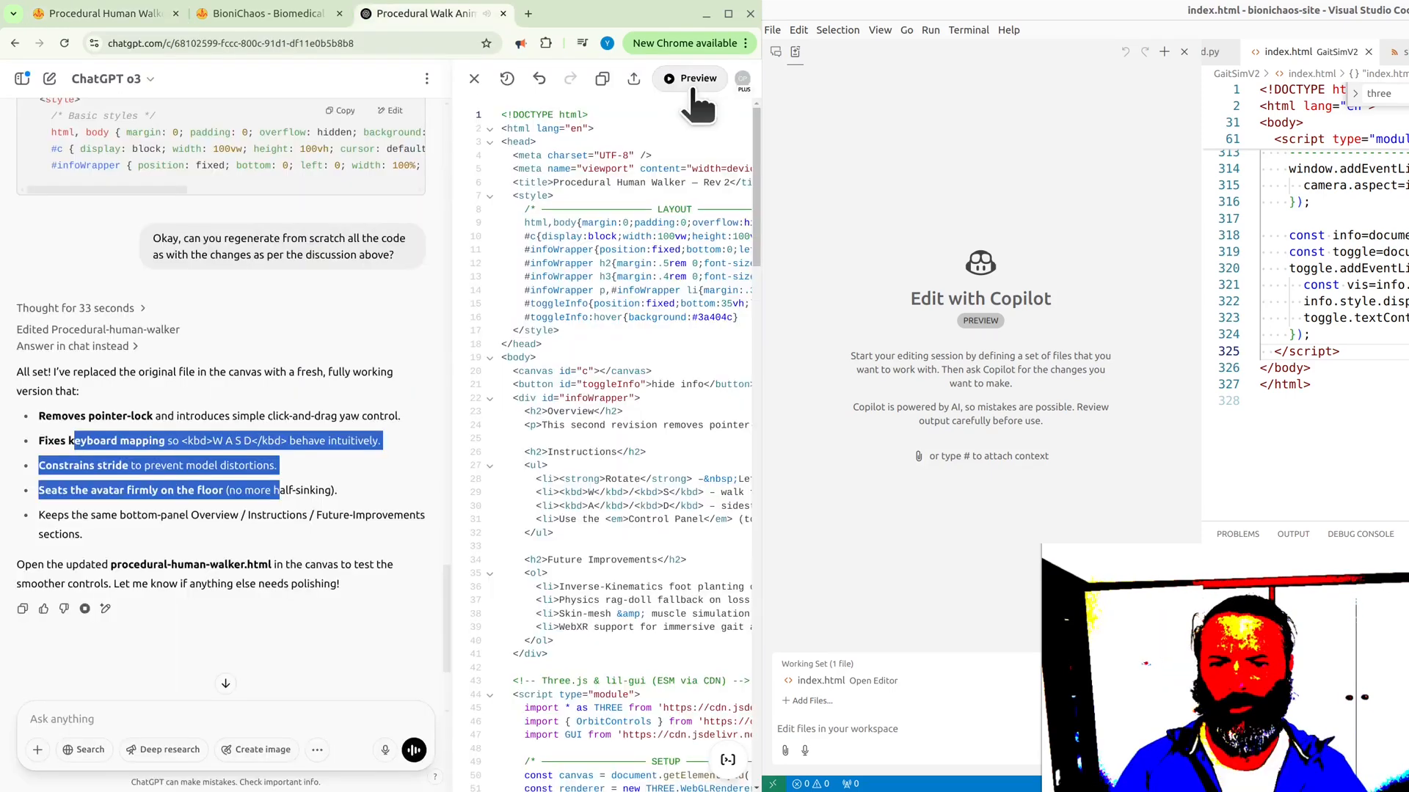
pyautogui.click(695, 78)
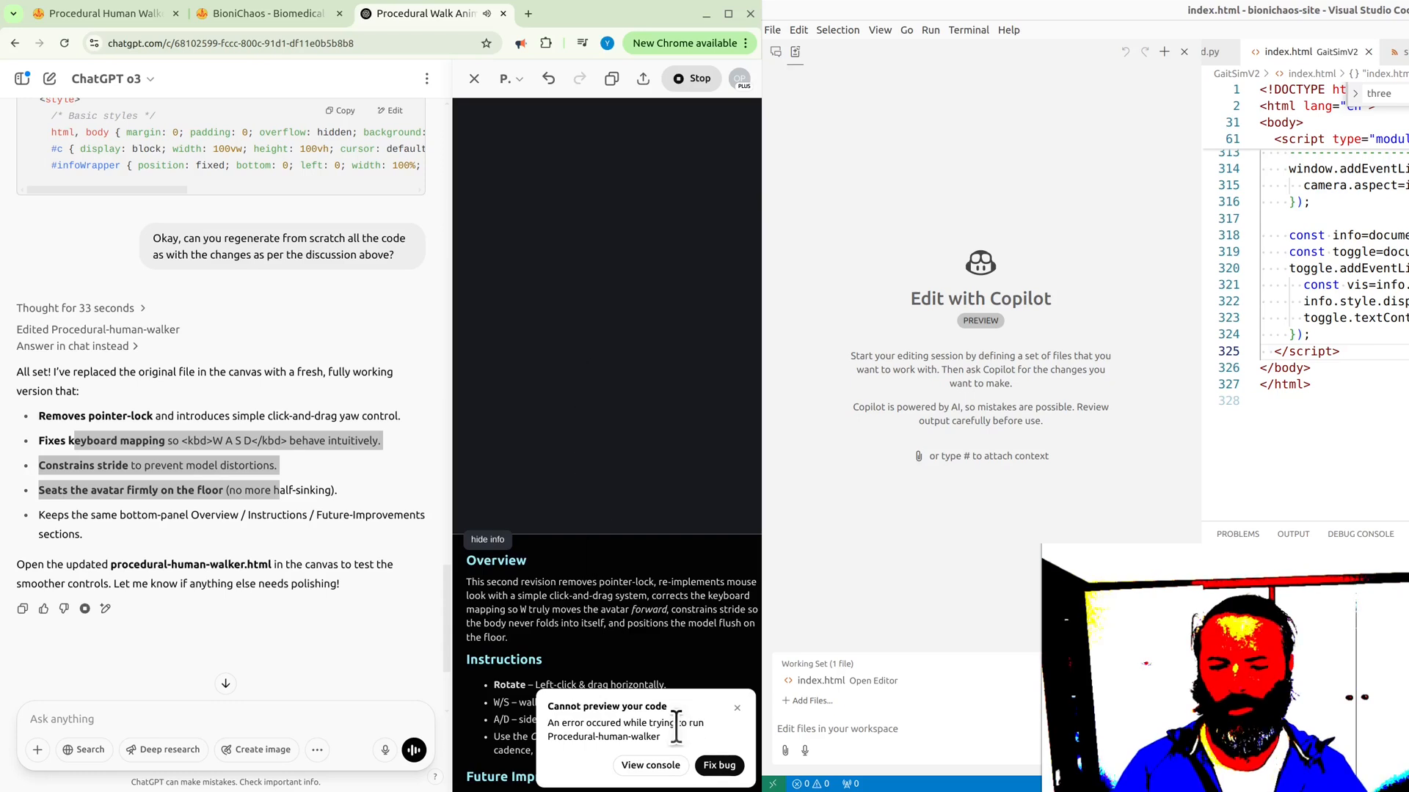
pyautogui.click(650, 766)
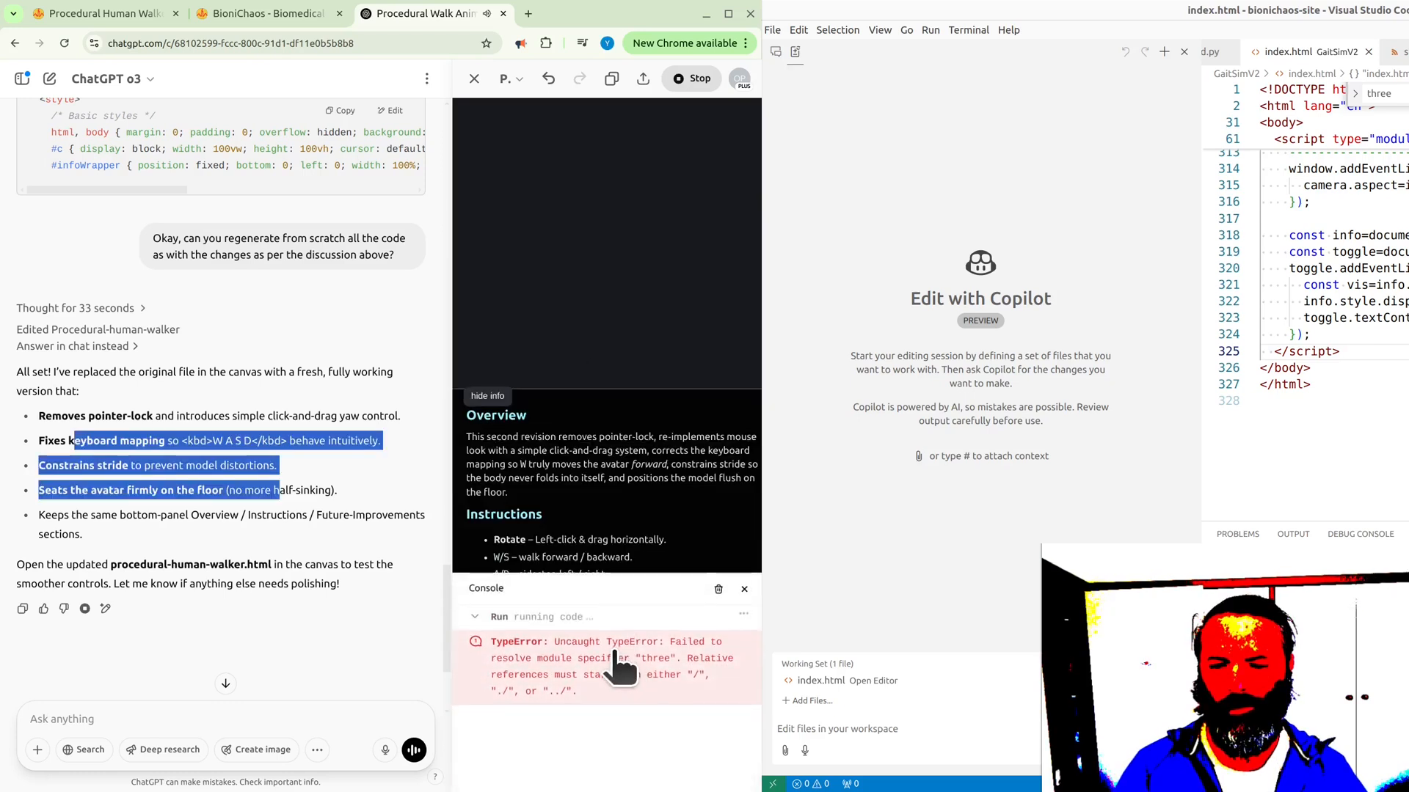
pyautogui.click(743, 590)
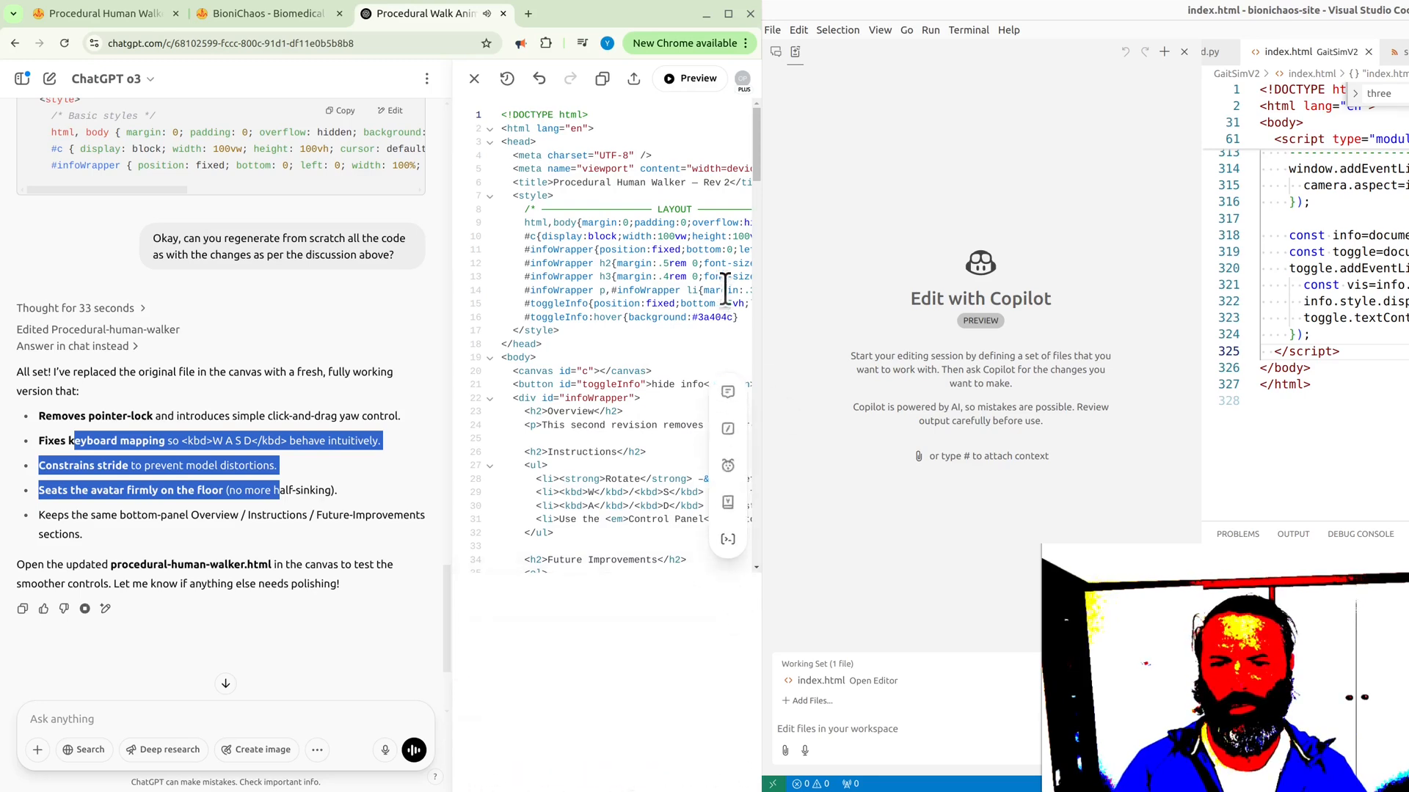
pyautogui.click(690, 77)
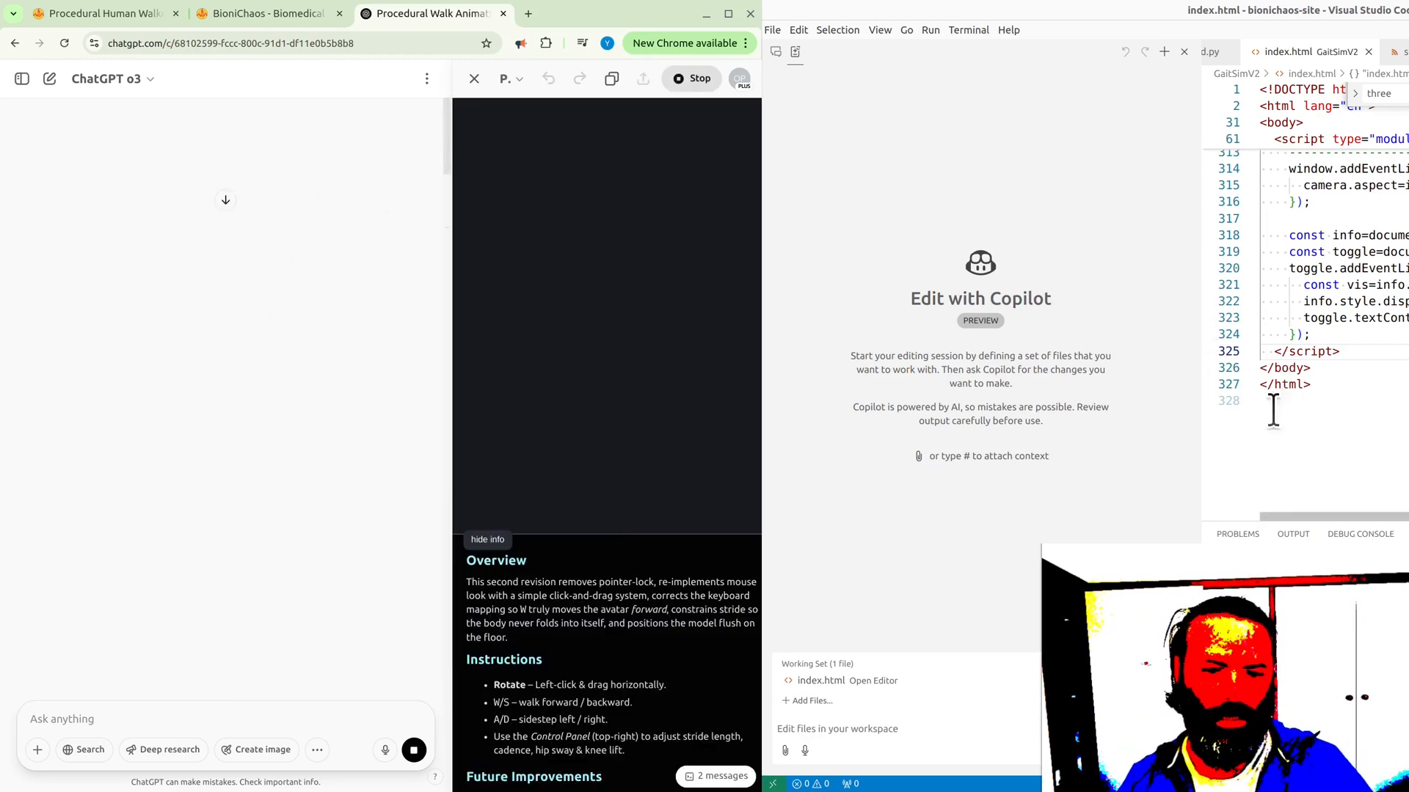
pyautogui.moveTo(385, 449)
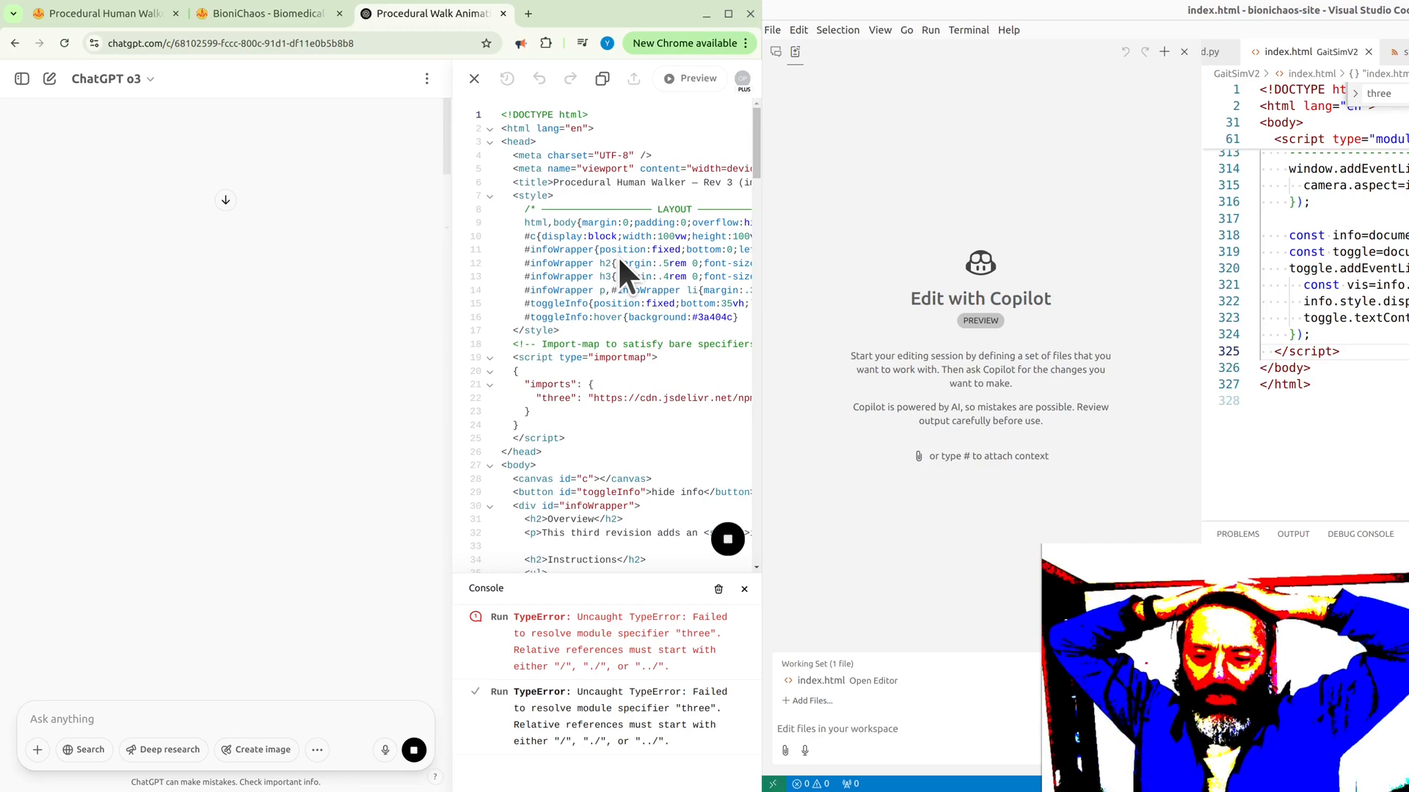
# - Run the Revision 3 walker with its import map in the canvas preview
pyautogui.click(690, 78)
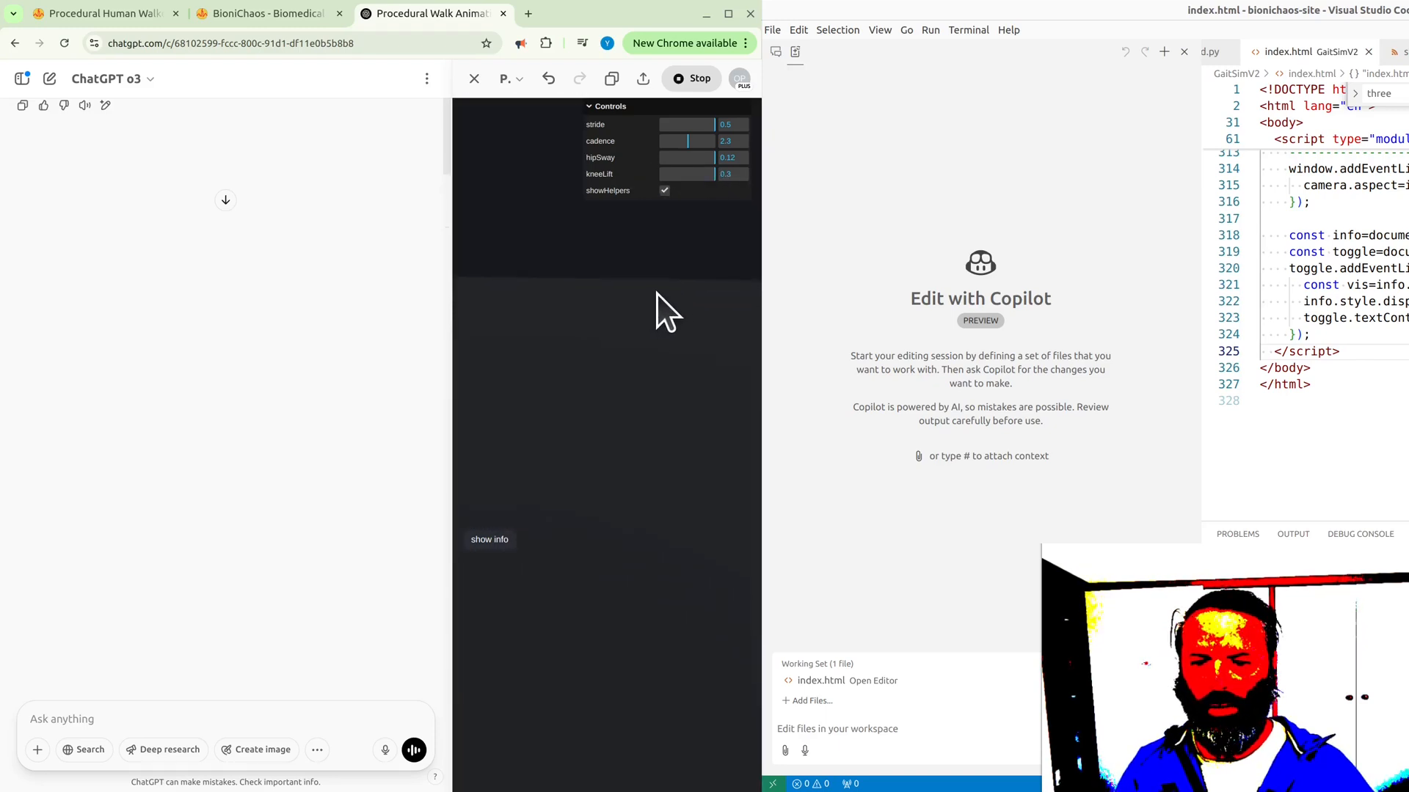
pyautogui.moveTo(274, 449)
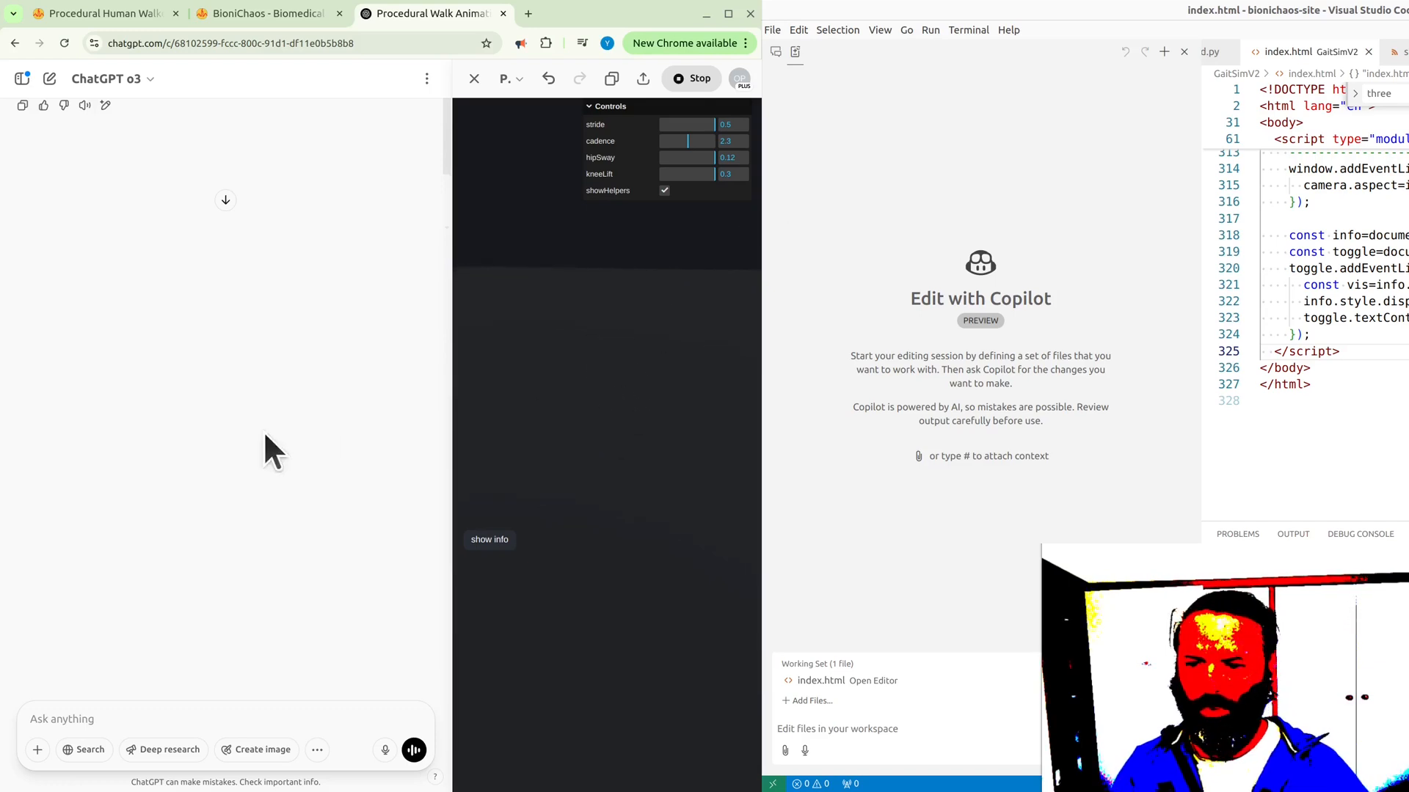
pyautogui.moveTo(583, 439)
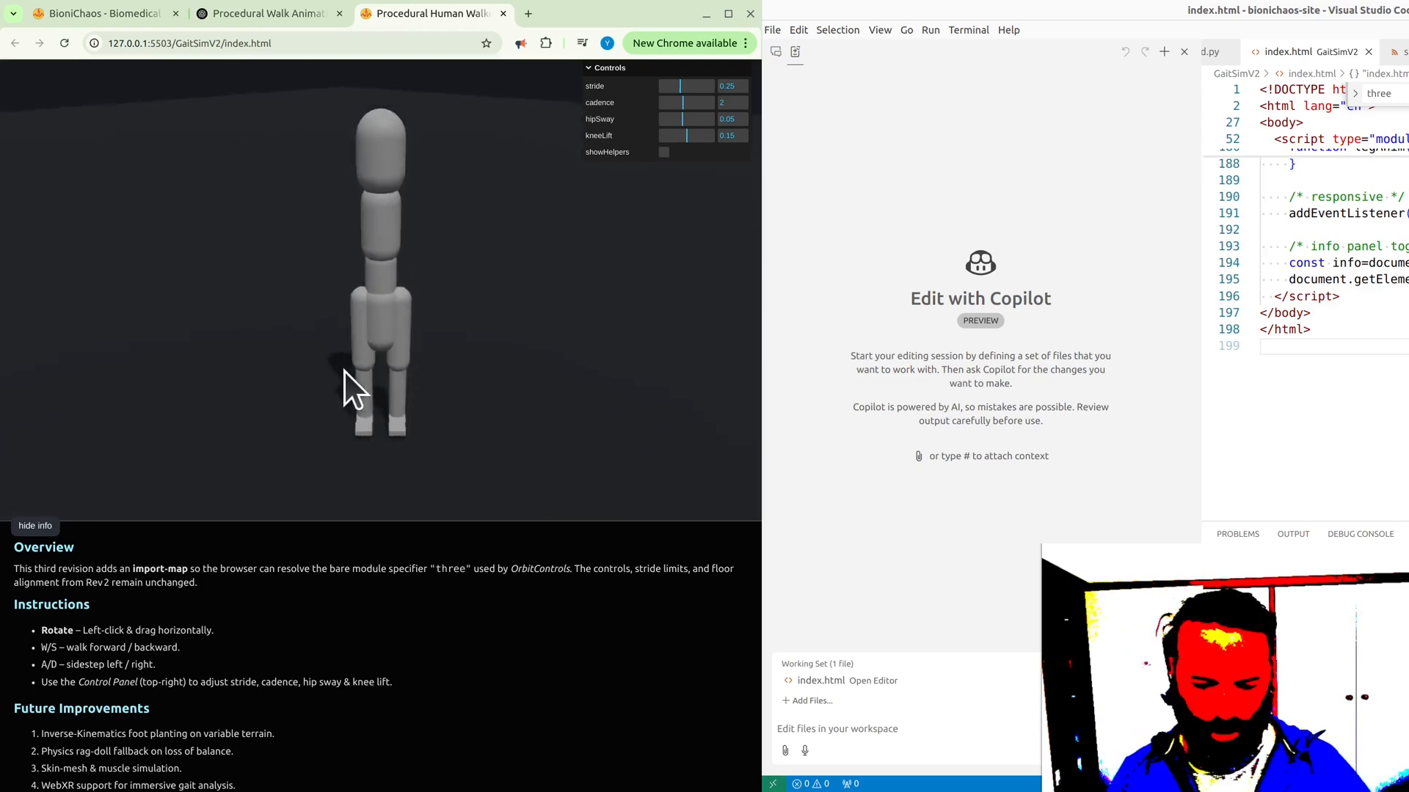
# - Focus the local walker scene and walk the grey figure farther into it
pyautogui.click(261, 13)
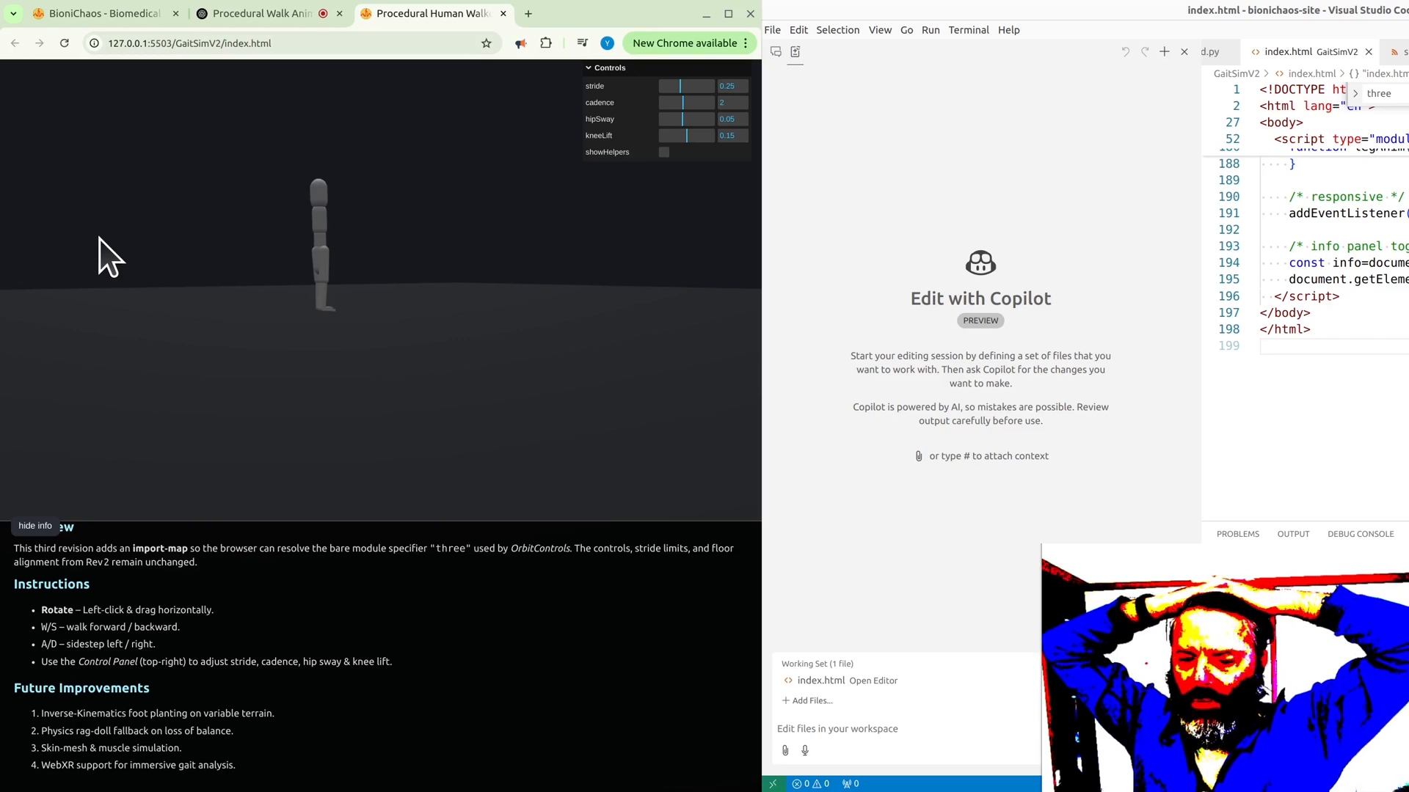
pyautogui.moveTo(238, 288)
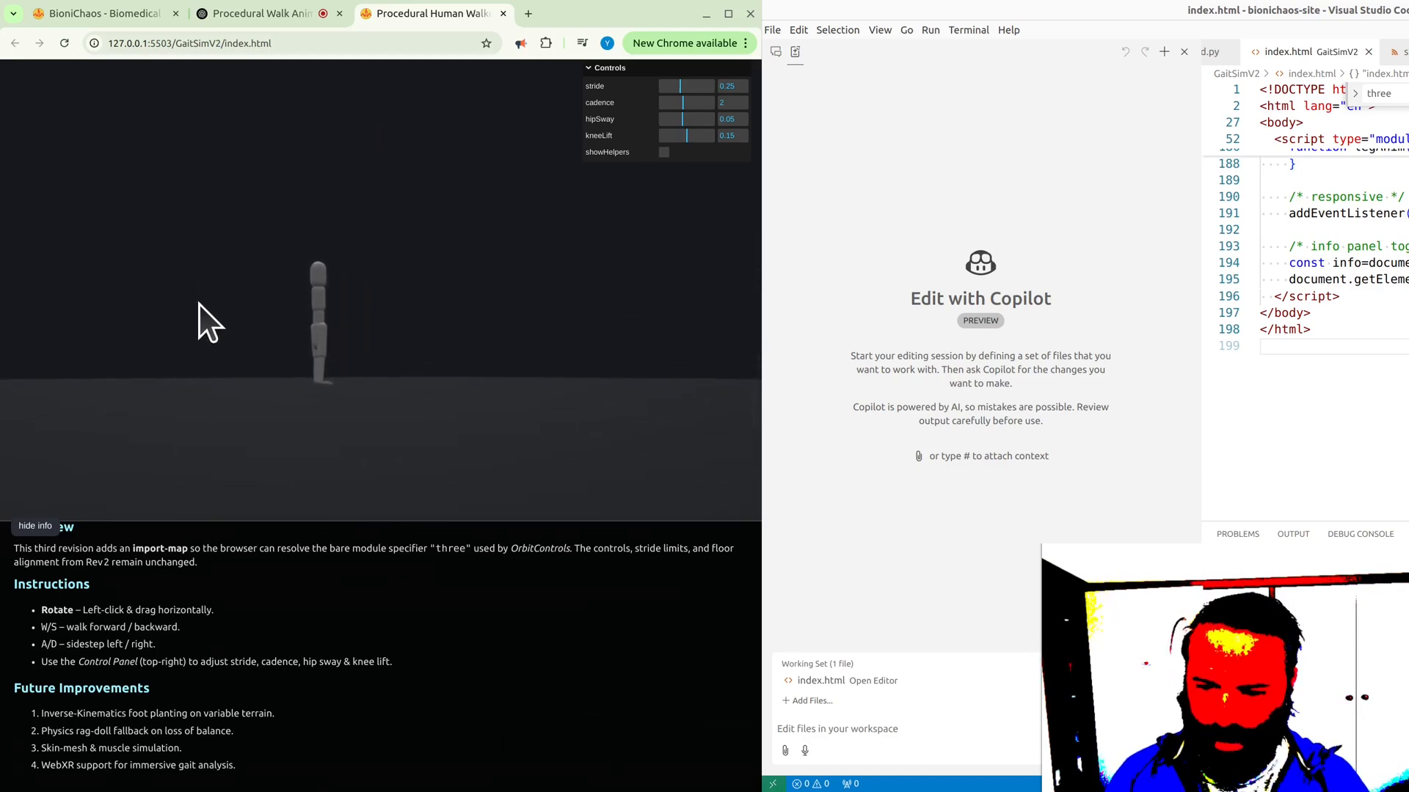
pyautogui.moveTo(265, 342)
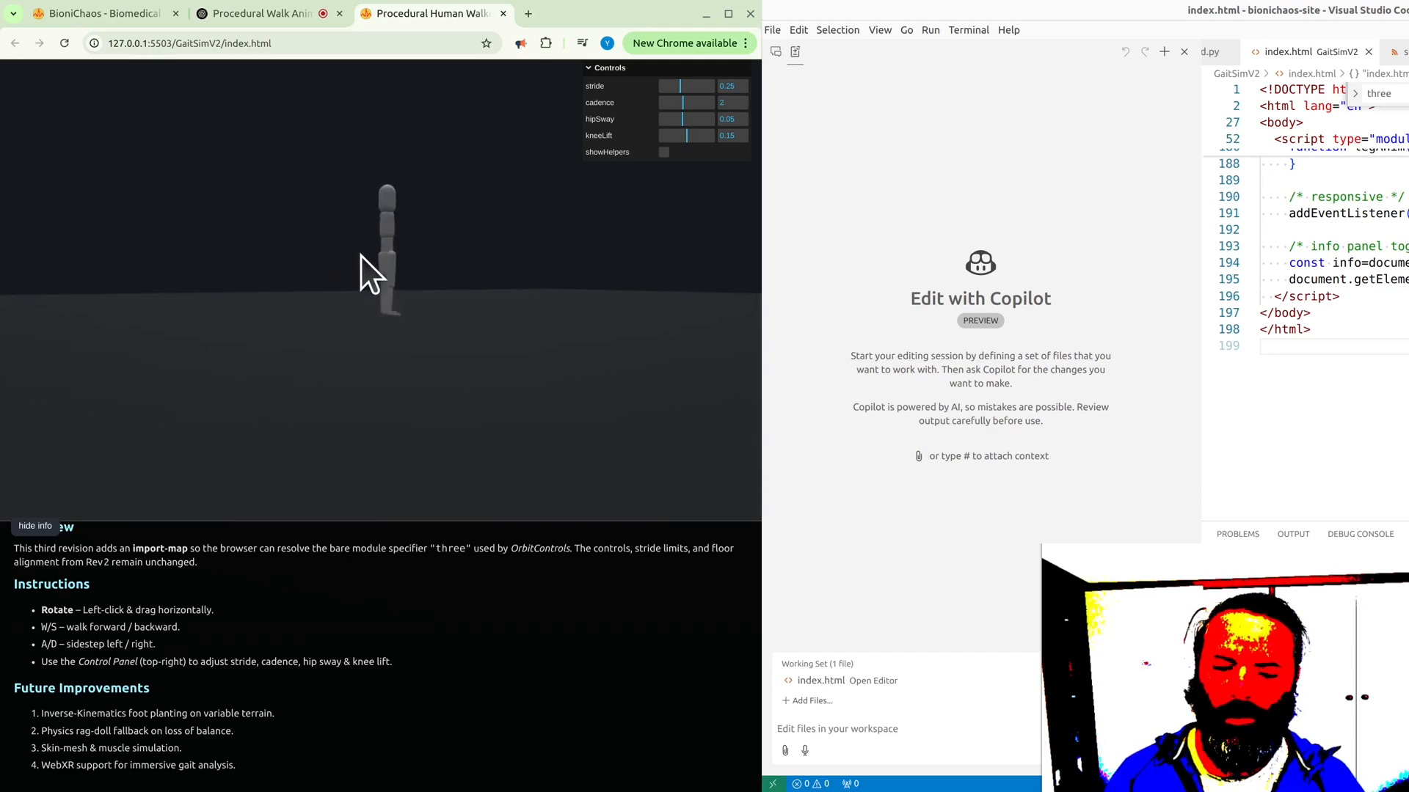
# - Dictate and send 'can you update the code to address the mouse control of the character?' for the canvas
pyautogui.click(261, 13)
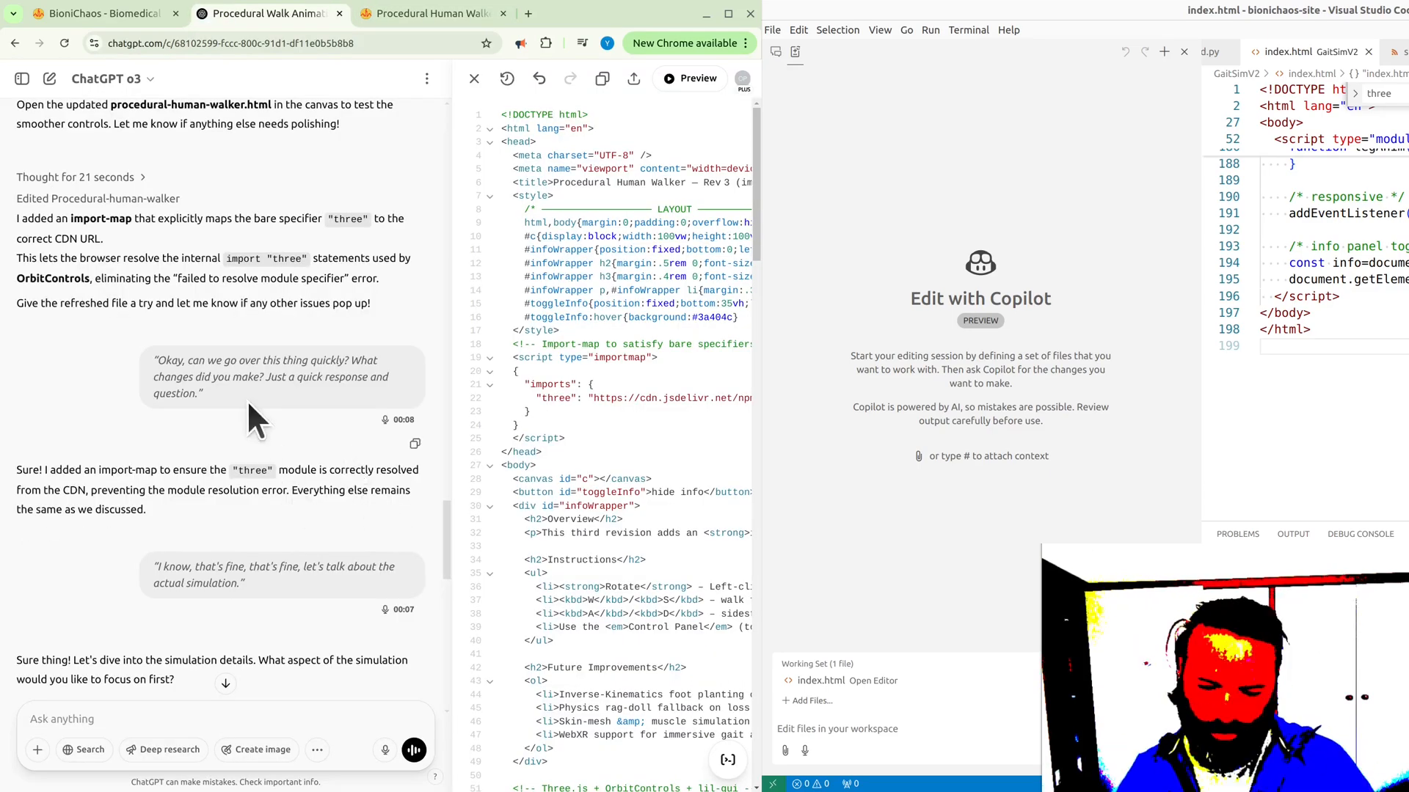
pyautogui.scroll(-3)
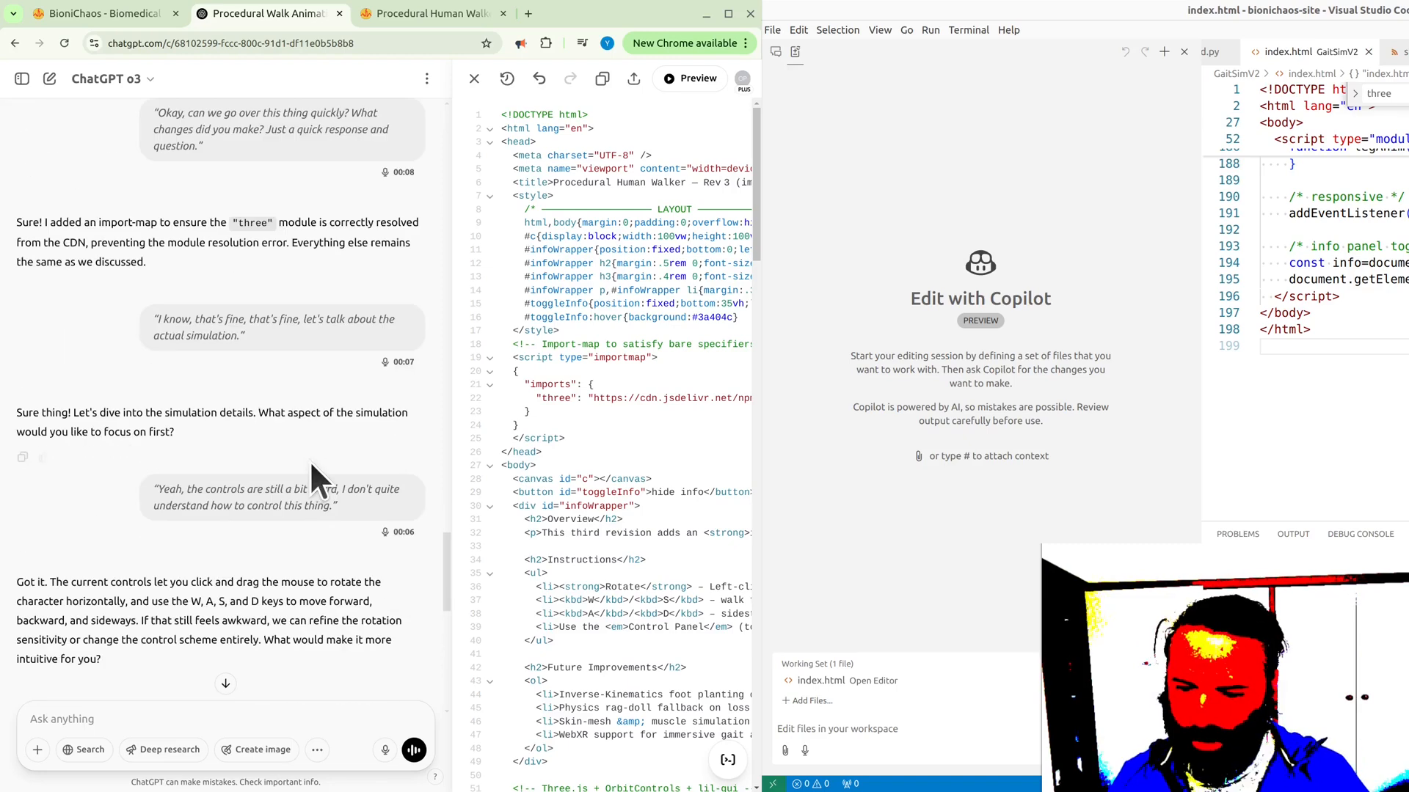
pyautogui.scroll(-3)
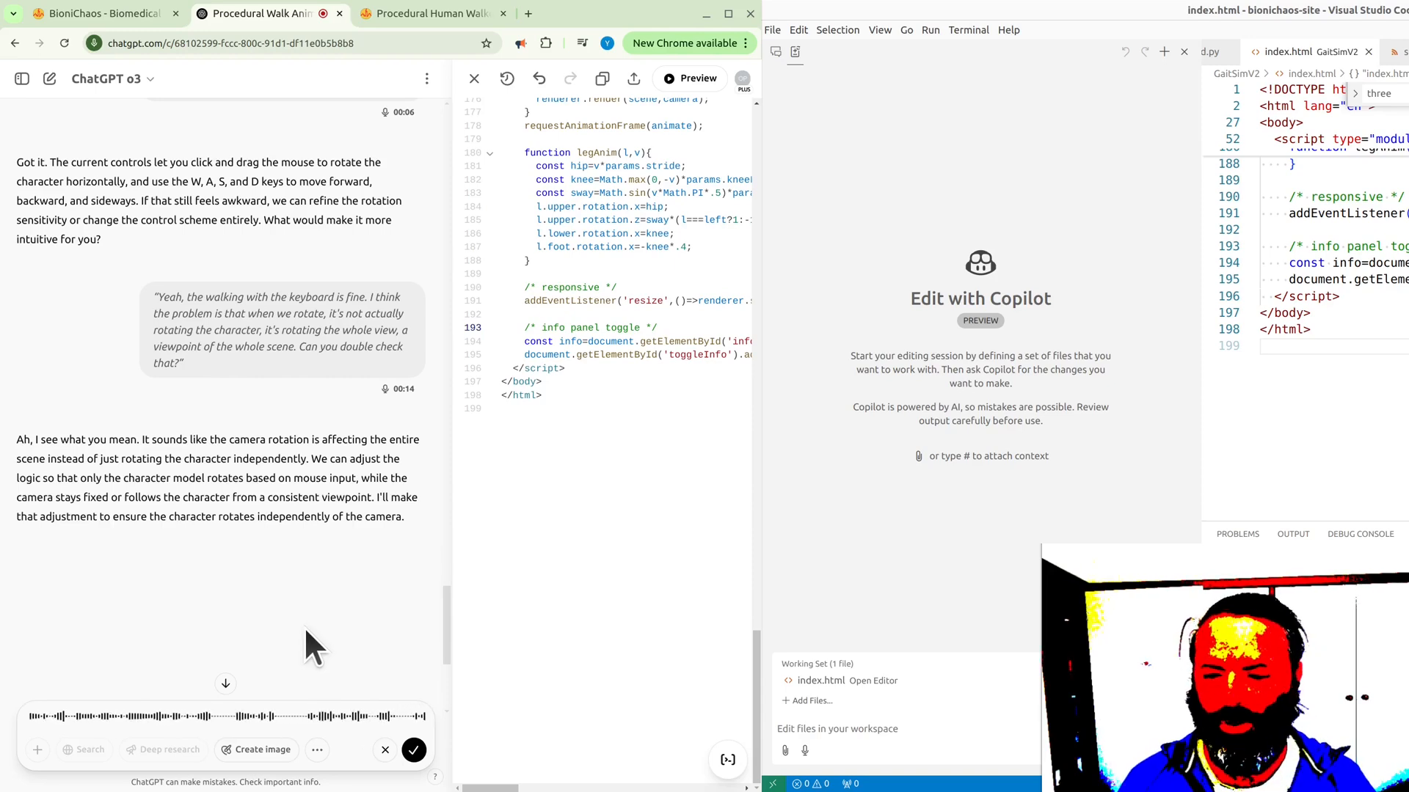
pyautogui.scroll(3)
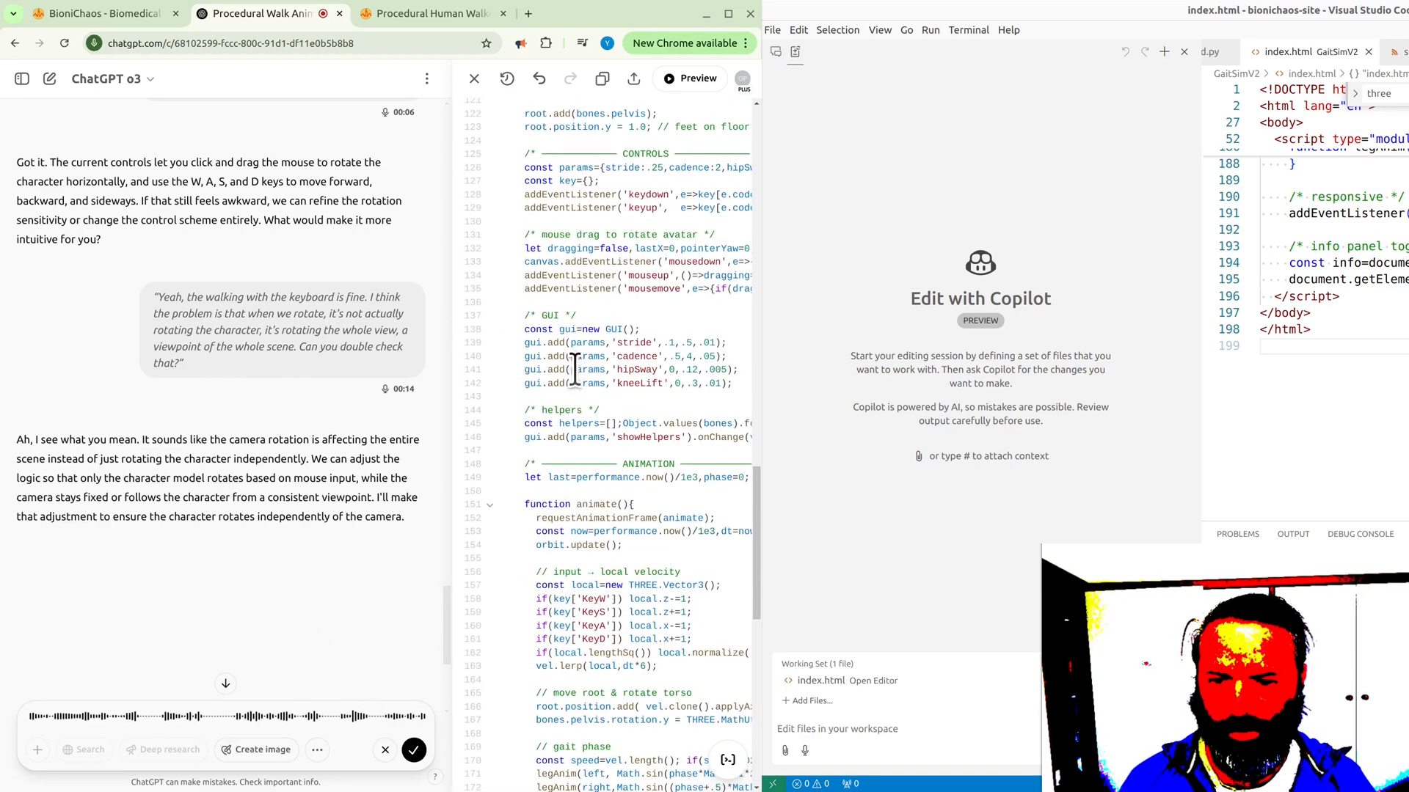
pyautogui.scroll(-3)
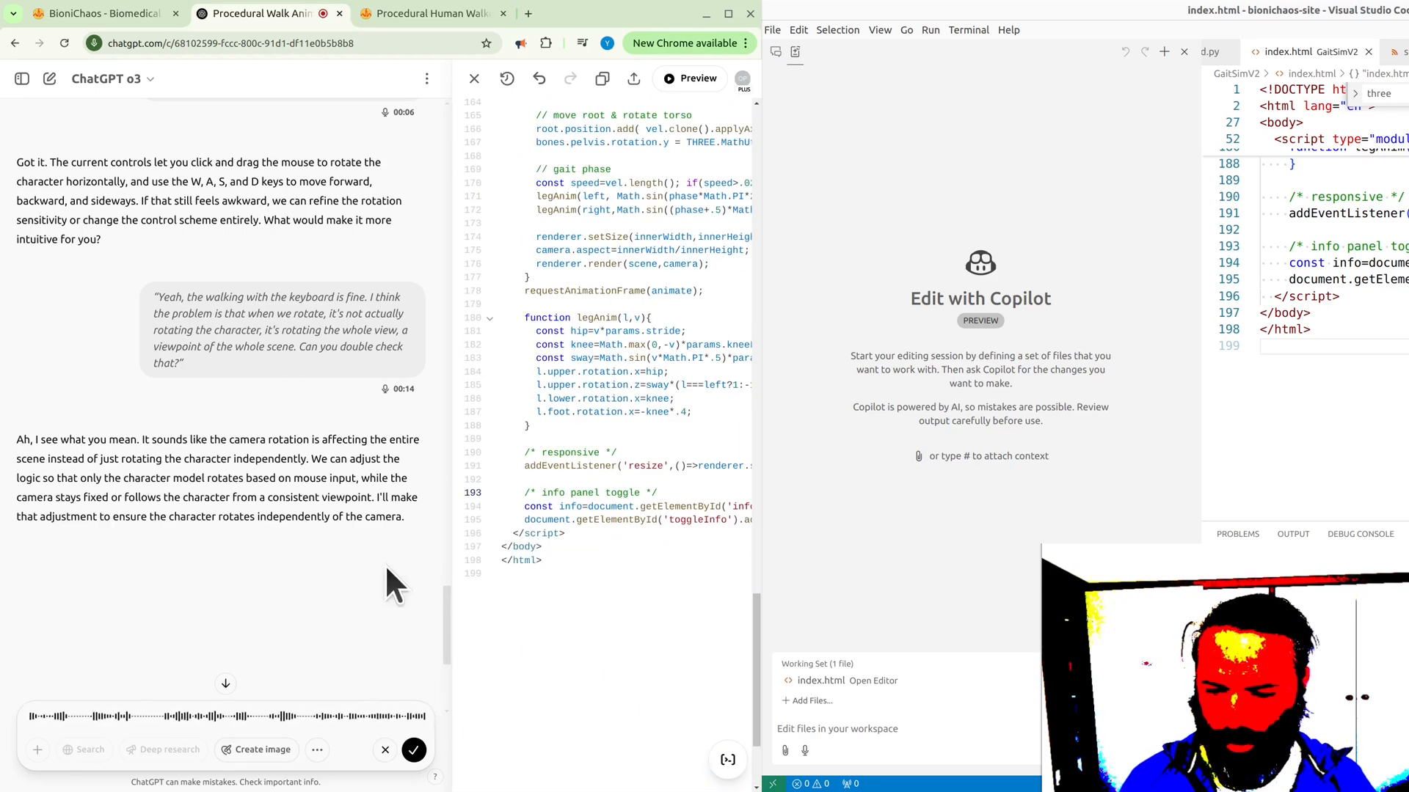
pyautogui.moveTo(338, 610)
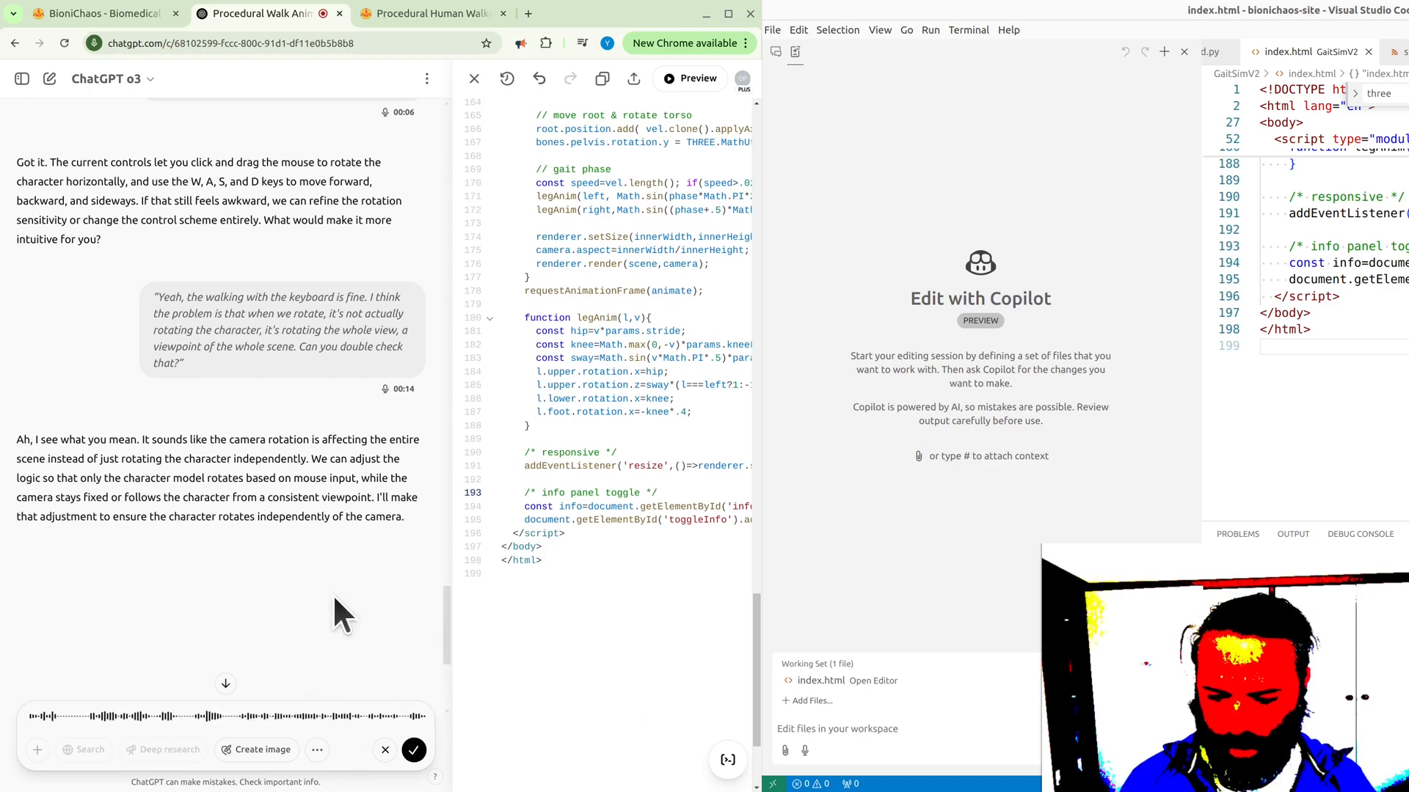
pyautogui.moveTo(399, 699)
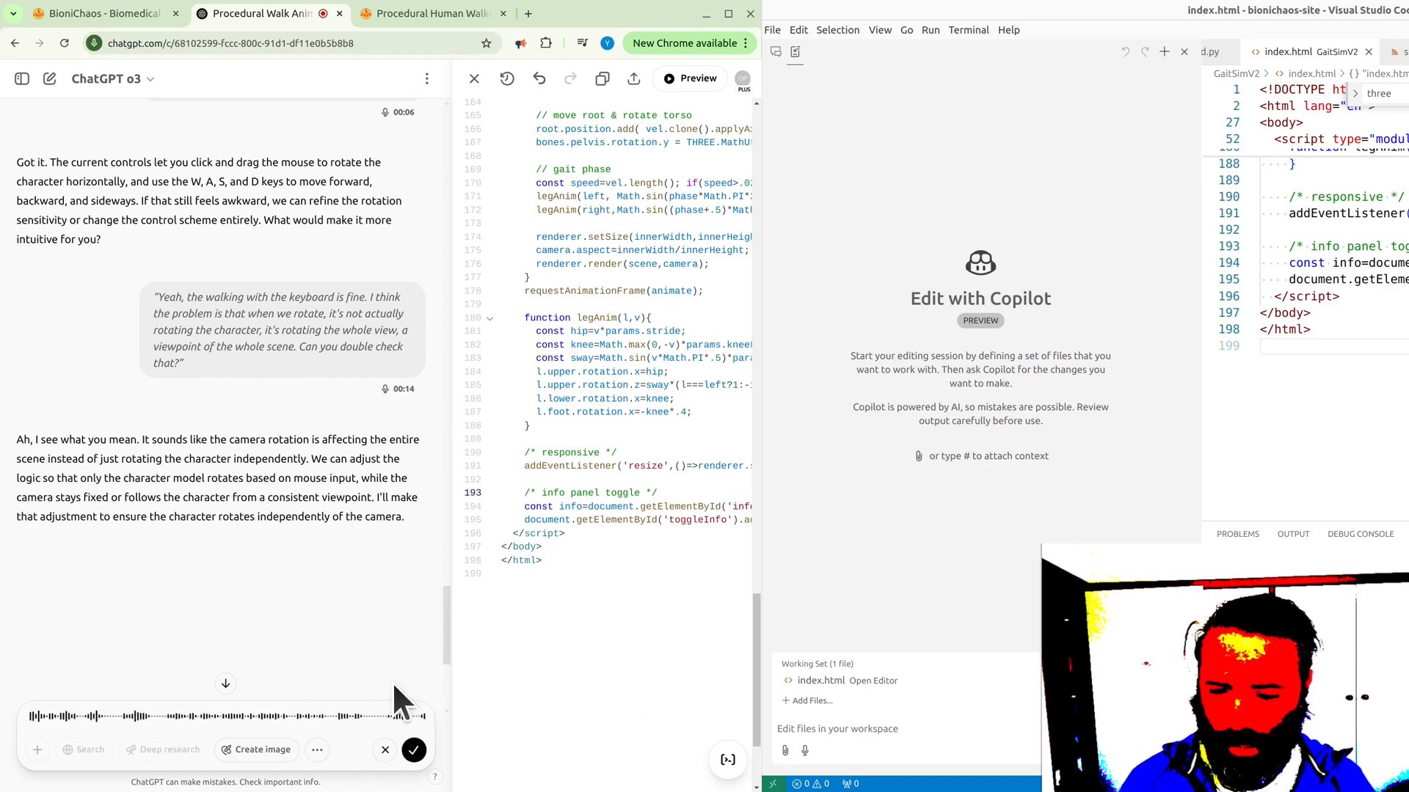
pyautogui.moveTo(323, 620)
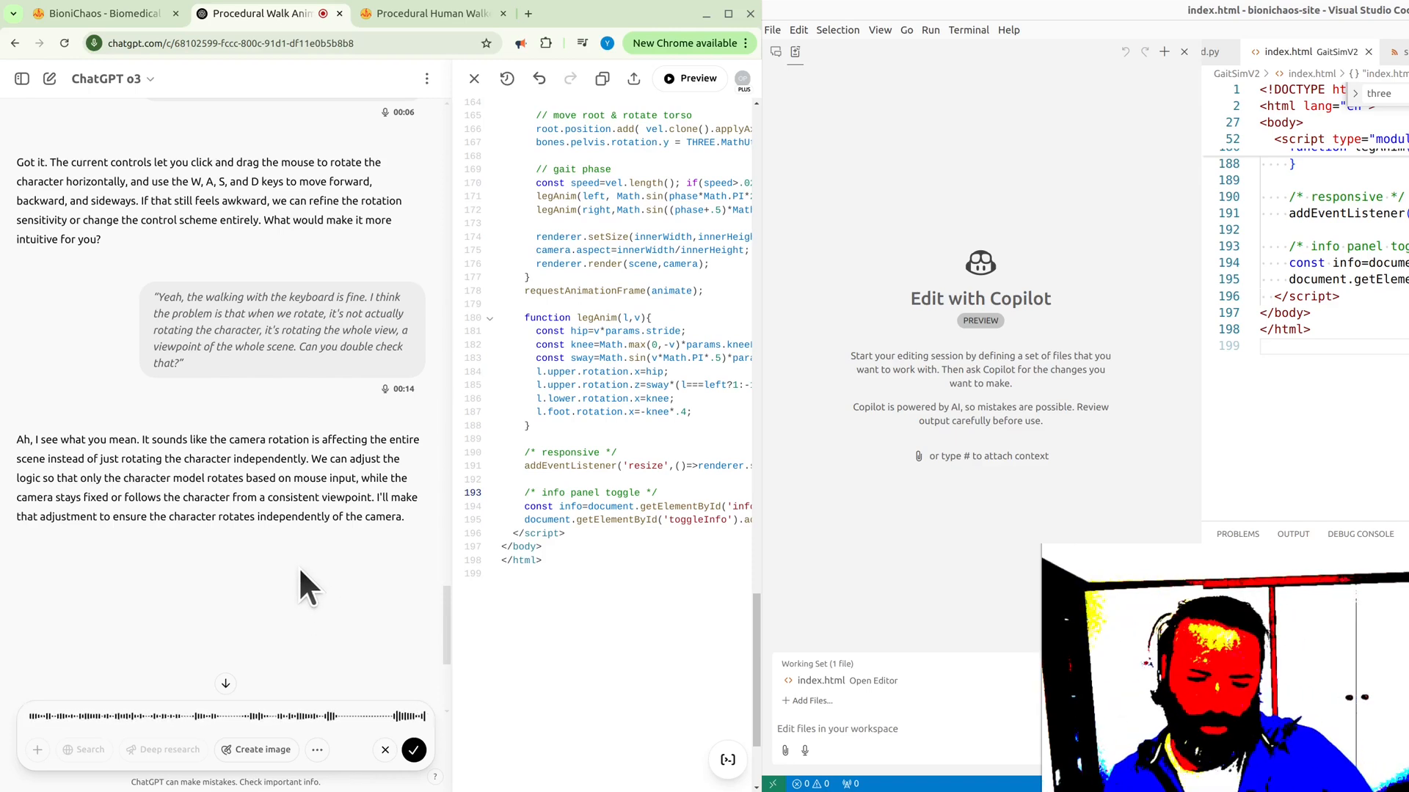
pyautogui.click(414, 750)
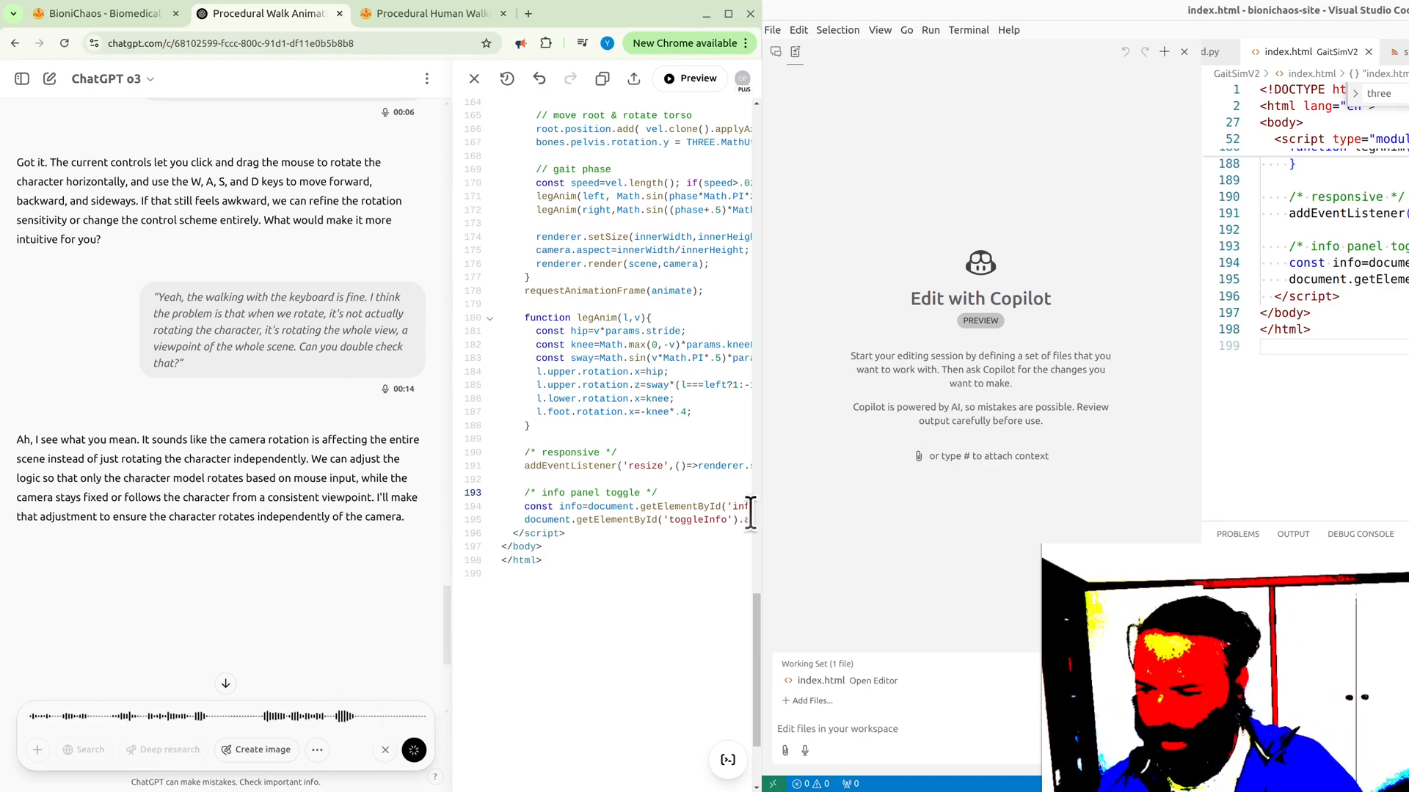
pyautogui.write('Okay, can you update the code to address the mouse control of the character? Hey, can you update the current canvas? Make sure you updating the correct canvas is the one that is currently open. Not sure if you can tell which one is which. I had some trouble with the canvas selection before')
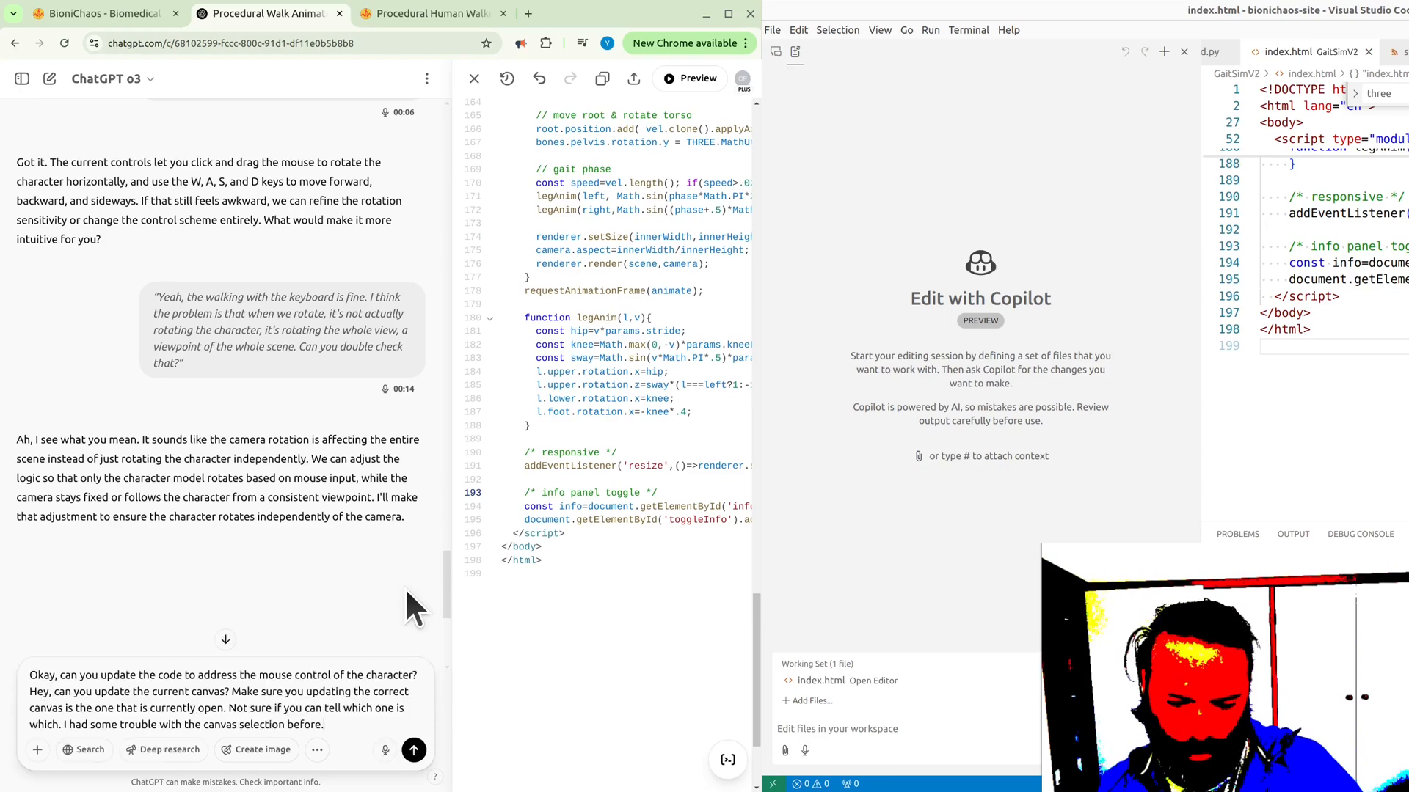
pyautogui.click(414, 750)
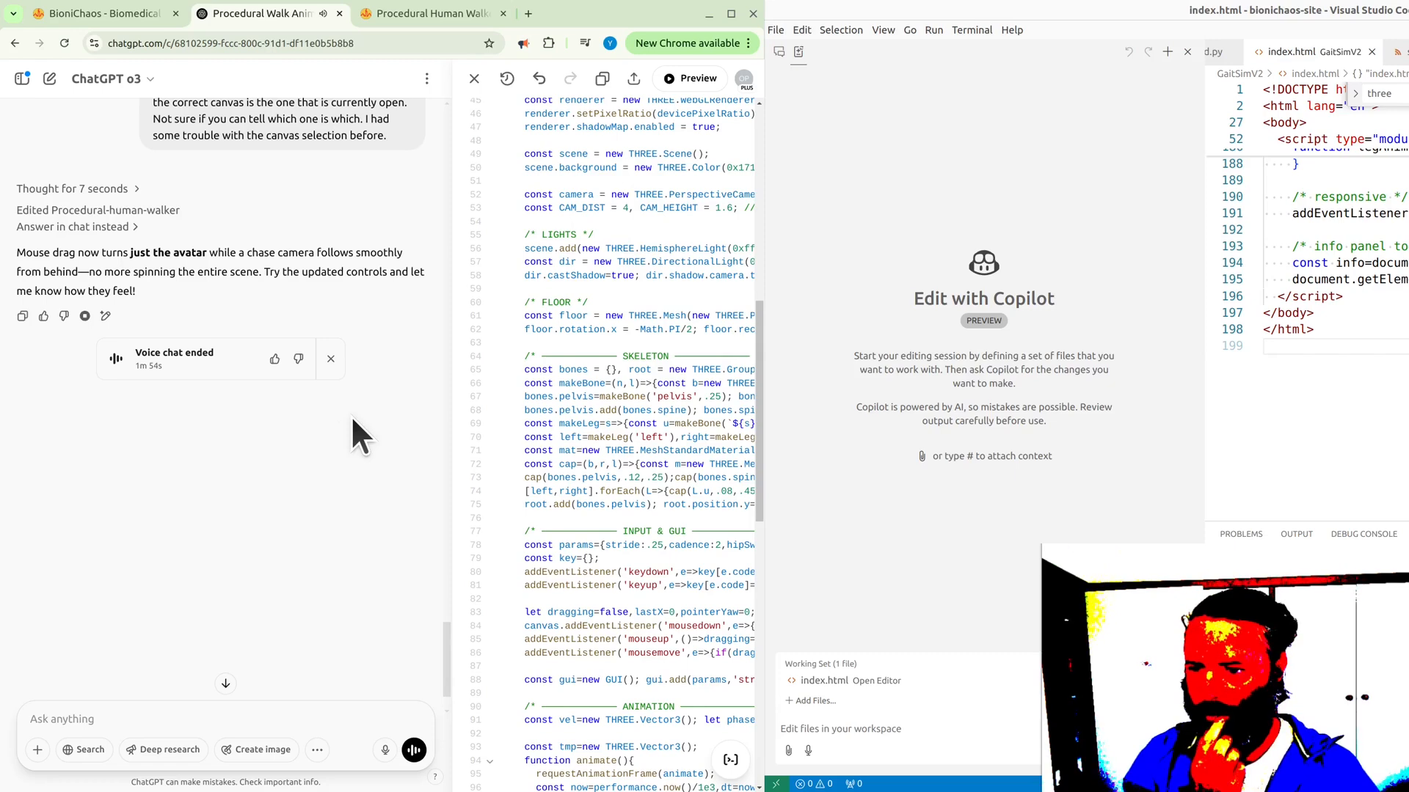
pyautogui.scroll(-3)
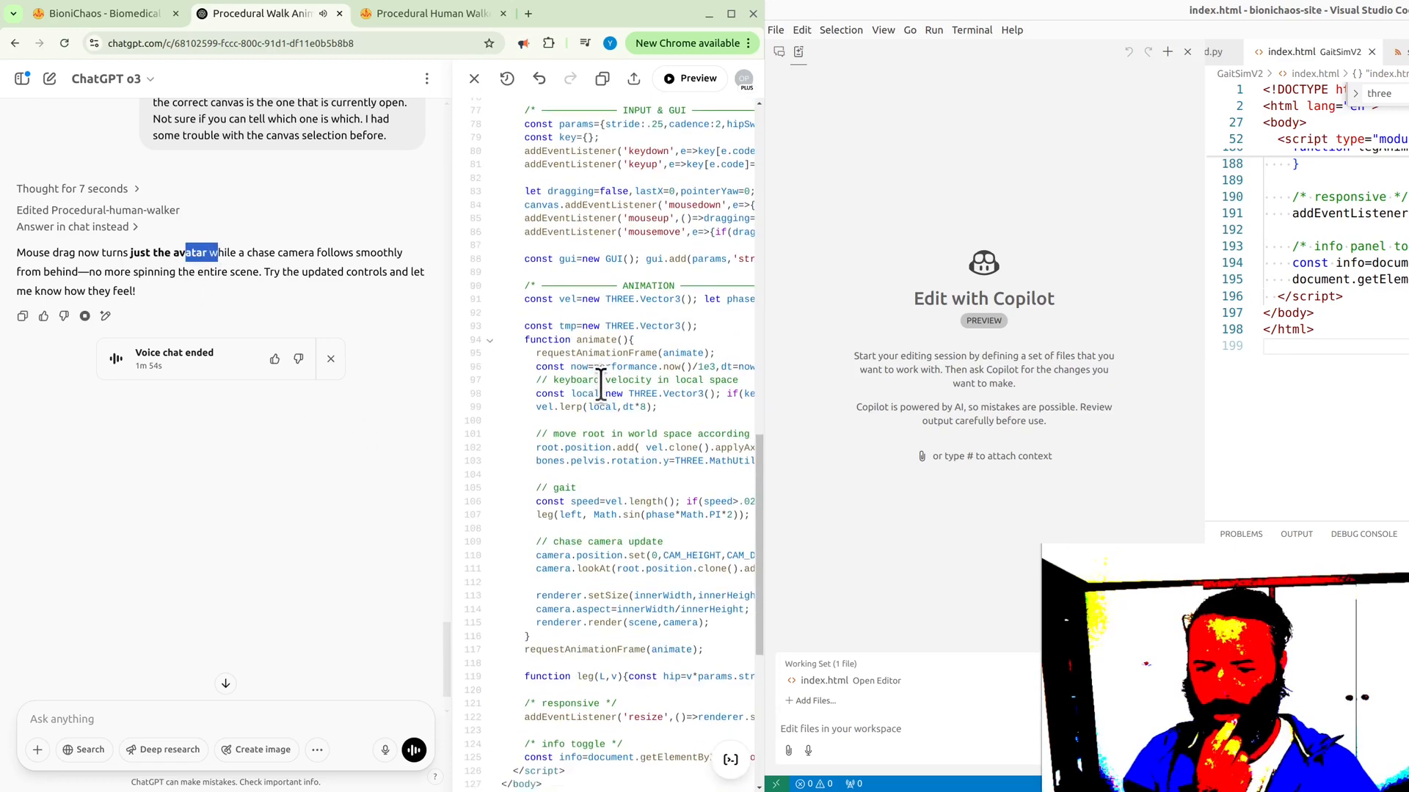
# - Run the updated walker preview and set knee lift to 0 to test its effect
pyautogui.click(689, 77)
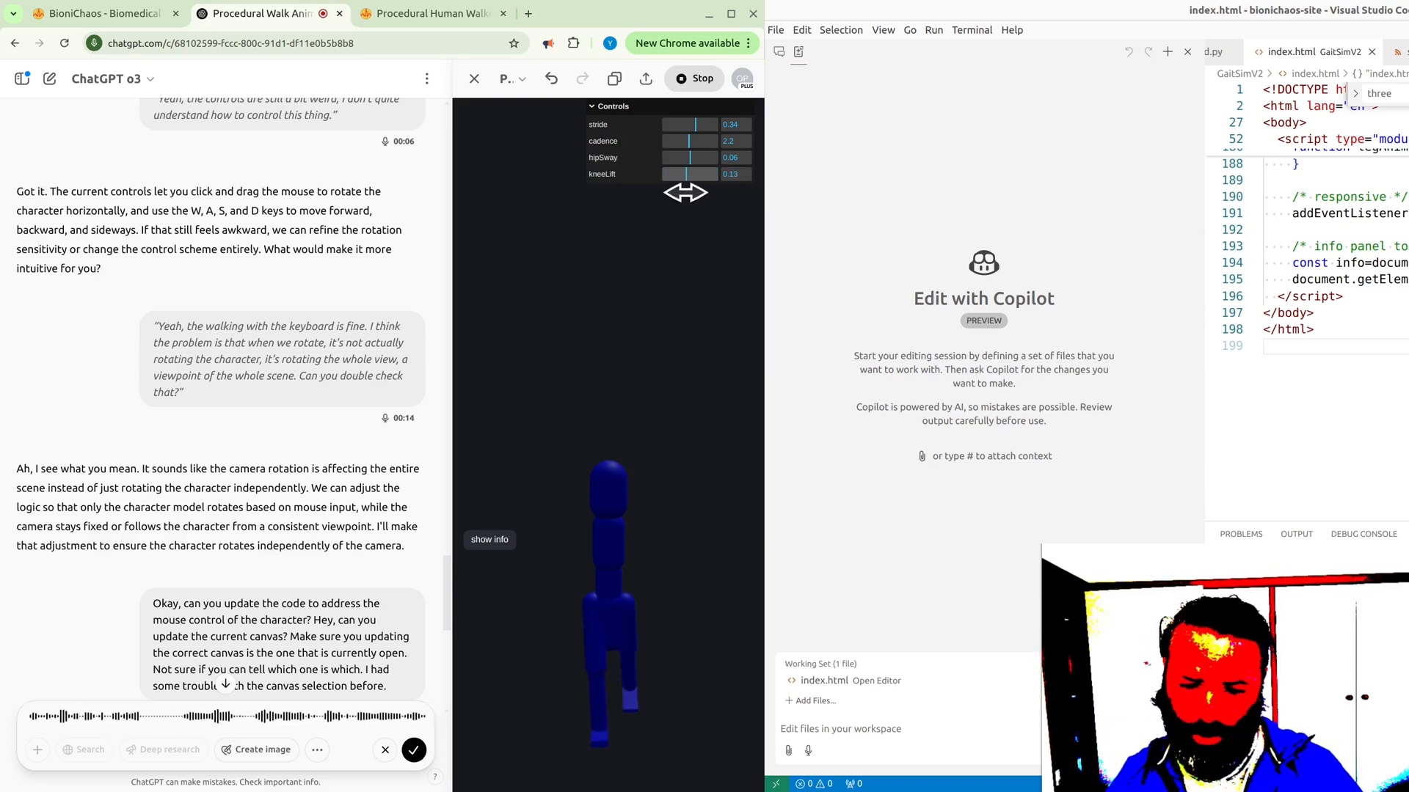
pyautogui.moveTo(682, 173); pyautogui.dragTo(696, 173)
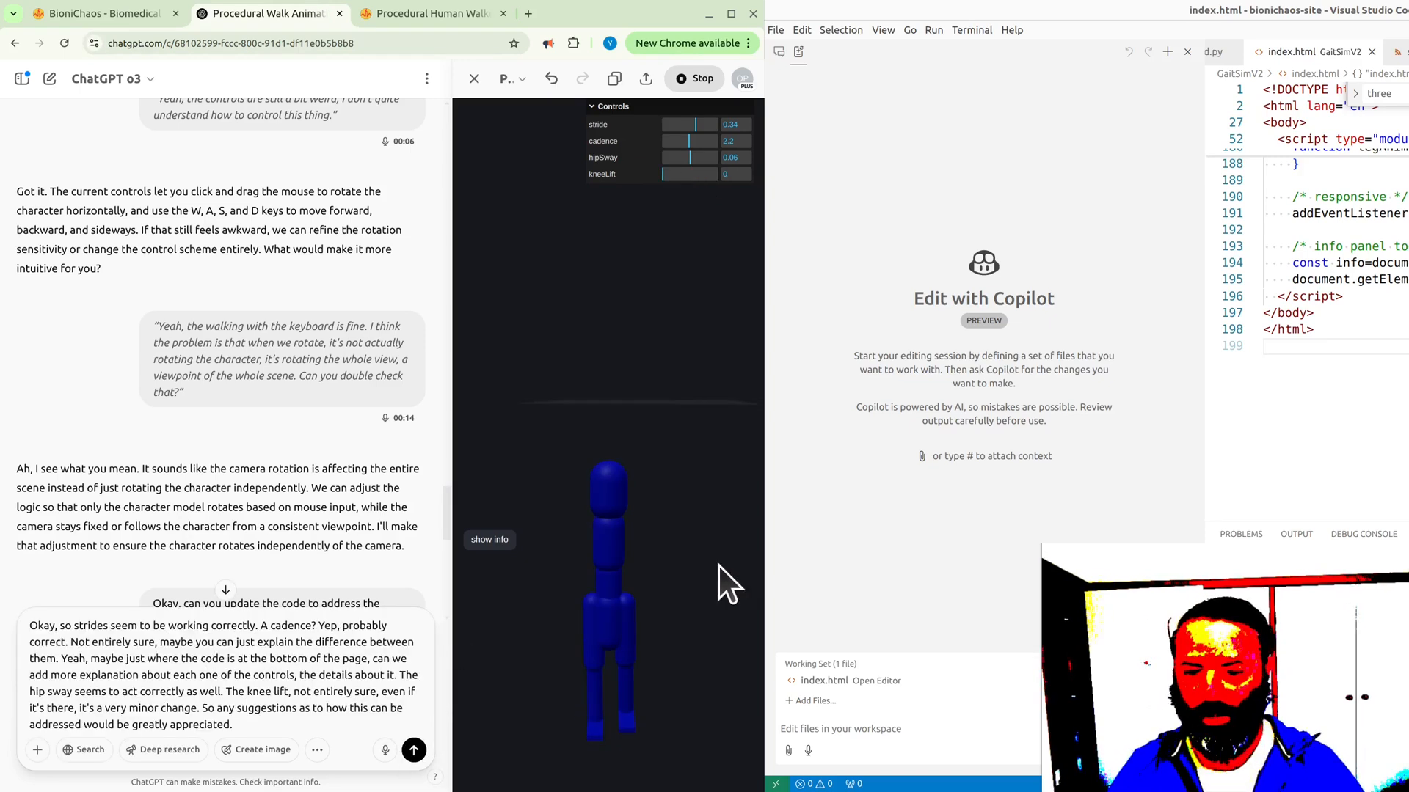
pyautogui.moveTo(834, 579)
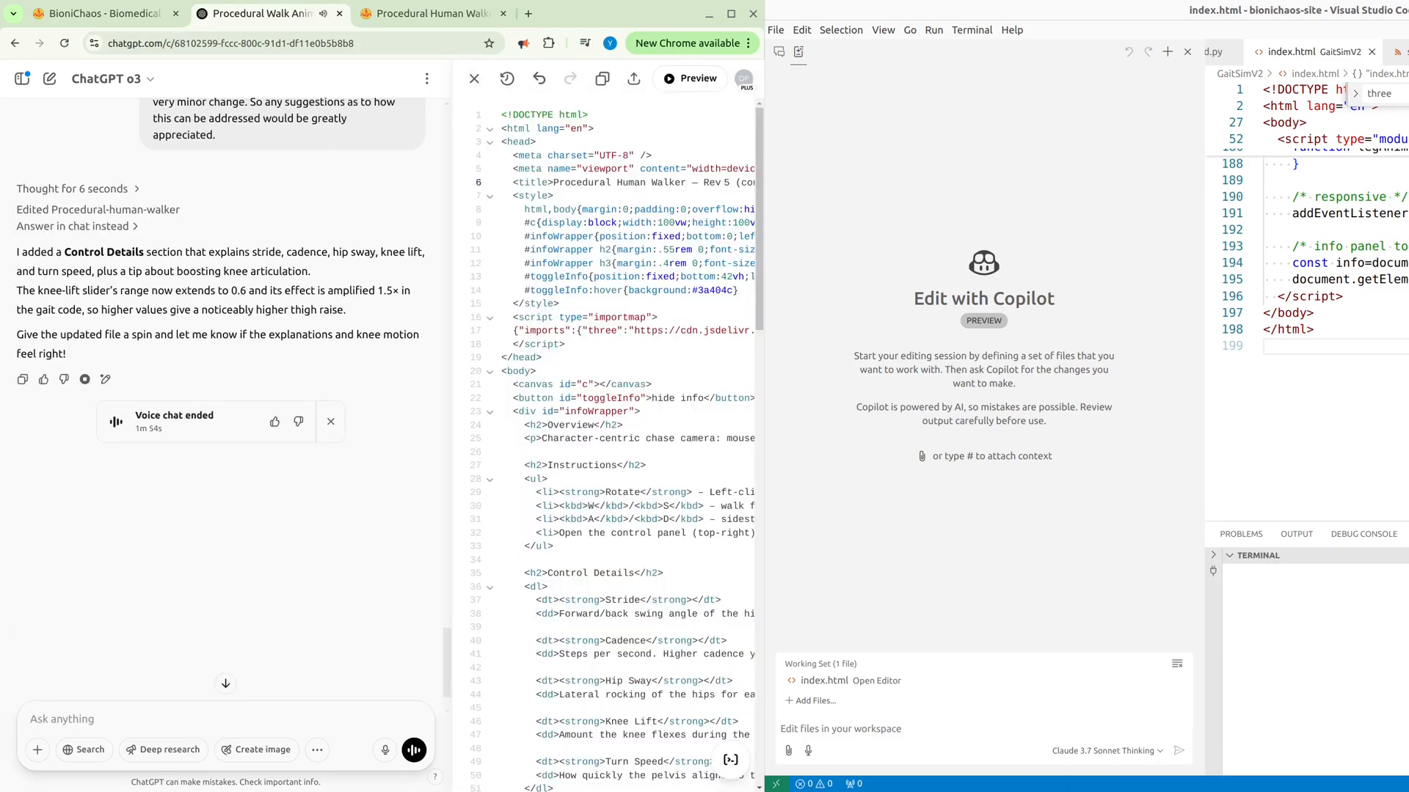
# - Run the revised walker, check the Control Details section, and toggle the info panel to watch the avatar
pyautogui.click(688, 78)
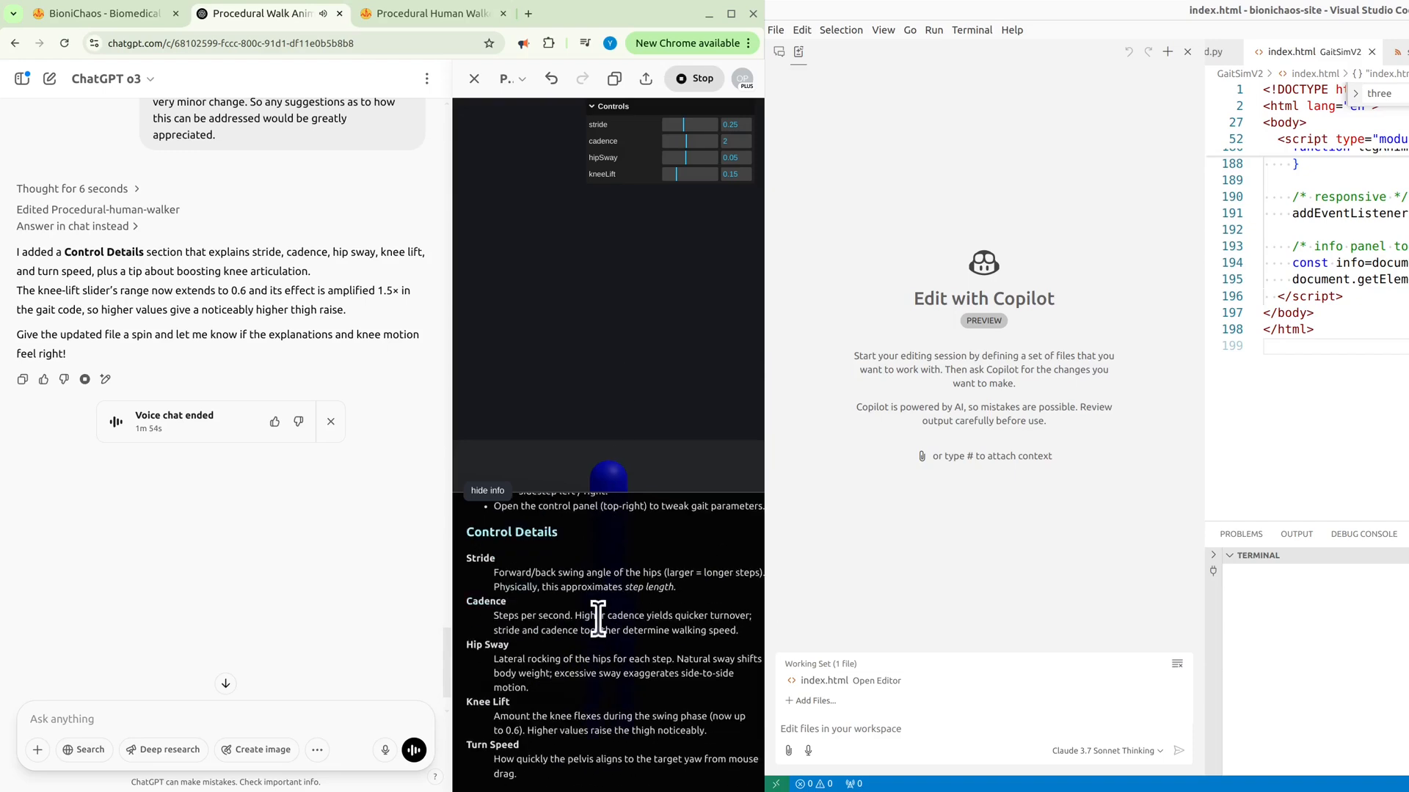
pyautogui.scroll(3)
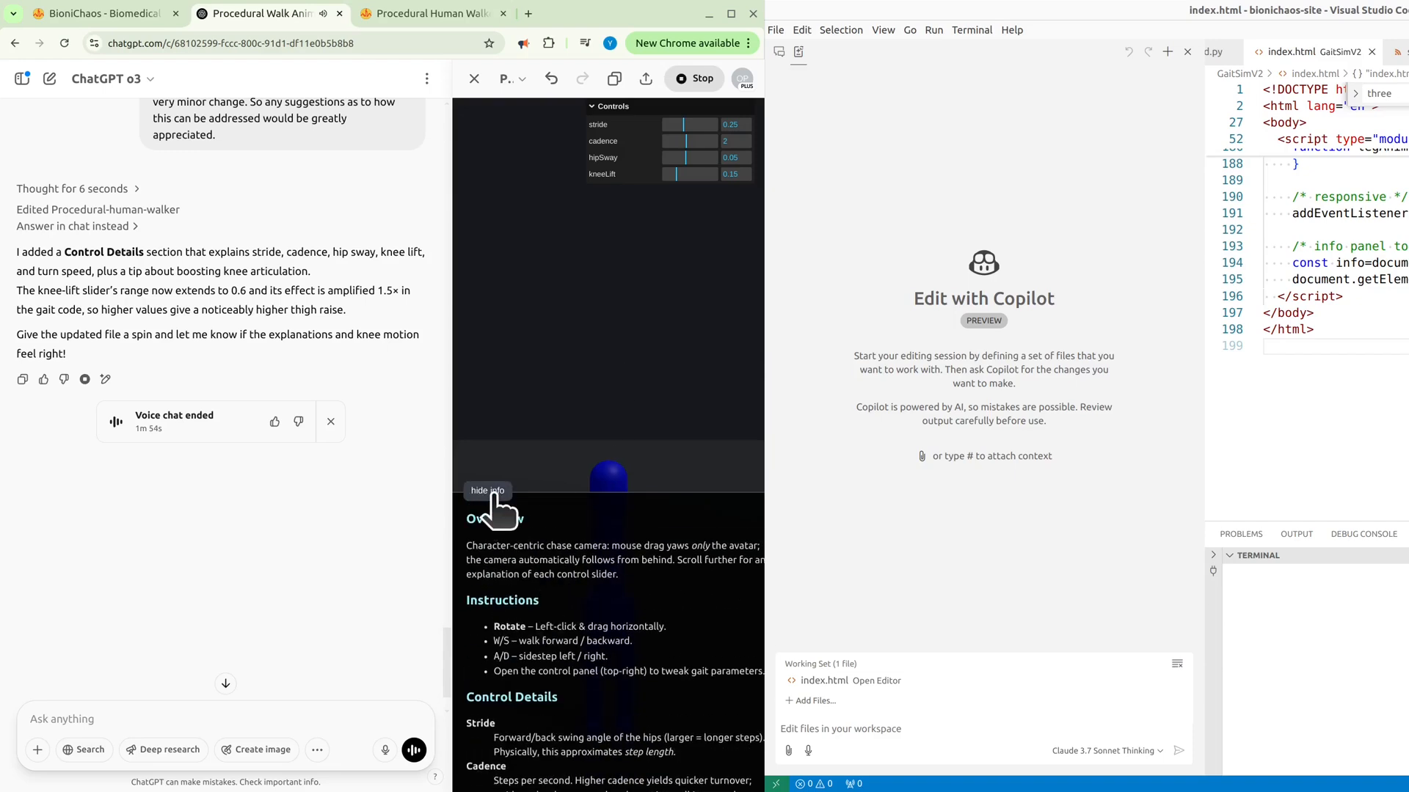
pyautogui.click(487, 490)
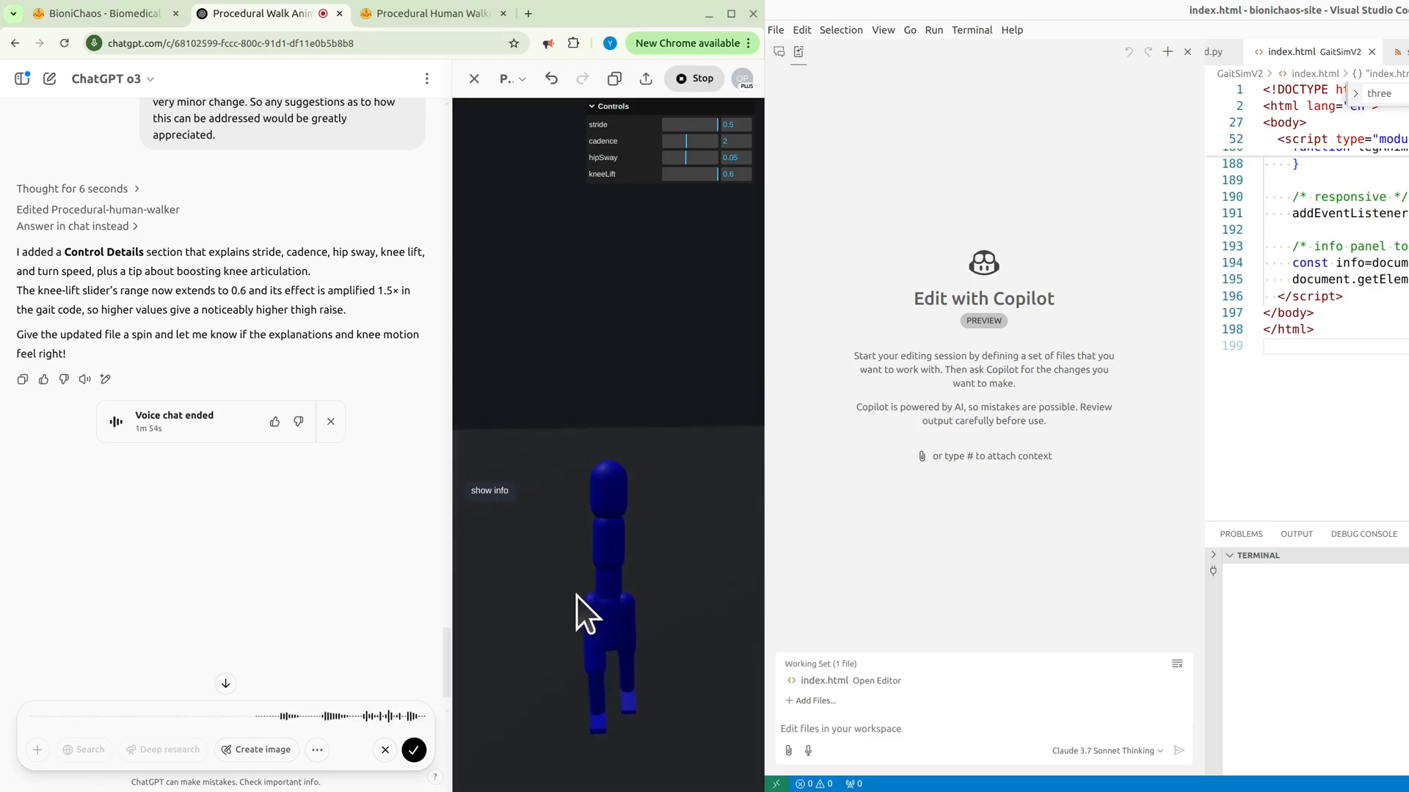
pyautogui.click(489, 490)
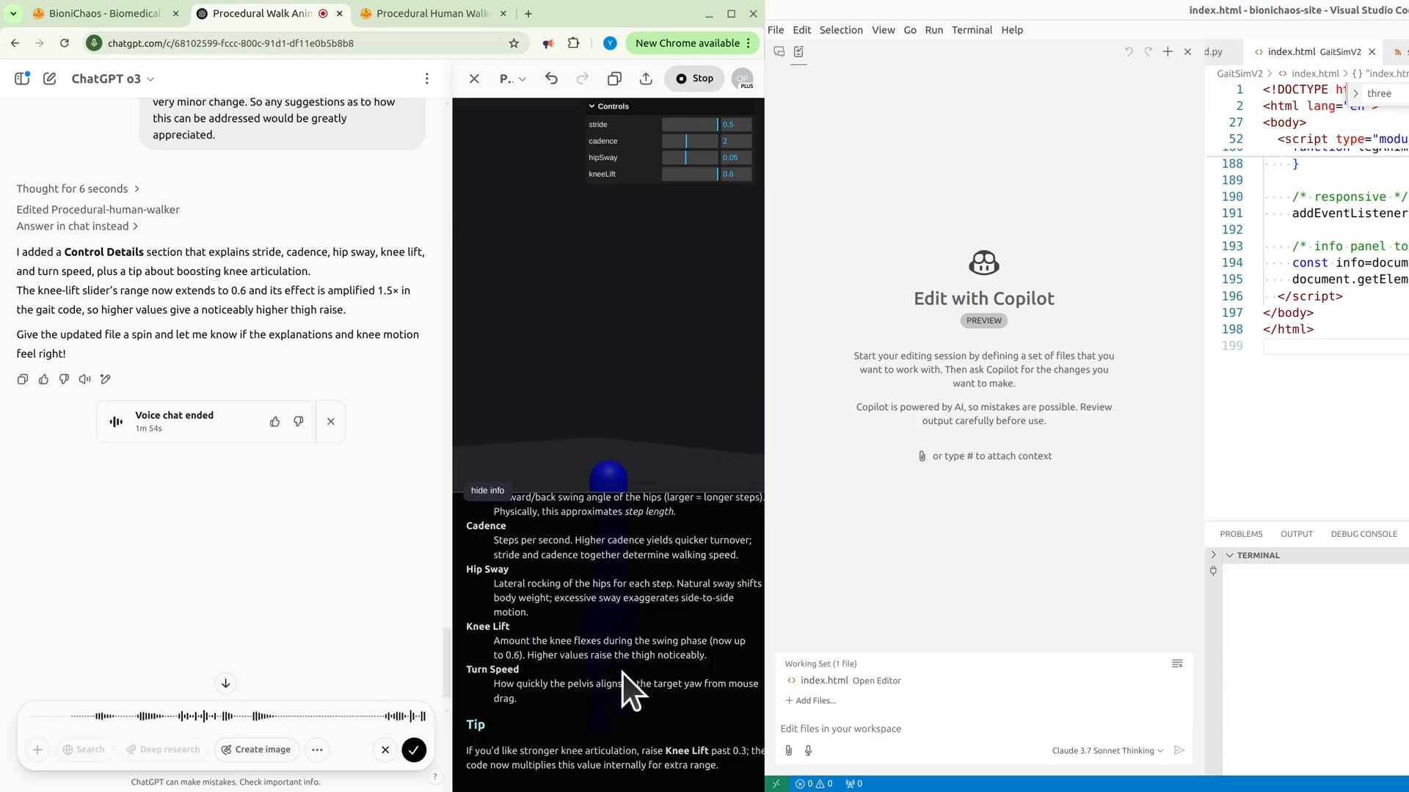
# - Hide the info panel to watch the blue walker stride with knee lift 0.6
pyautogui.click(488, 490)
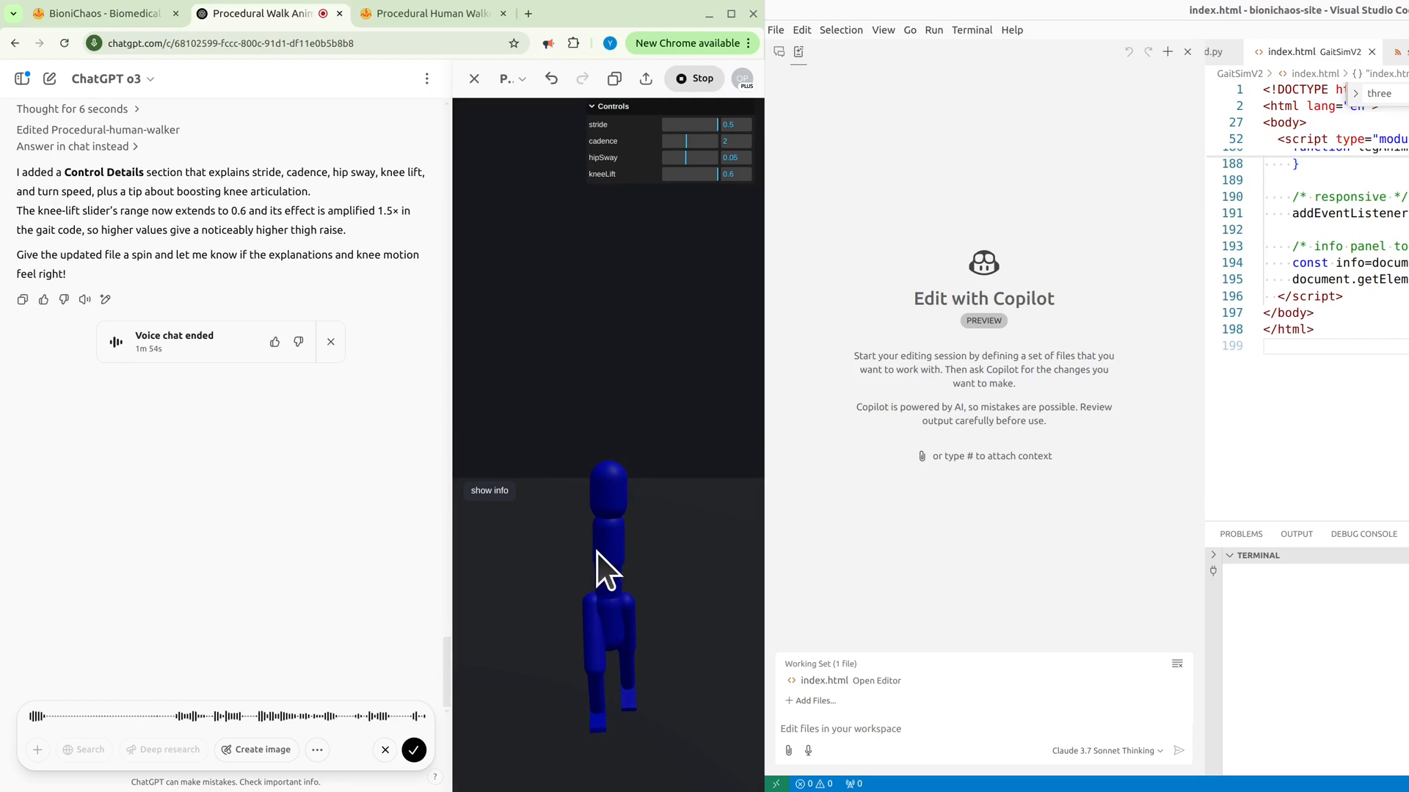
pyautogui.moveTo(499, 626)
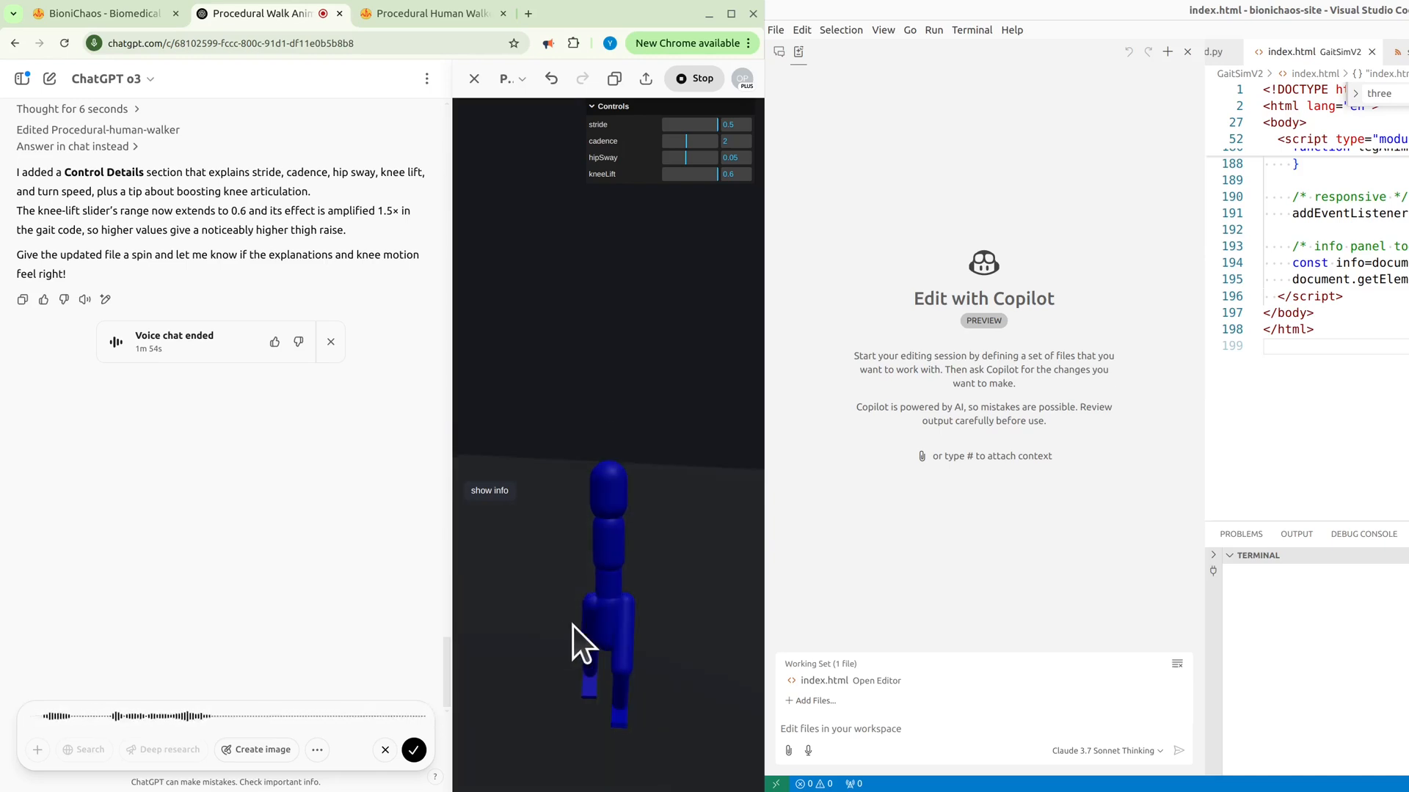
pyautogui.moveTo(571, 580)
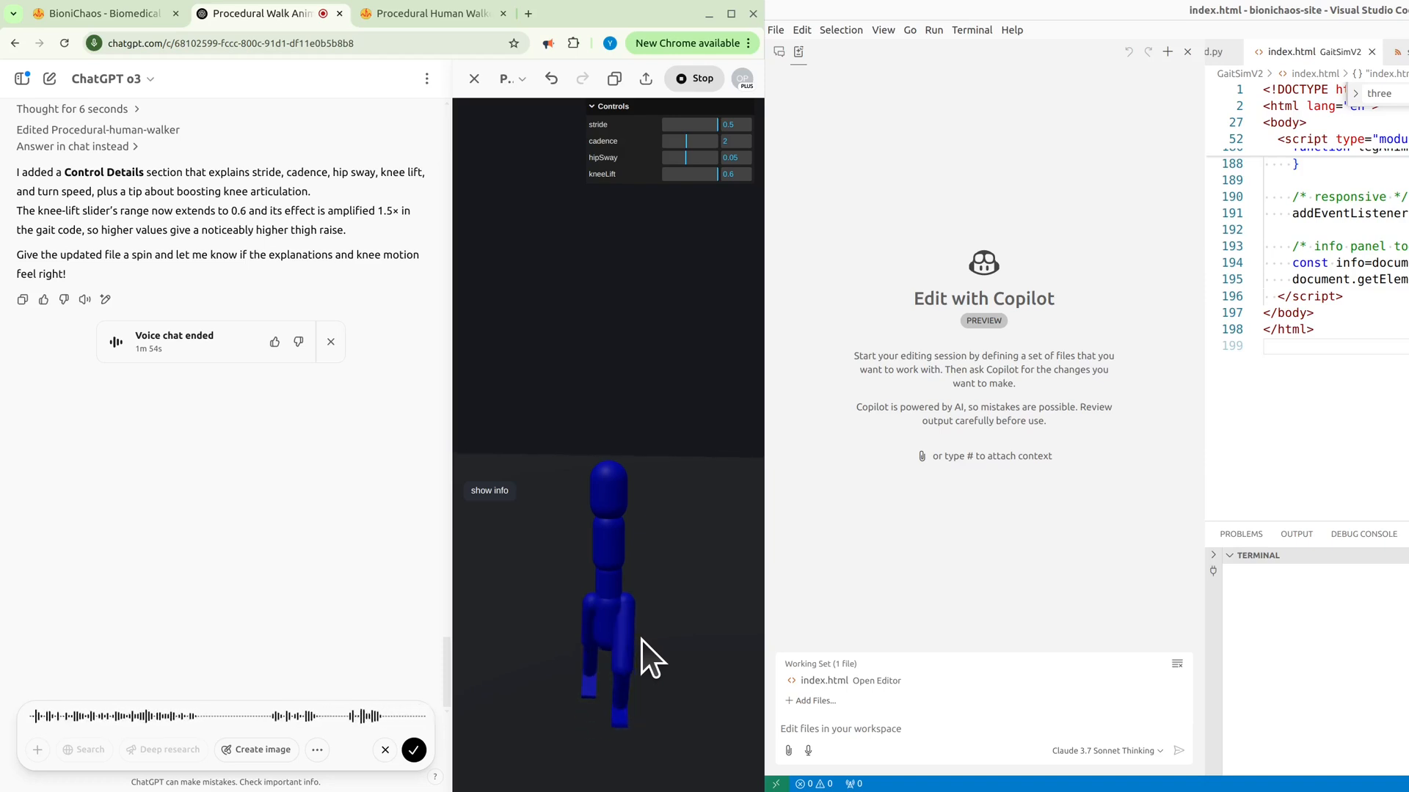
pyautogui.moveTo(674, 678)
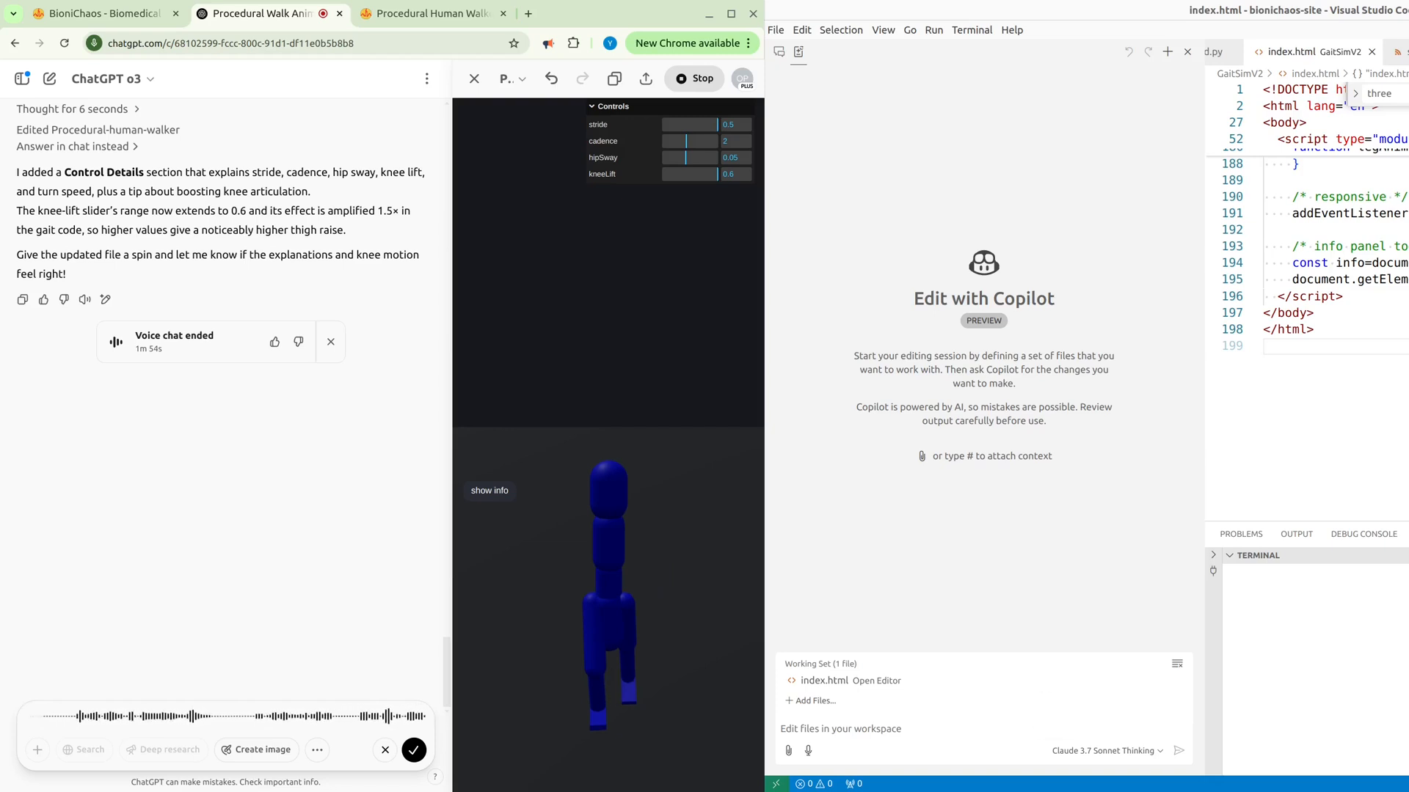
pyautogui.moveTo(548, 619)
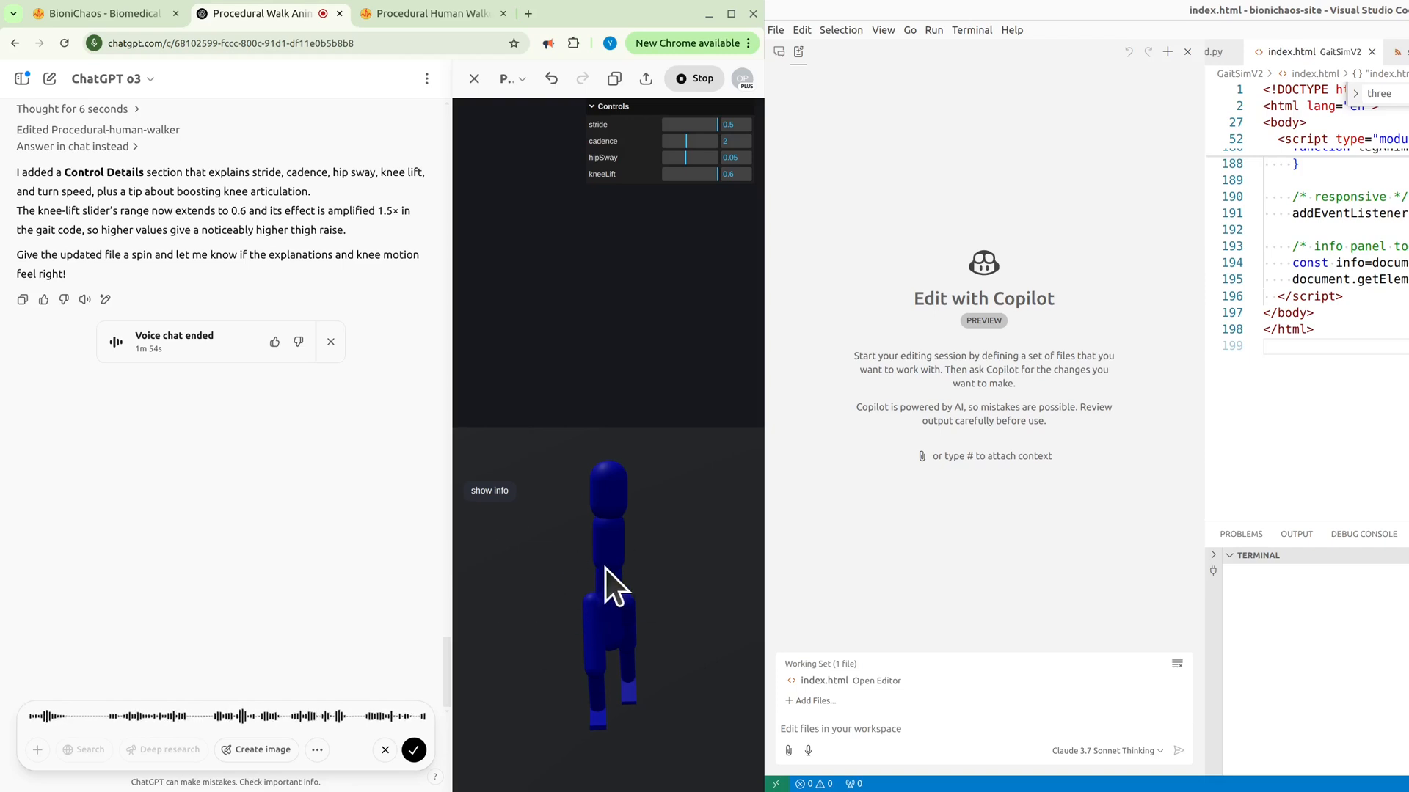
pyautogui.moveTo(485, 615)
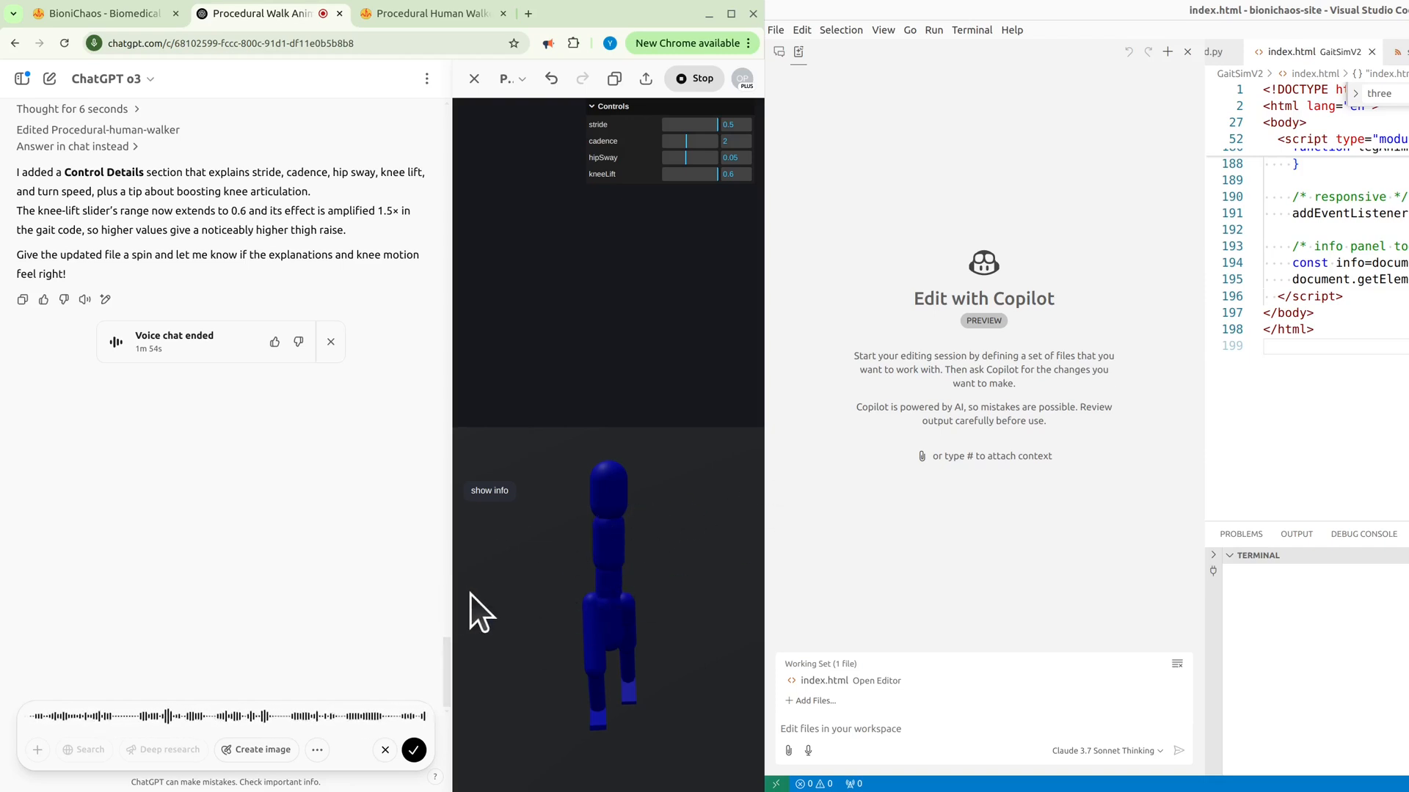
pyautogui.moveTo(584, 647)
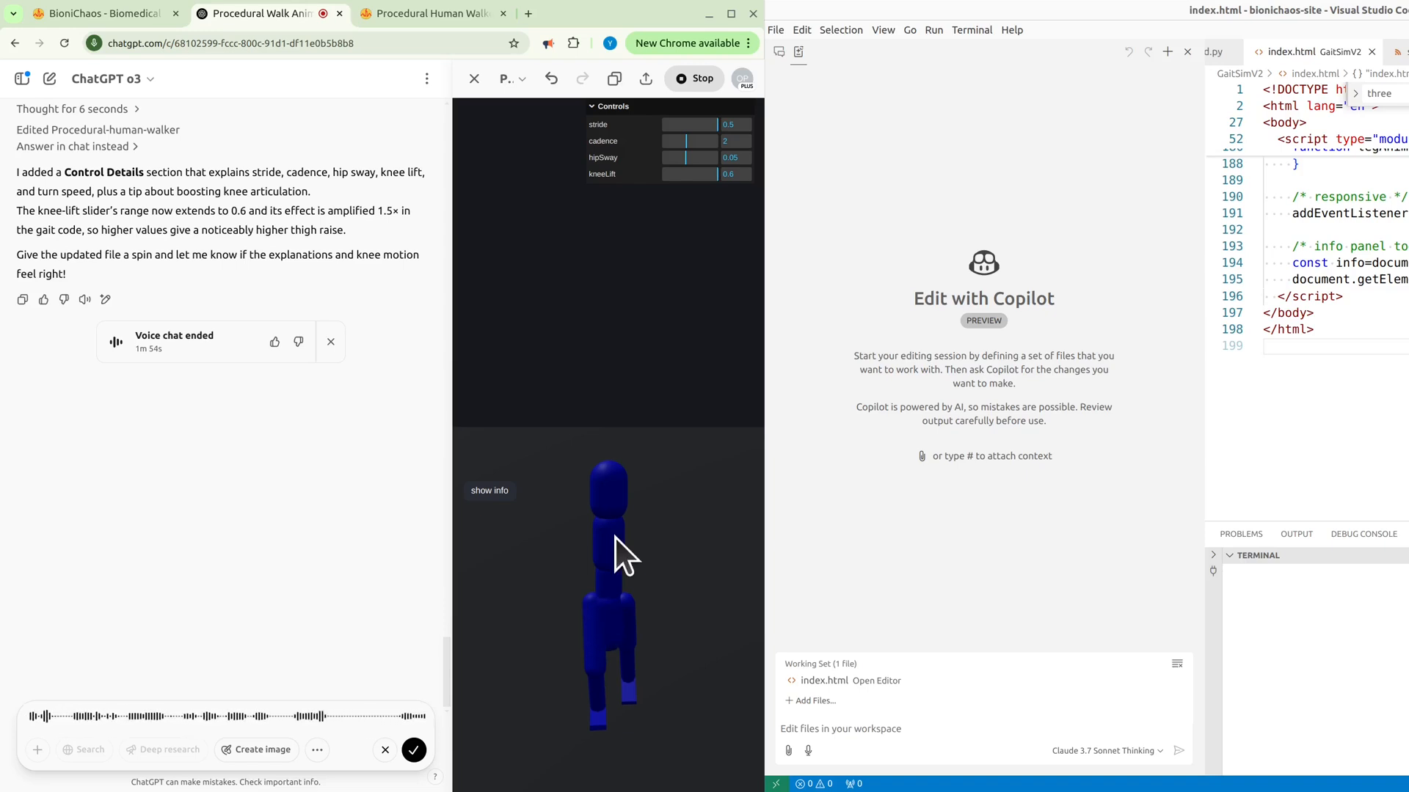
pyautogui.moveTo(422, 615)
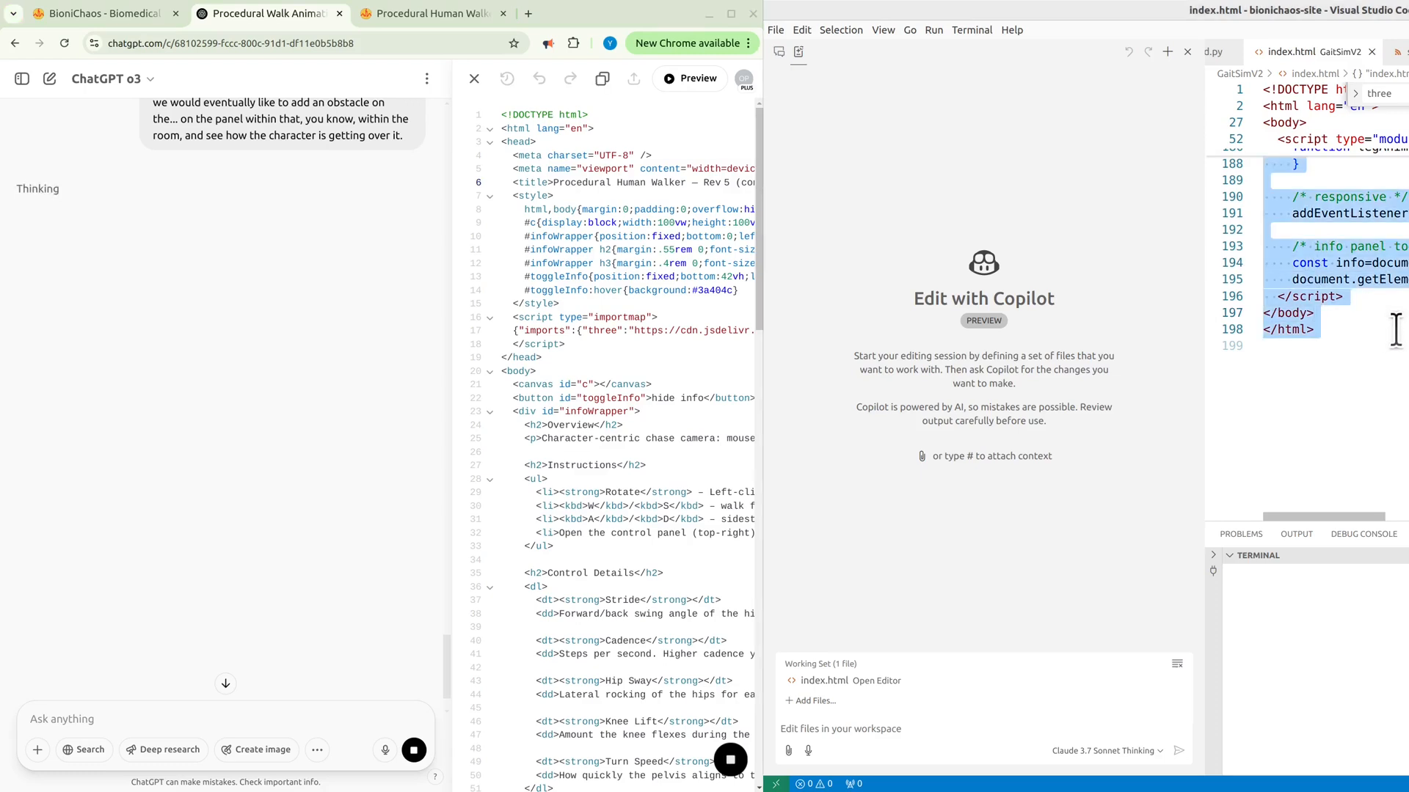
# - Reload the local GaitSimV2 walker page, then return to the ChatGPT reply
pyautogui.click(270, 14)
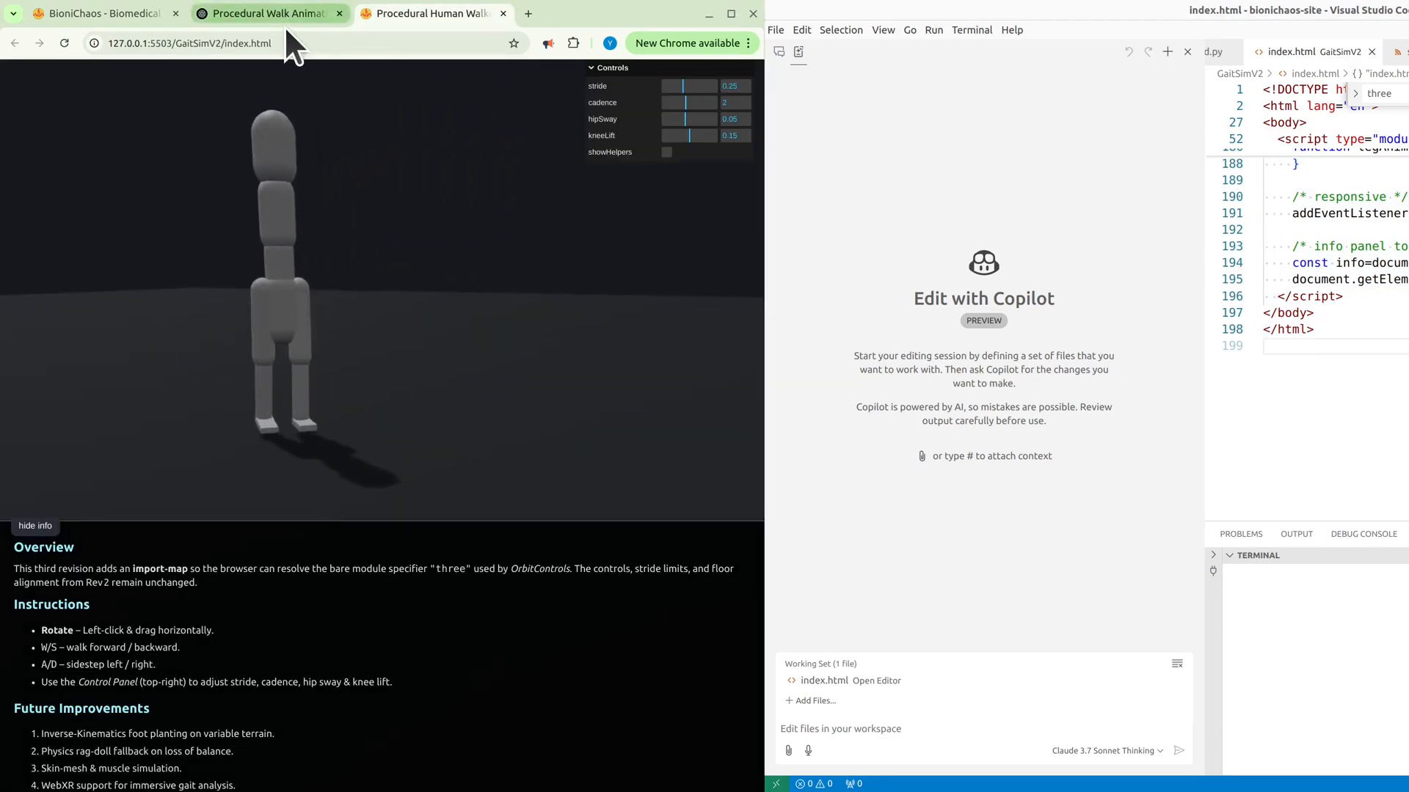
pyautogui.click(666, 151)
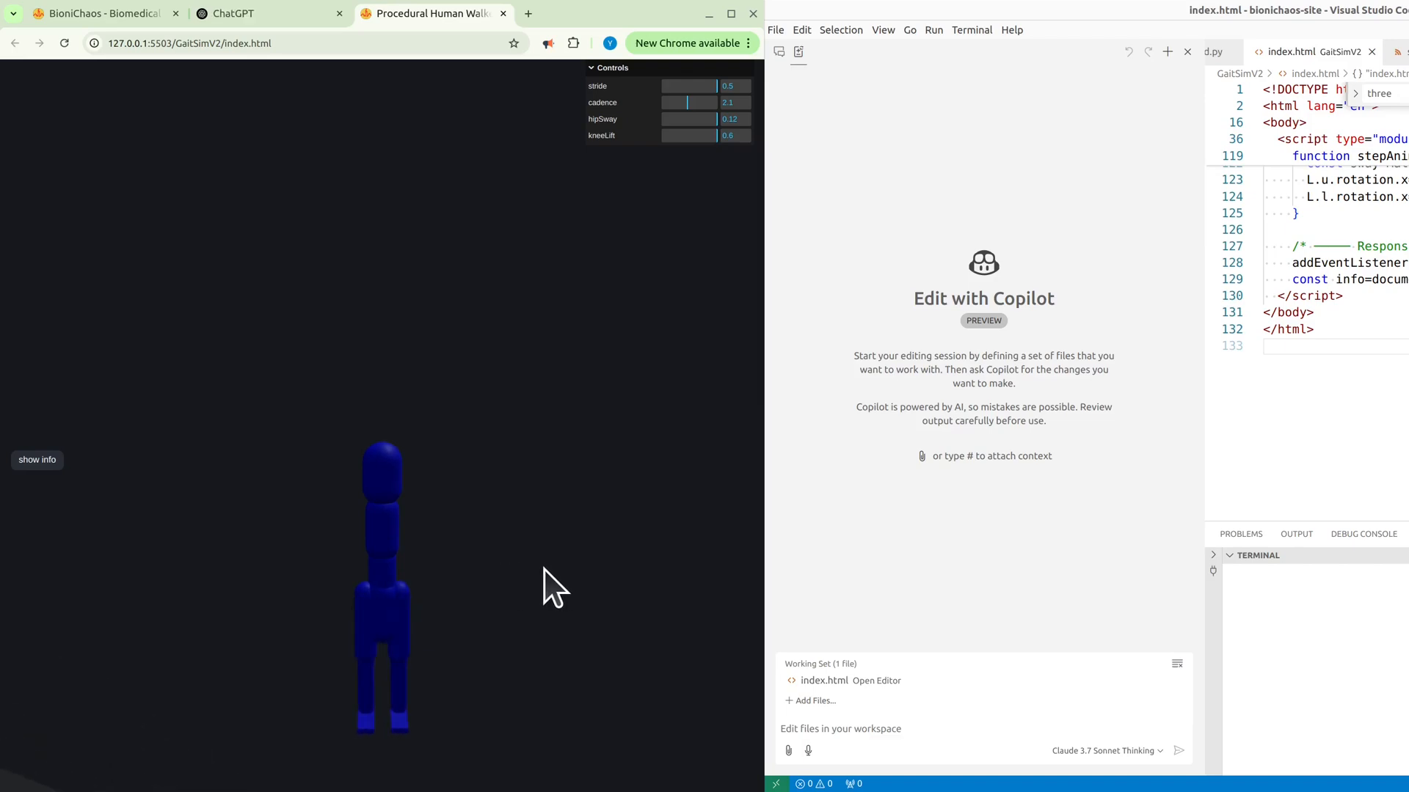
pyautogui.click(262, 13)
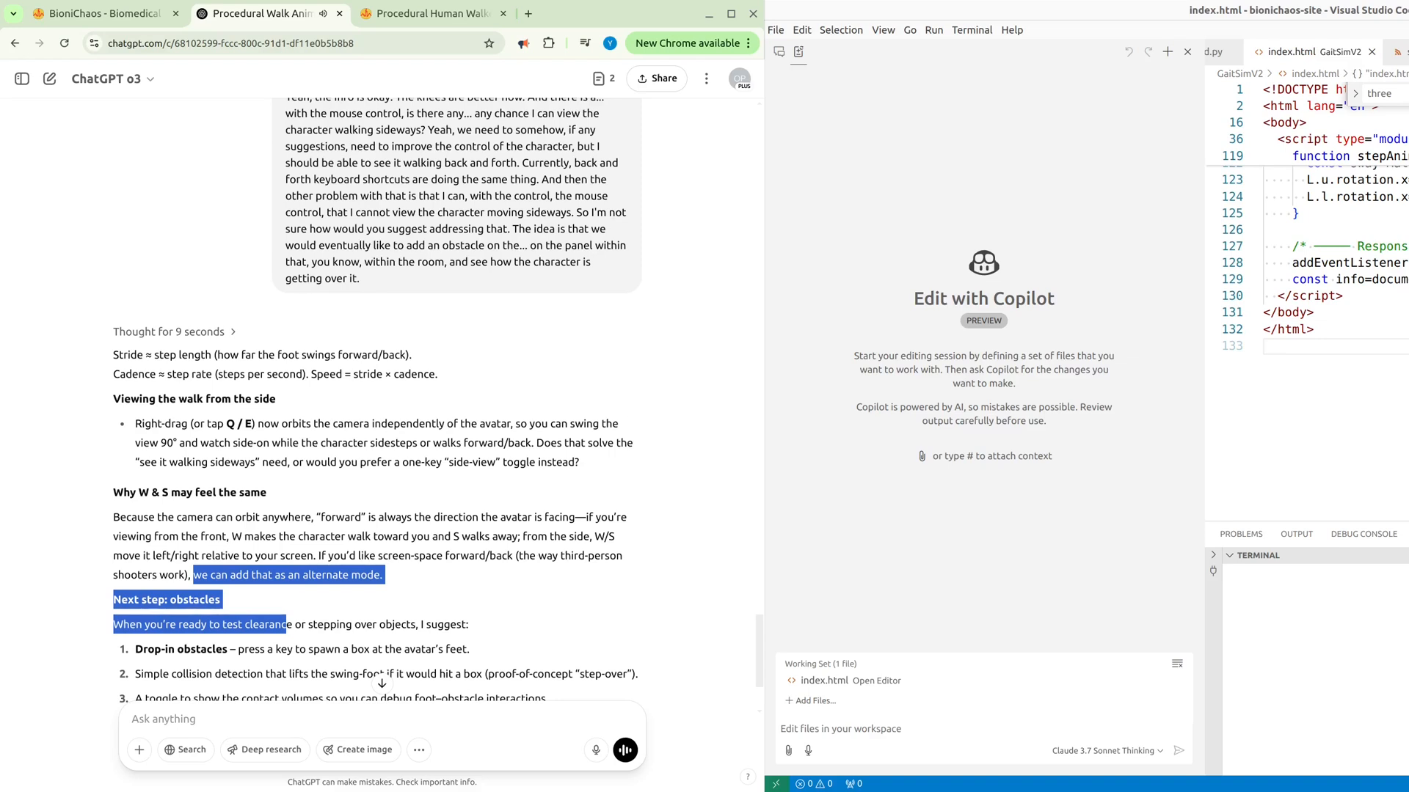
pyautogui.moveTo(283, 323)
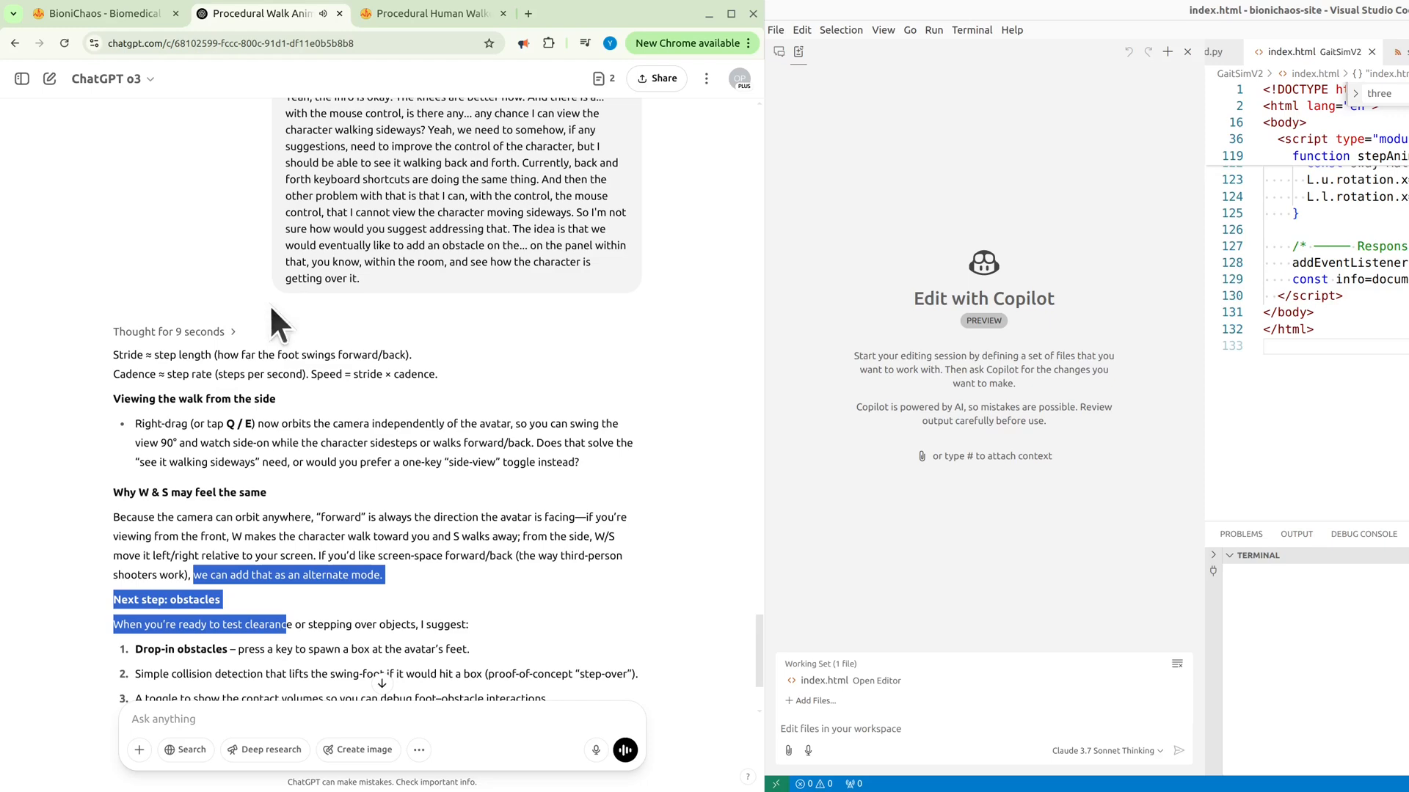
# - Read the side-view camera orbit and obstacle suggestions, then switch to the local walker tab
pyautogui.scroll(-3)
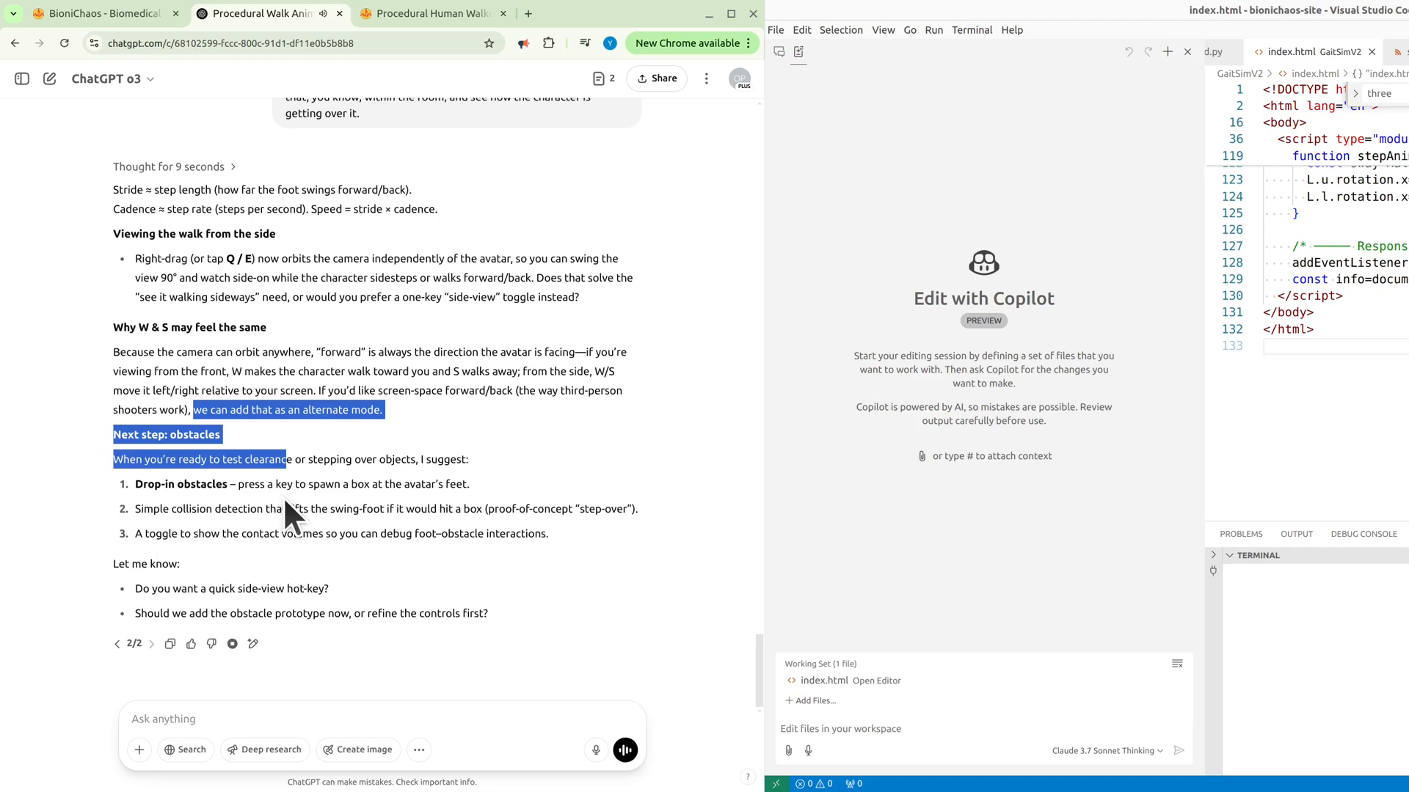
pyautogui.moveTo(299, 494)
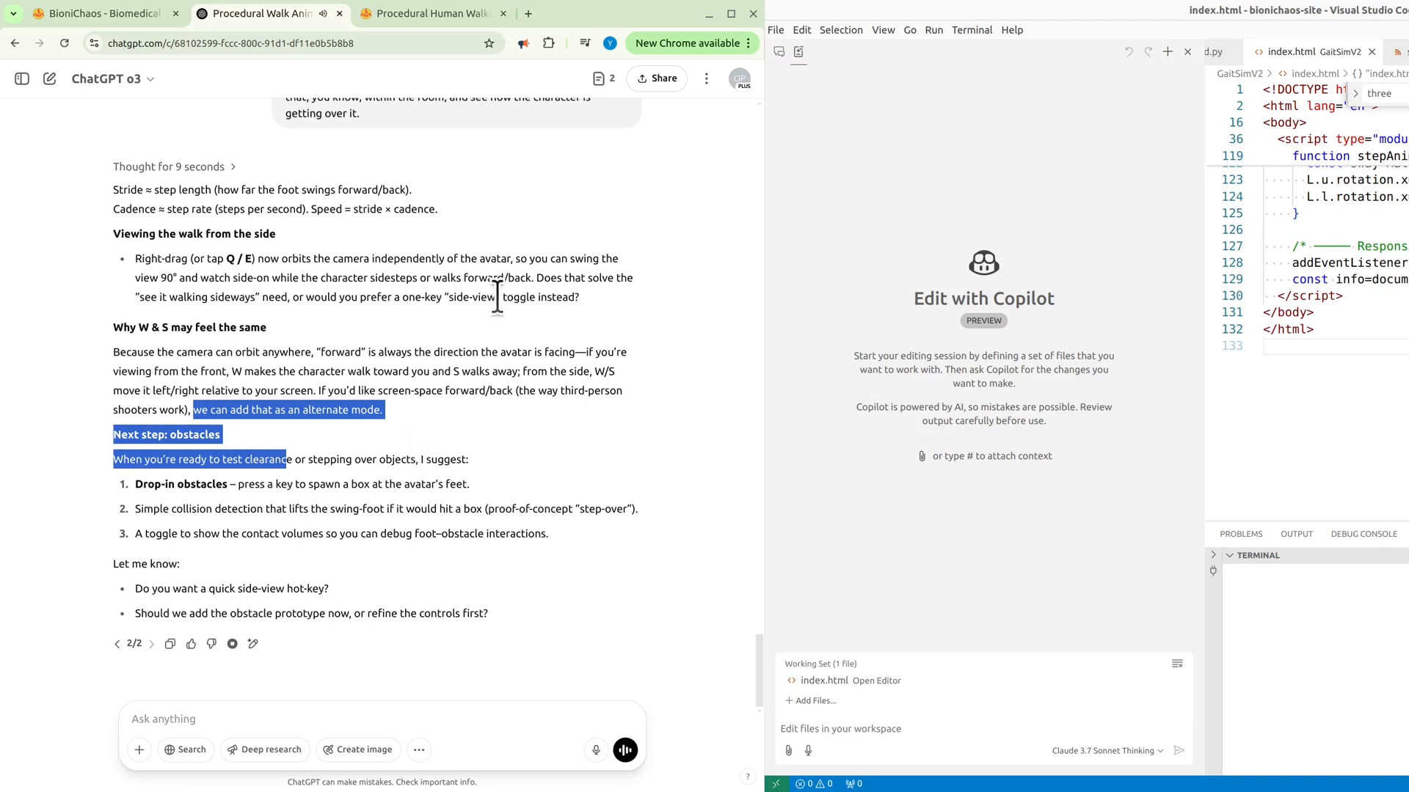
pyautogui.moveTo(530, 305)
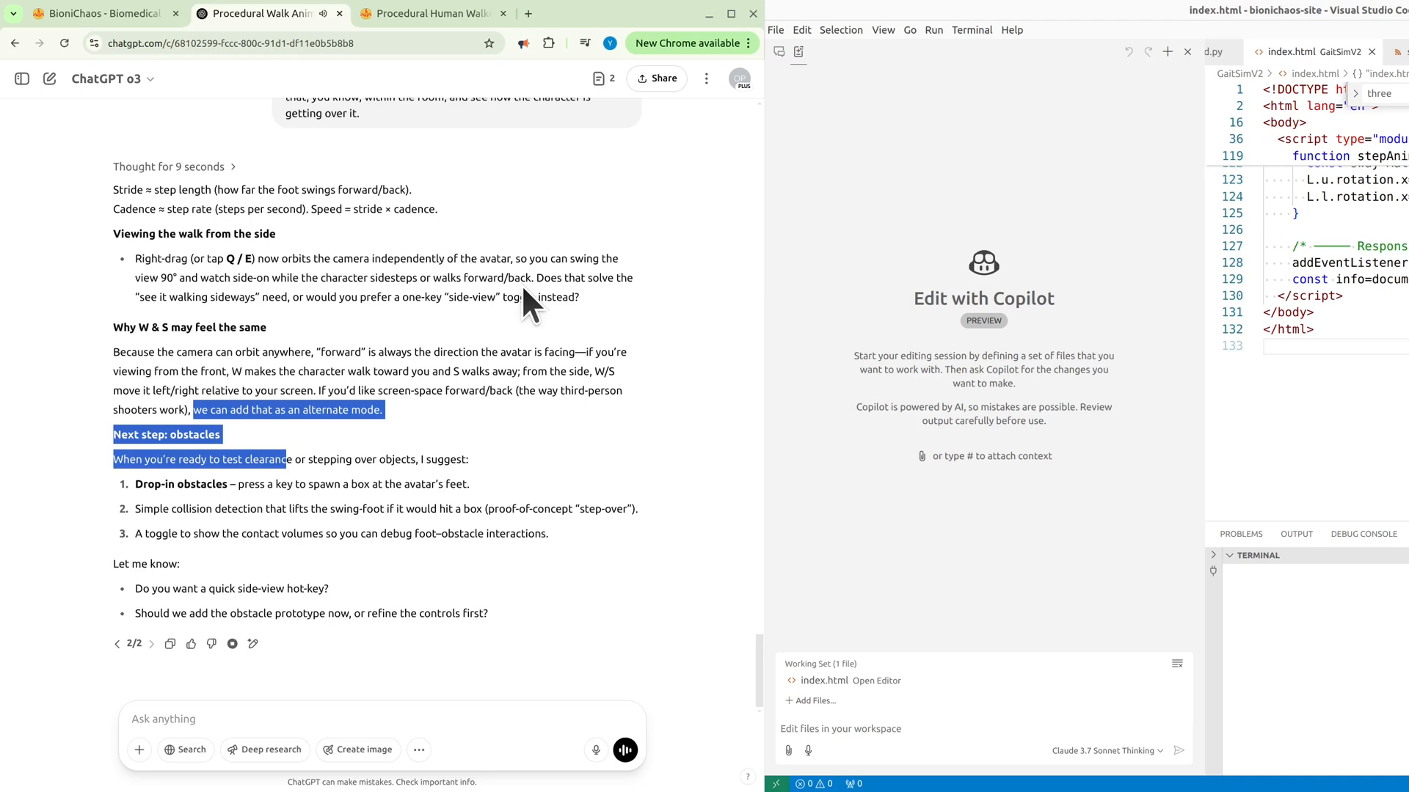
pyautogui.moveTo(287, 305)
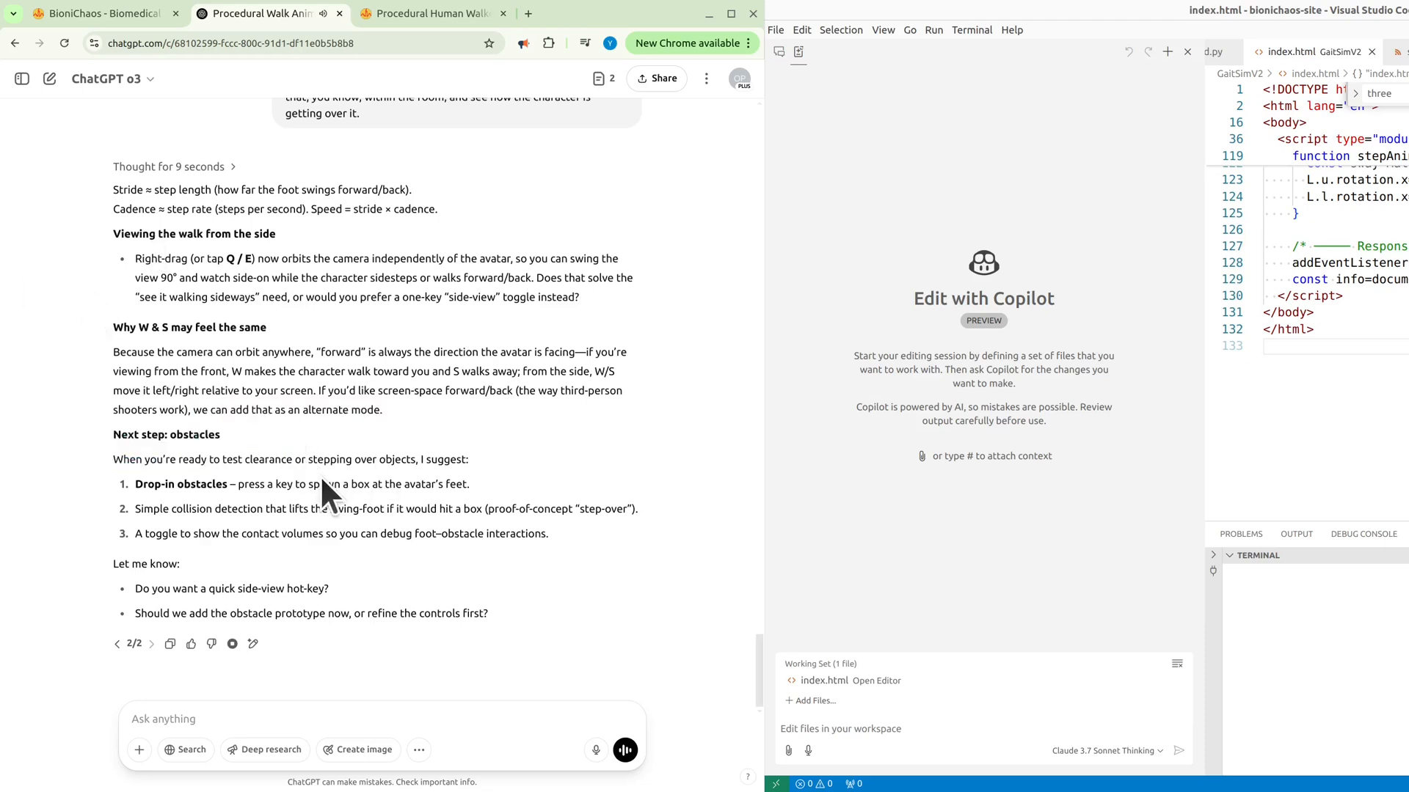
pyautogui.moveTo(263, 373)
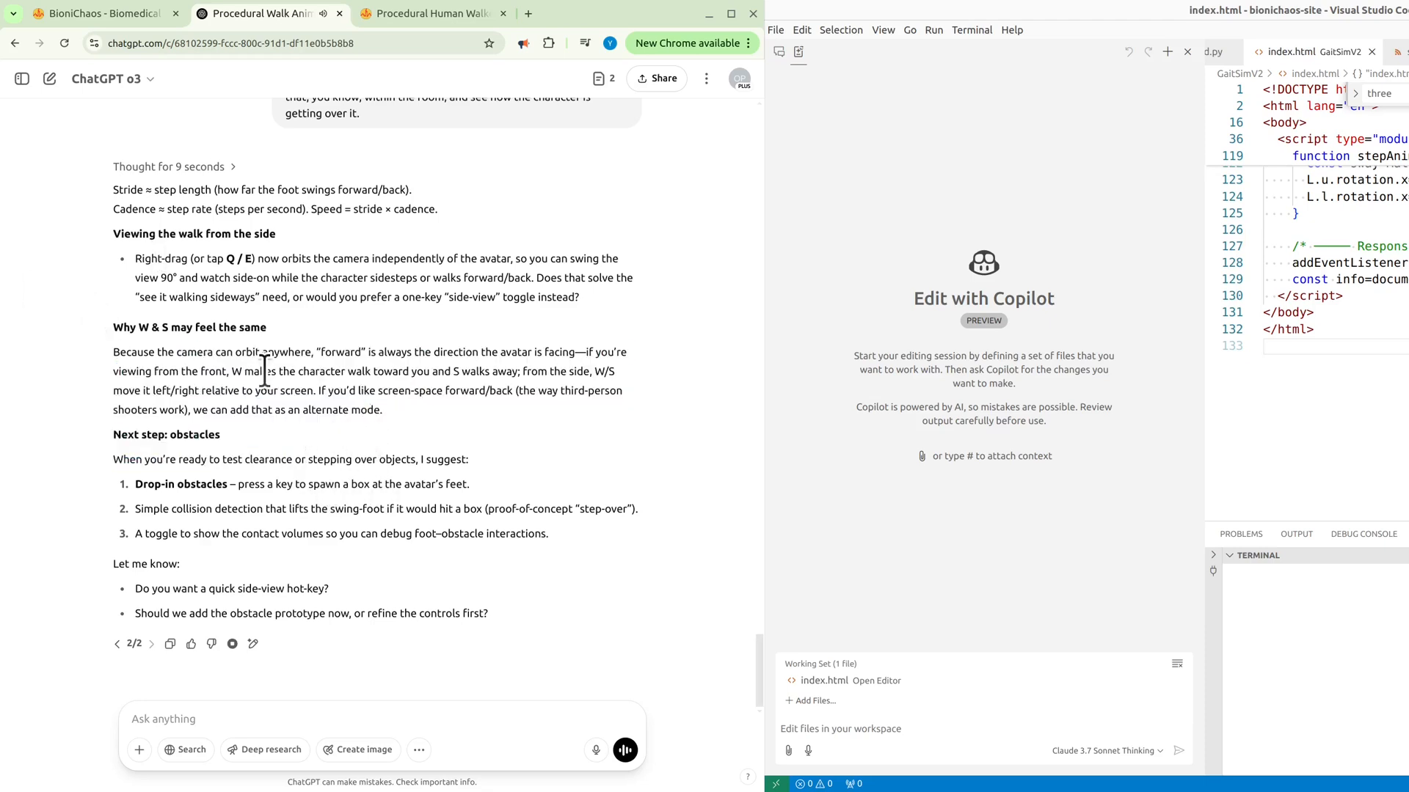
pyautogui.moveTo(261, 449)
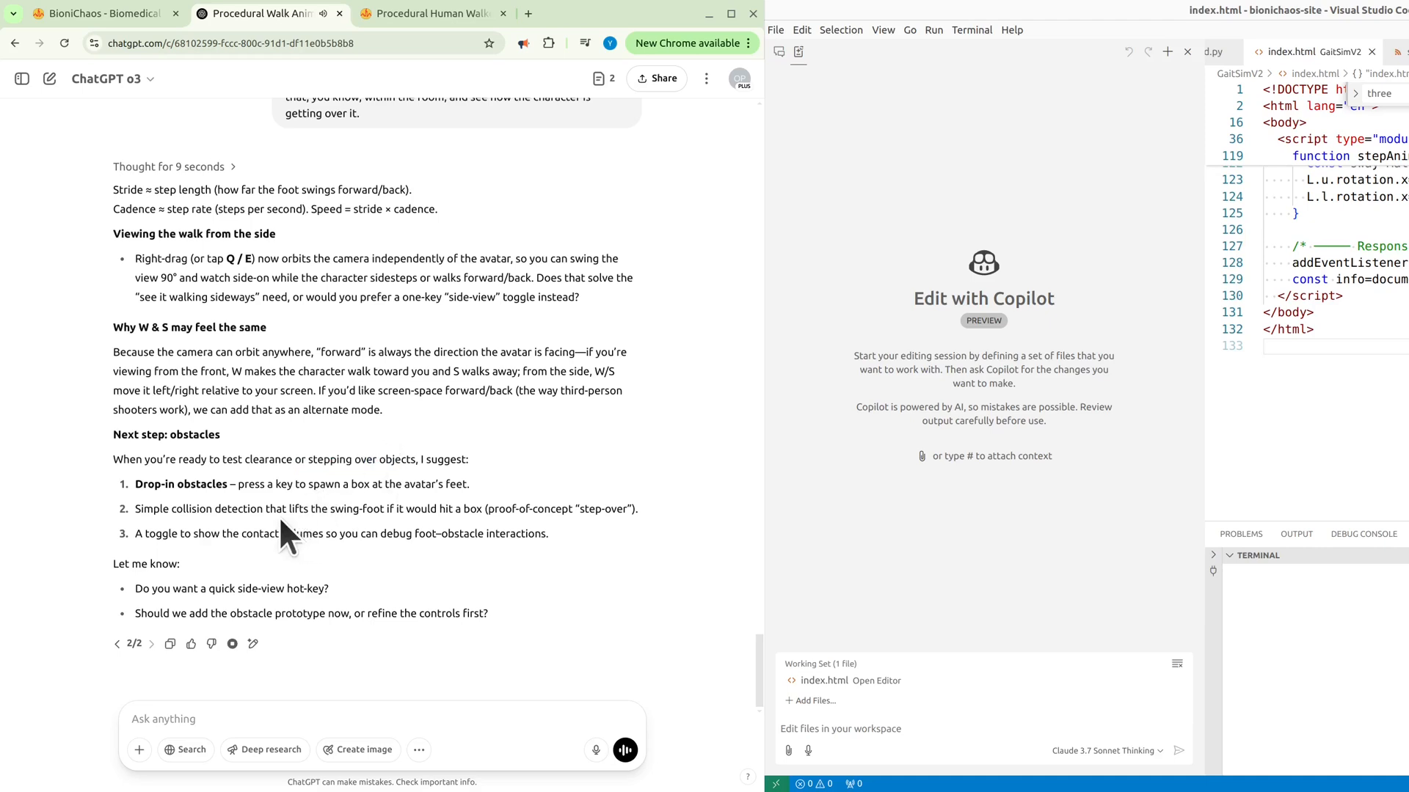
pyautogui.moveTo(308, 491)
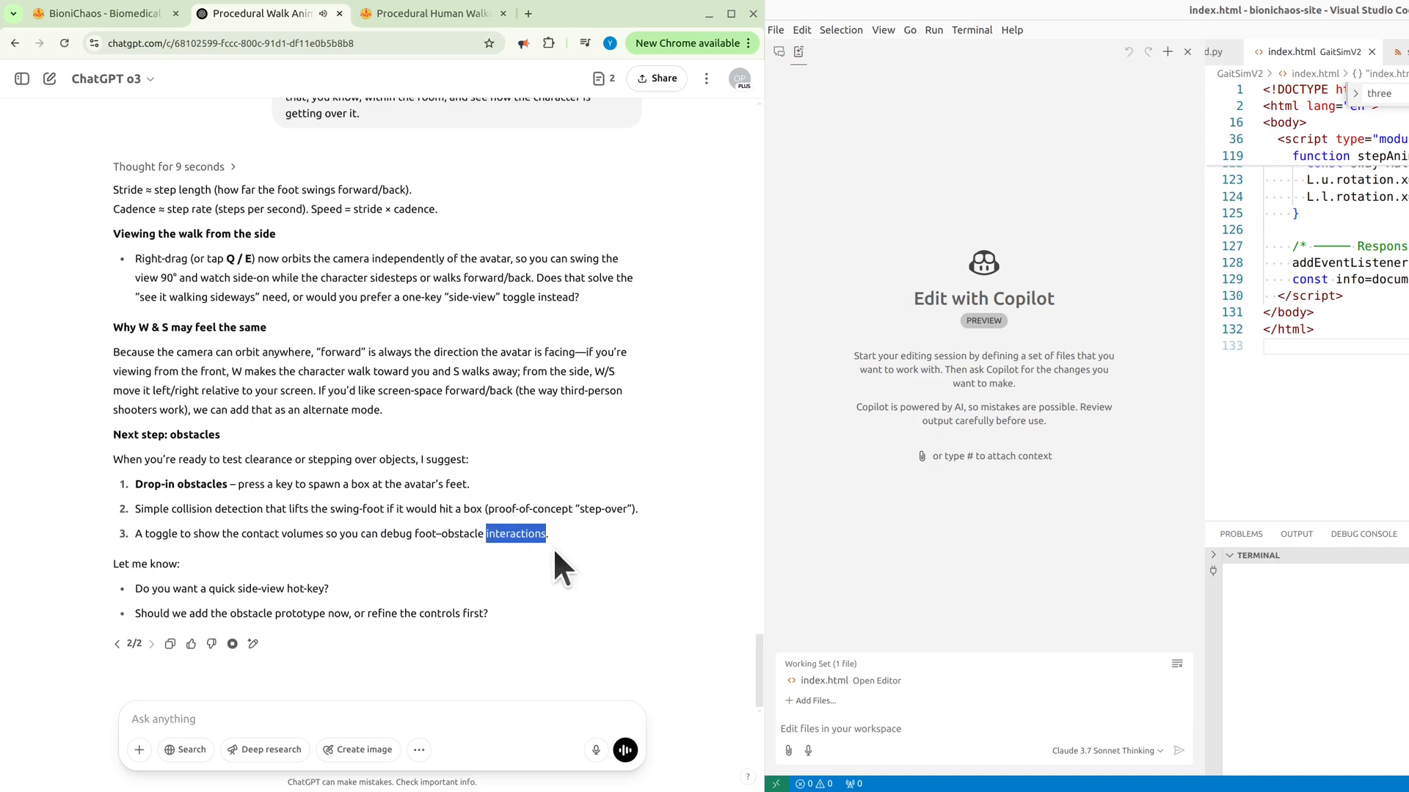
pyautogui.moveTo(691, 579)
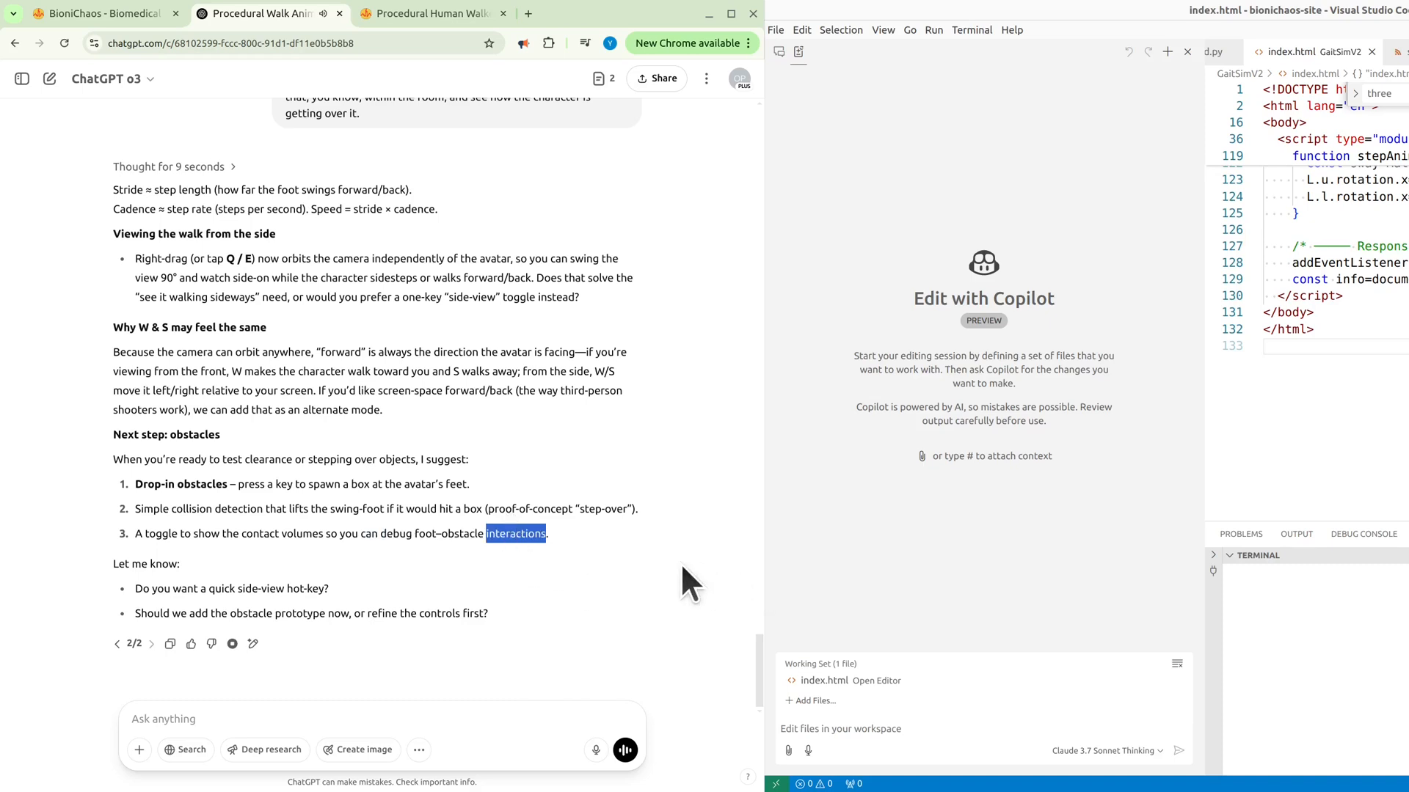
pyautogui.moveTo(626, 561)
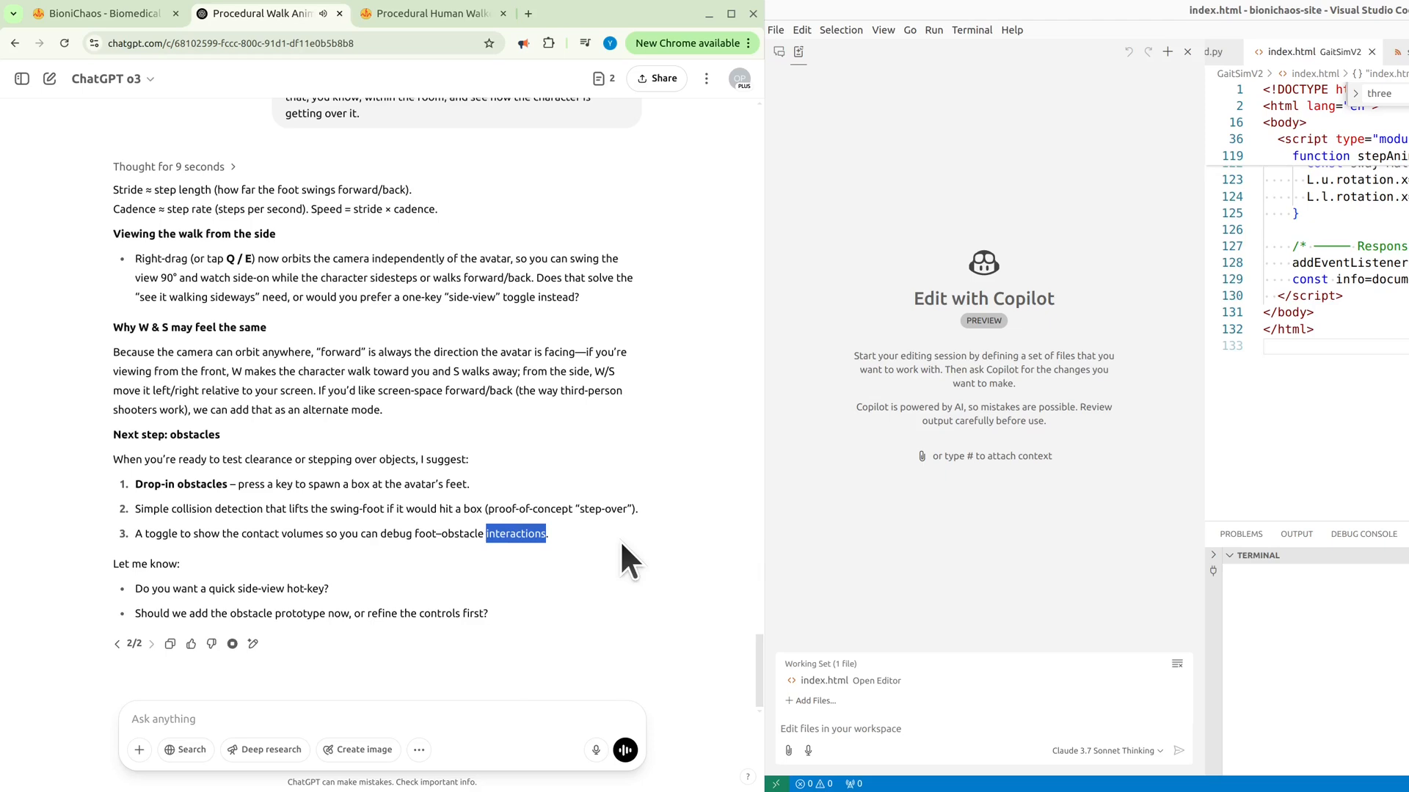
pyautogui.click(423, 13)
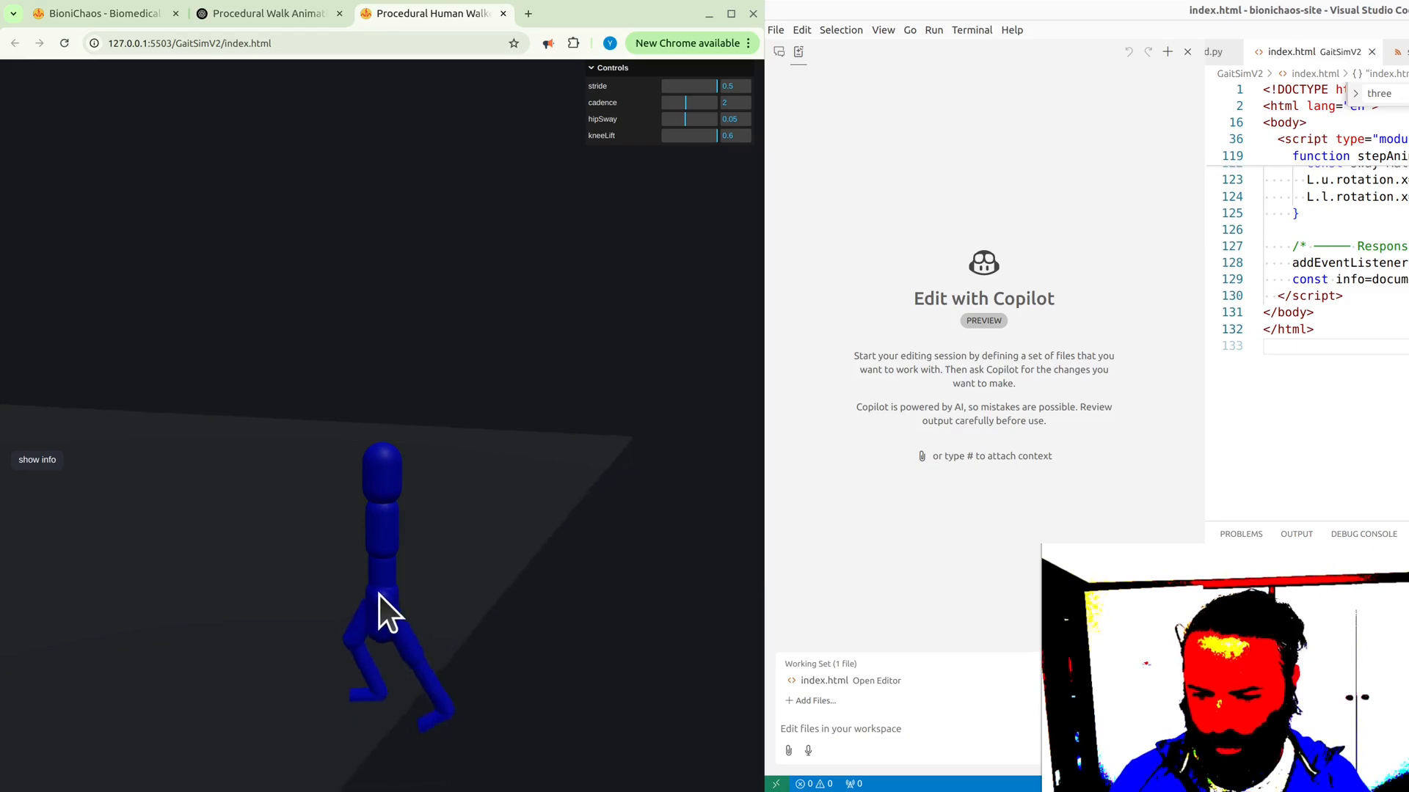
pyautogui.moveTo(265, 13)
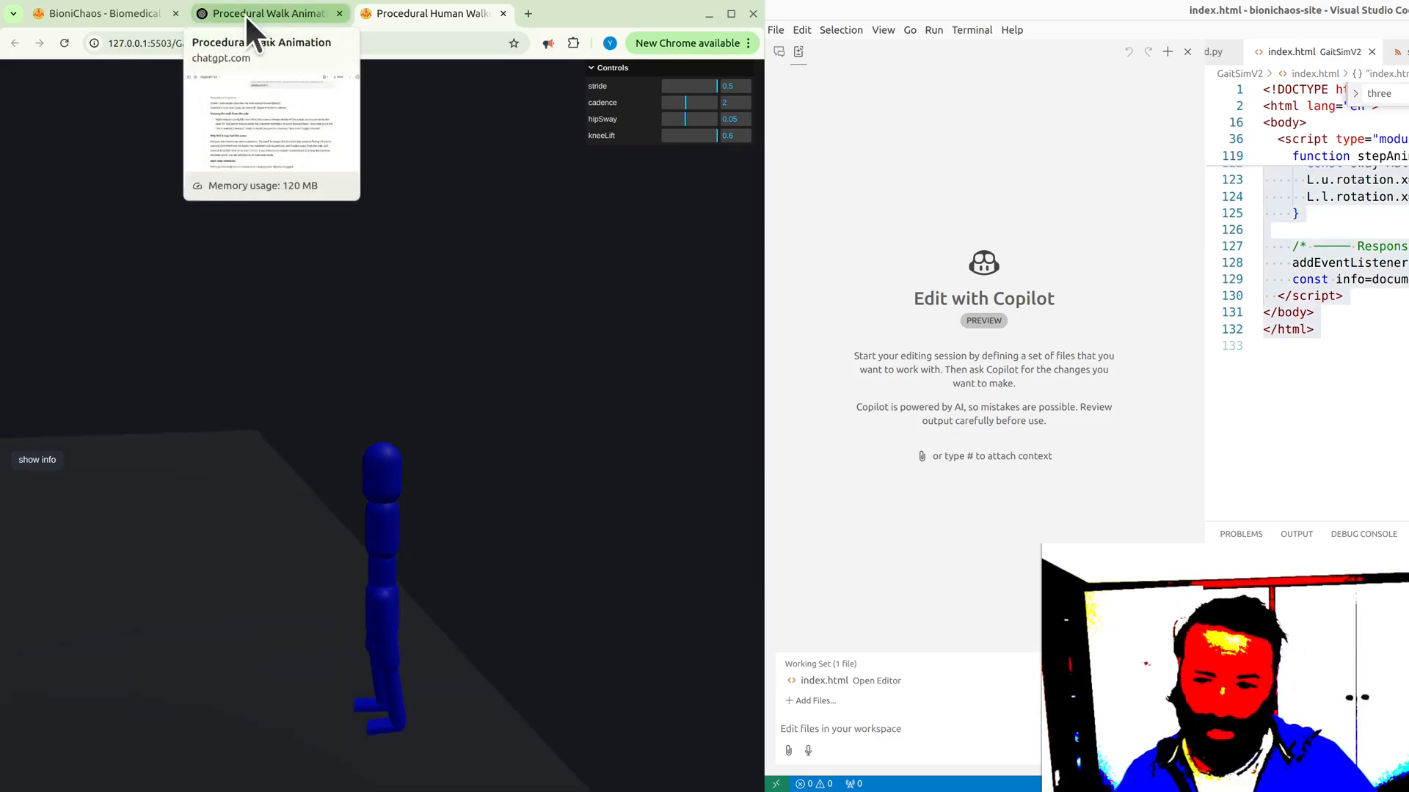
# - Return to the ChatGPT reply with the side-view orbit suggestion highlighted
pyautogui.click(266, 13)
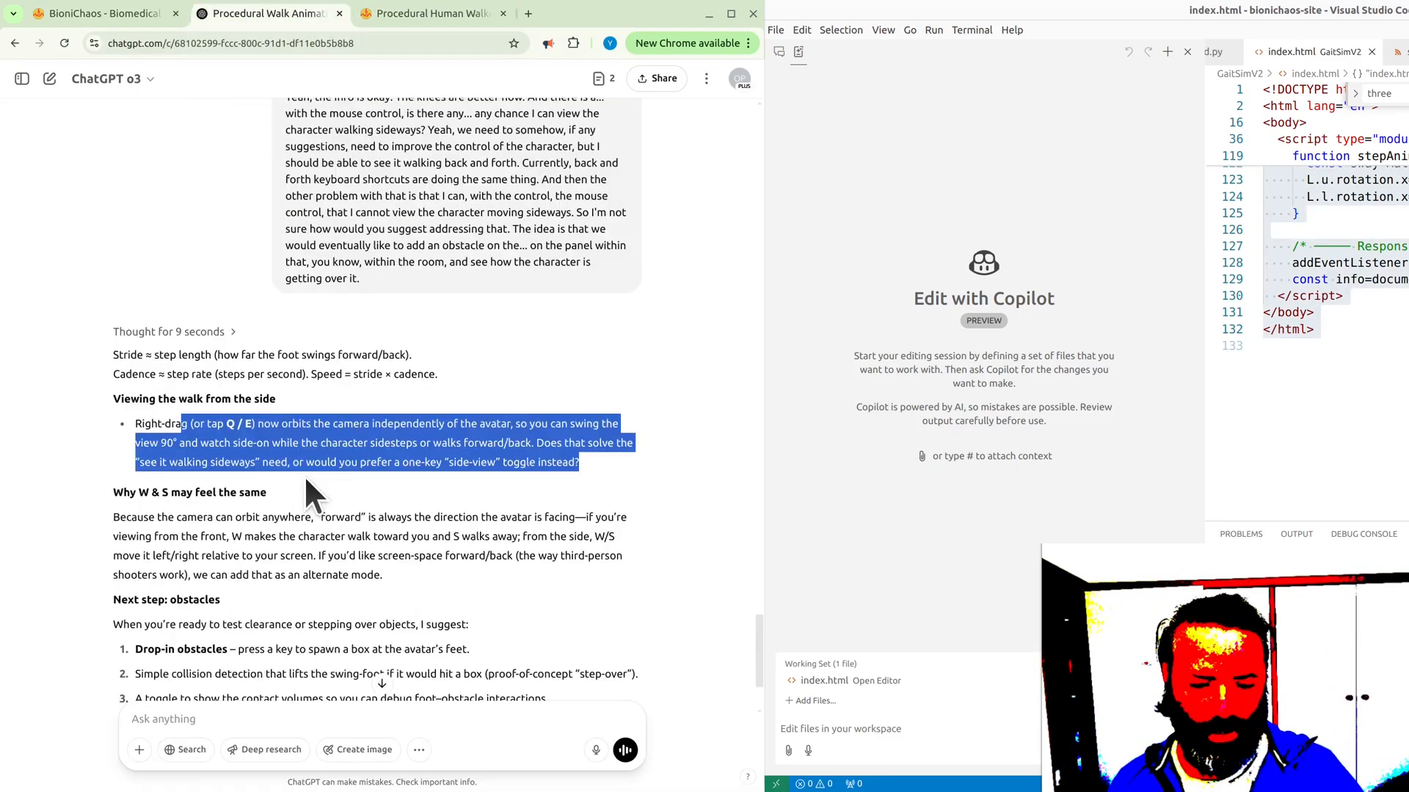
pyautogui.moveTo(50, 77)
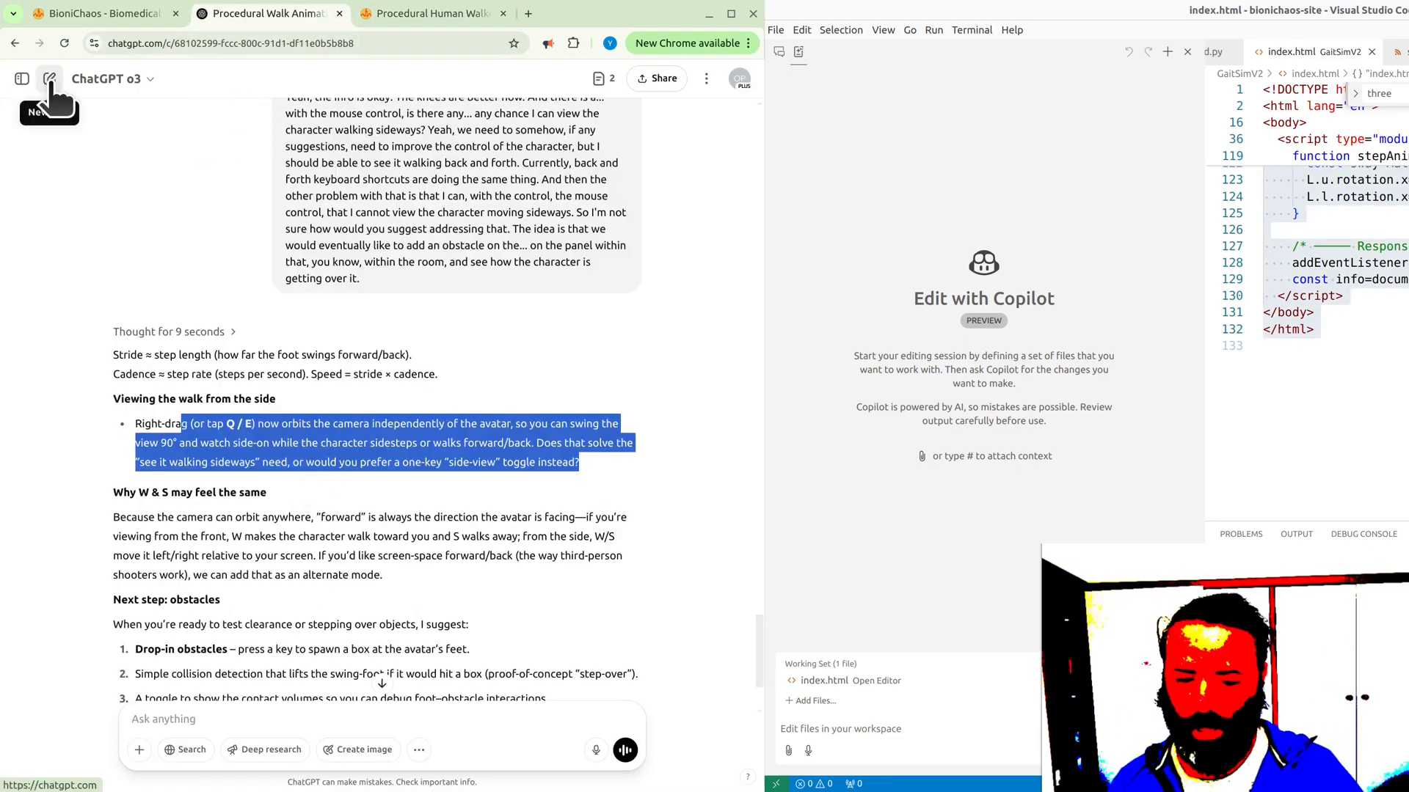